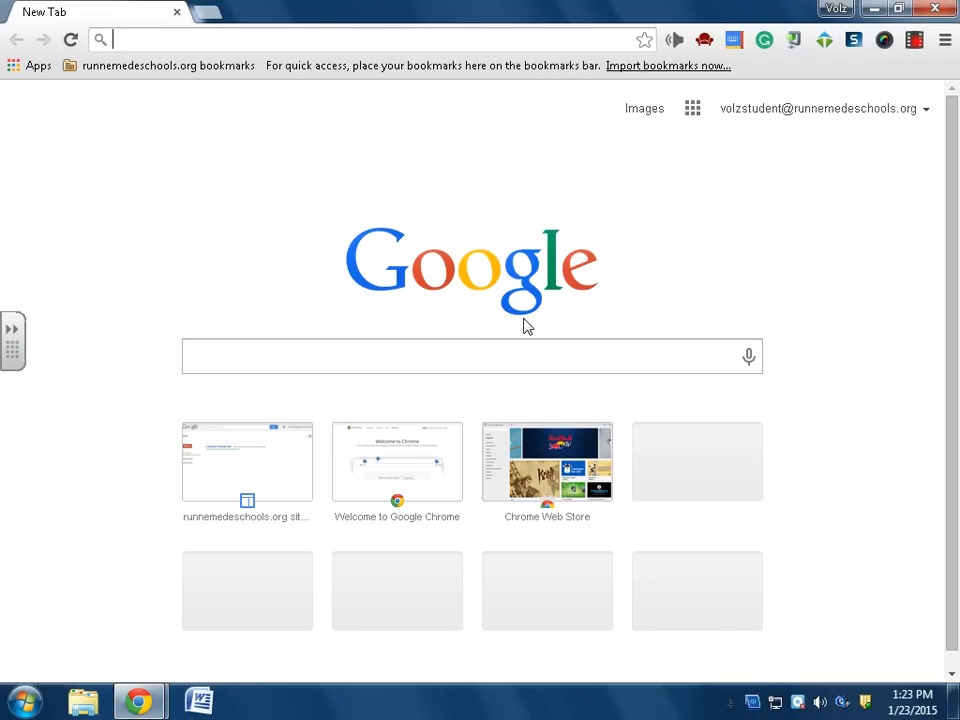
pyautogui.moveTo(644, 108)
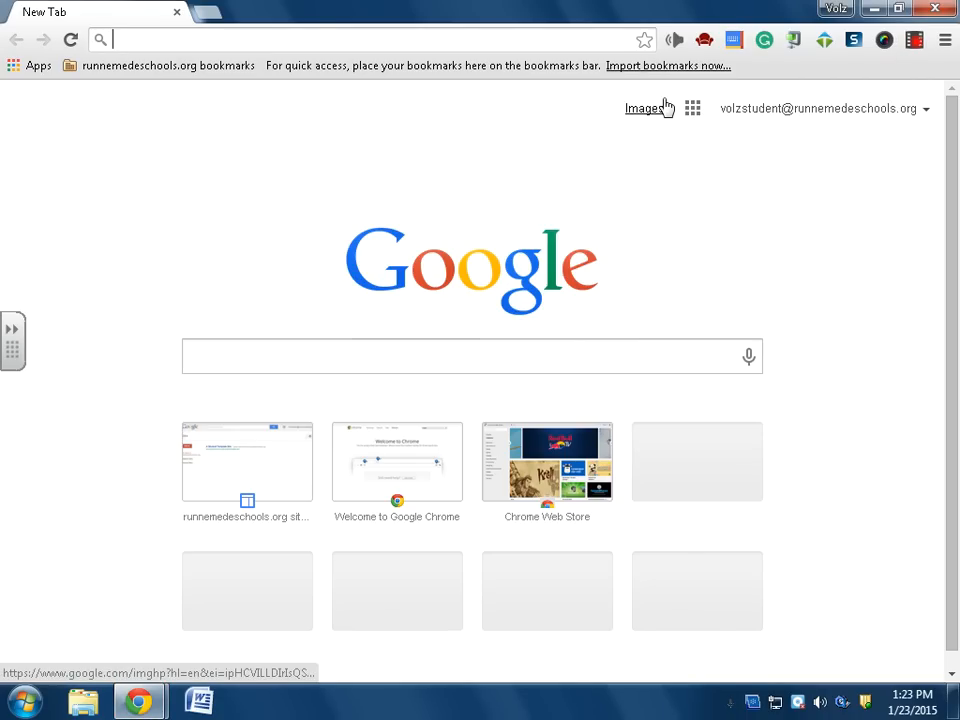
pyautogui.moveTo(558, 128)
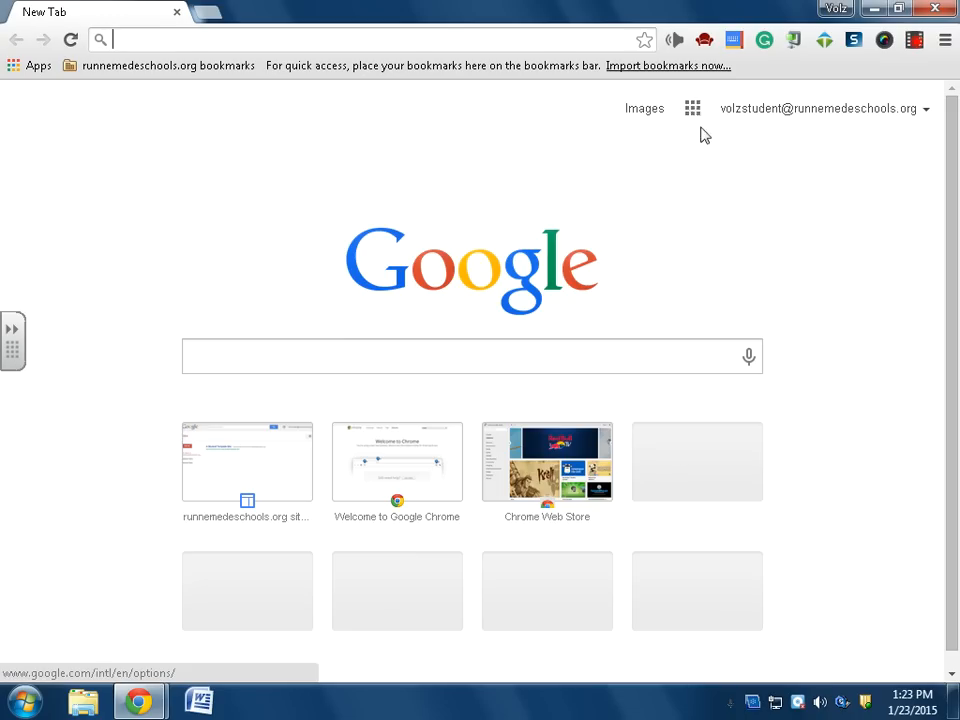
# Step: Launch Google Sites from the Google apps grid on the new tab page
pyautogui.click(692, 108)
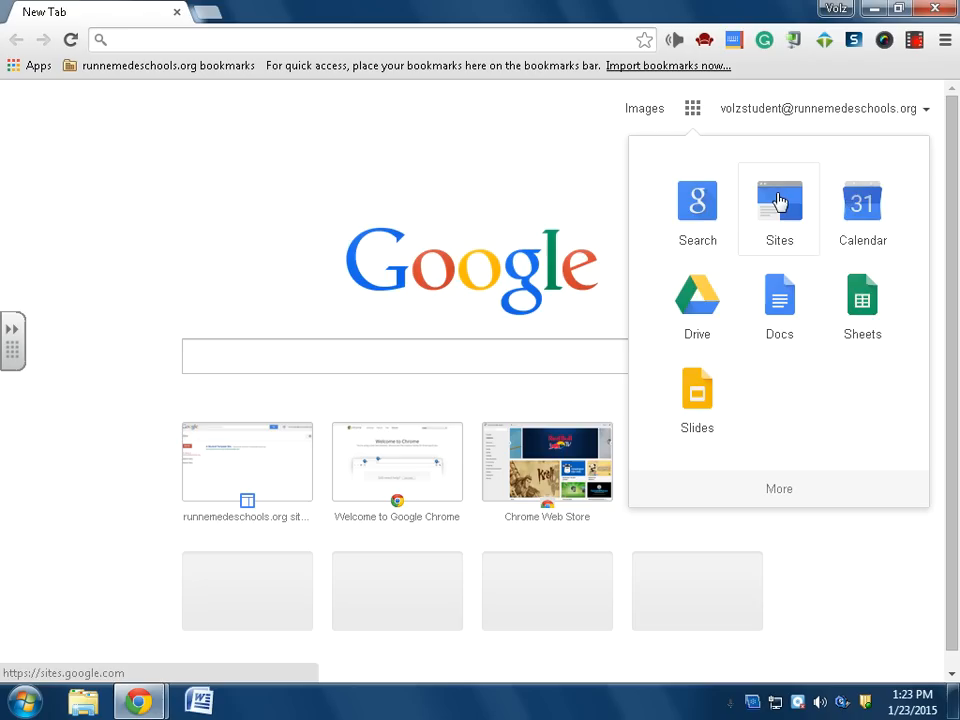
pyautogui.click(780, 202)
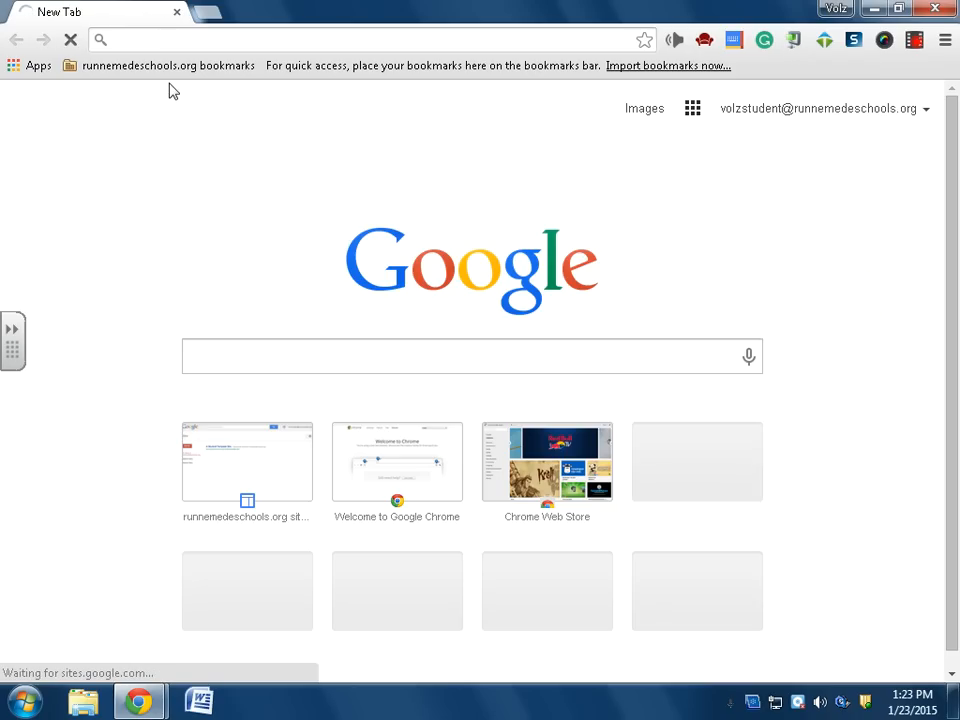
# Step: Start creating a new site and focus the Name your site field, blank template chosen
pyautogui.click(246, 462)
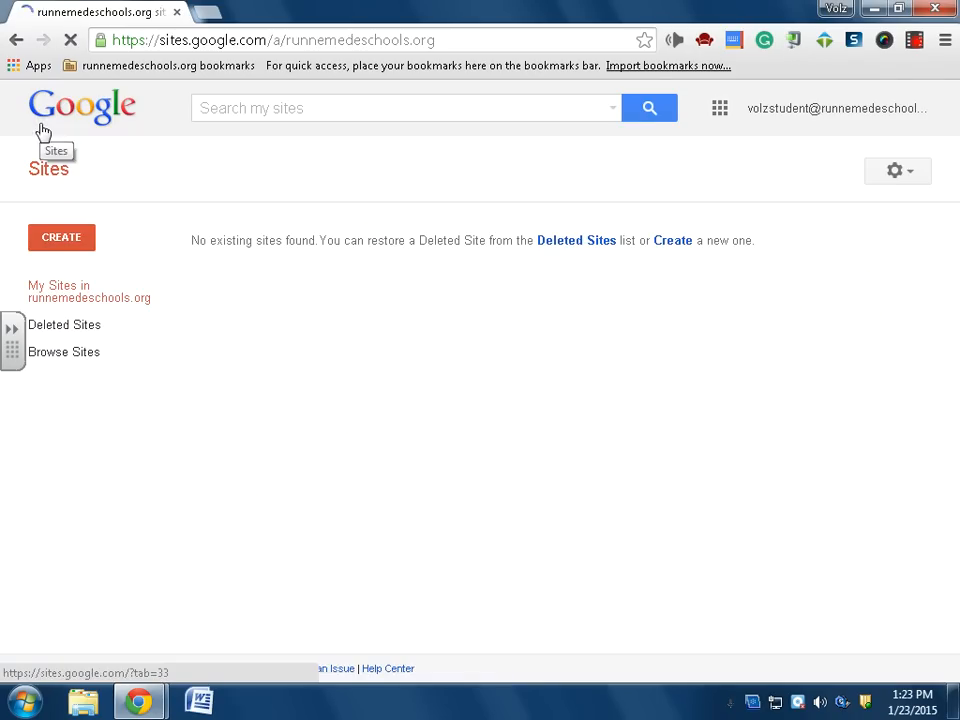
pyautogui.click(60, 236)
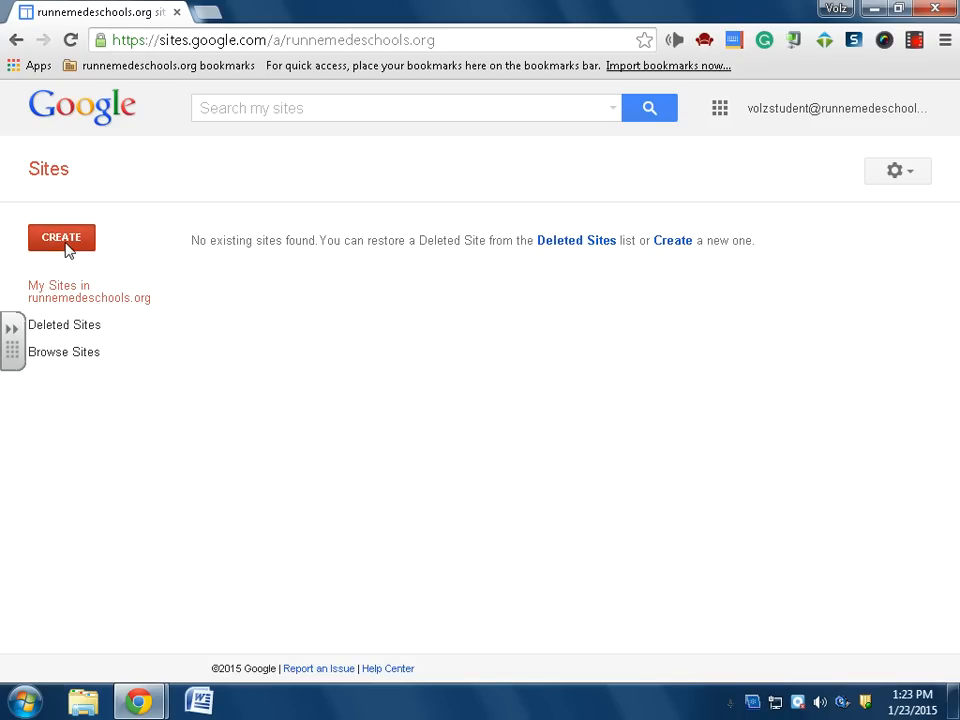
pyautogui.click(62, 236)
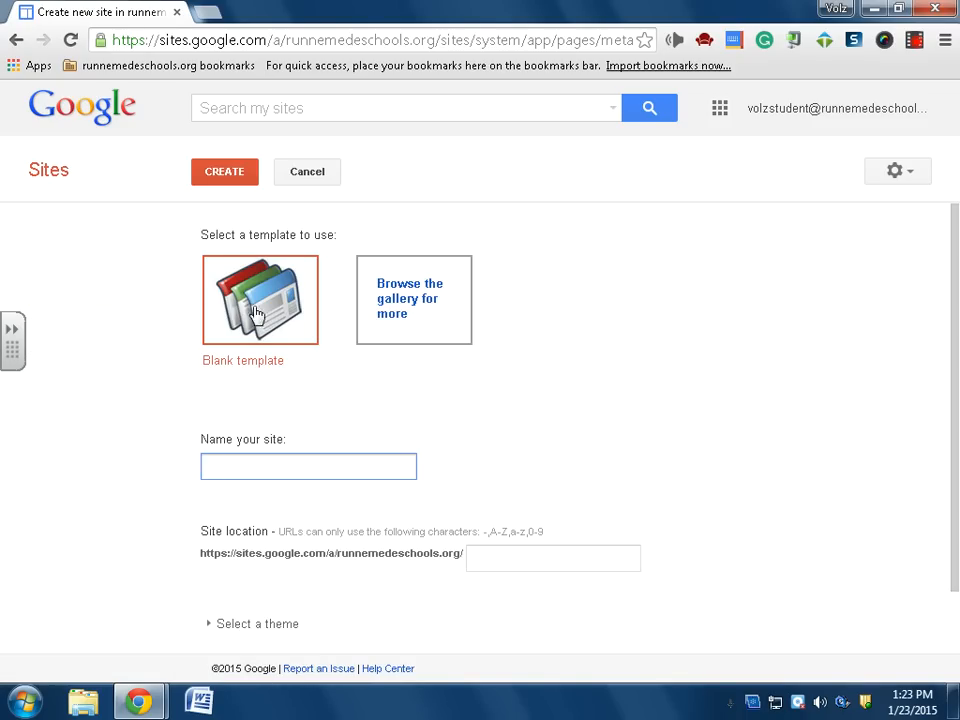
pyautogui.click(308, 466)
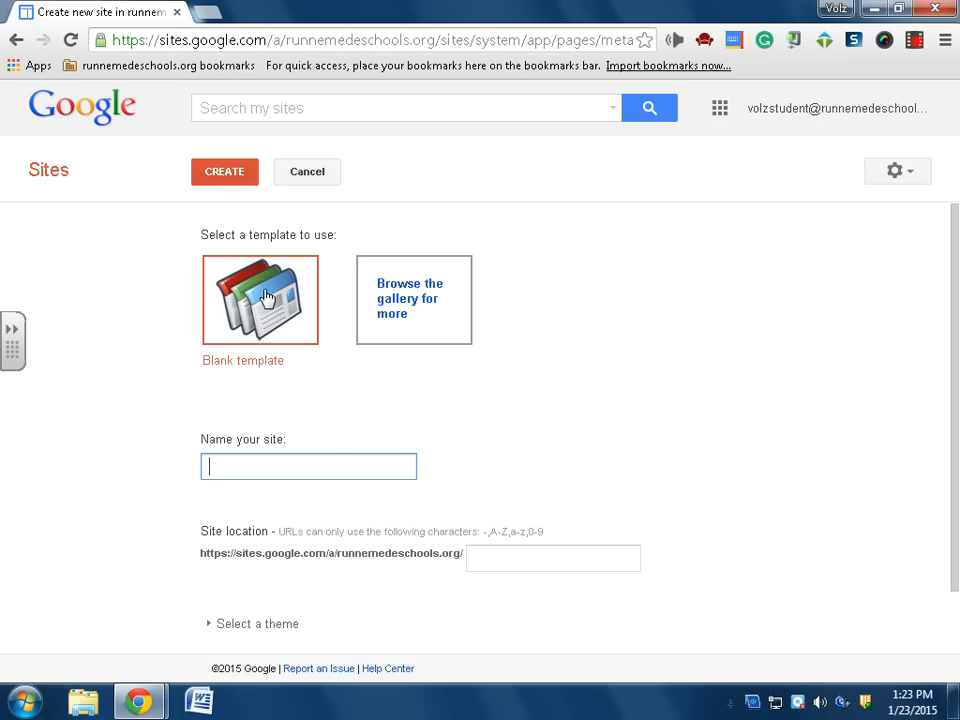
pyautogui.moveTo(266, 308)
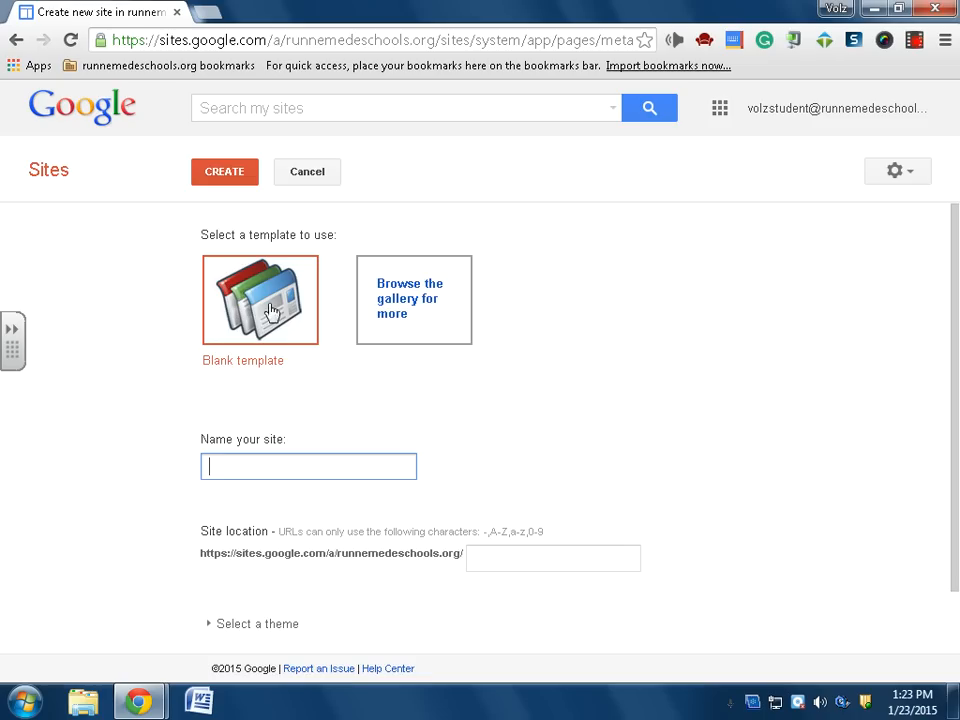
pyautogui.moveTo(404, 304)
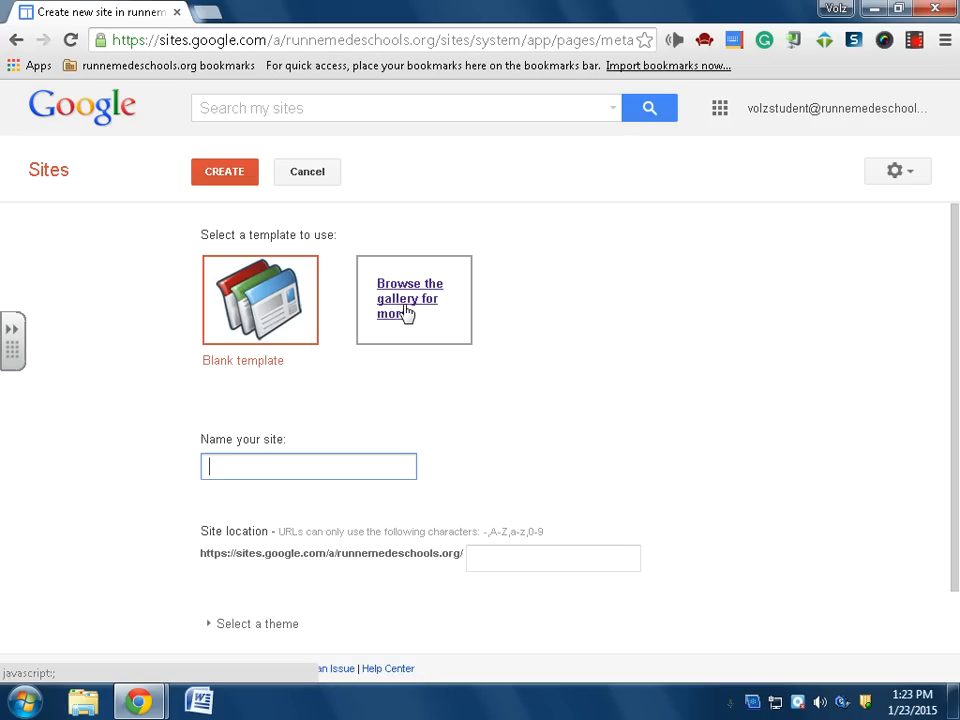
pyautogui.click(408, 298)
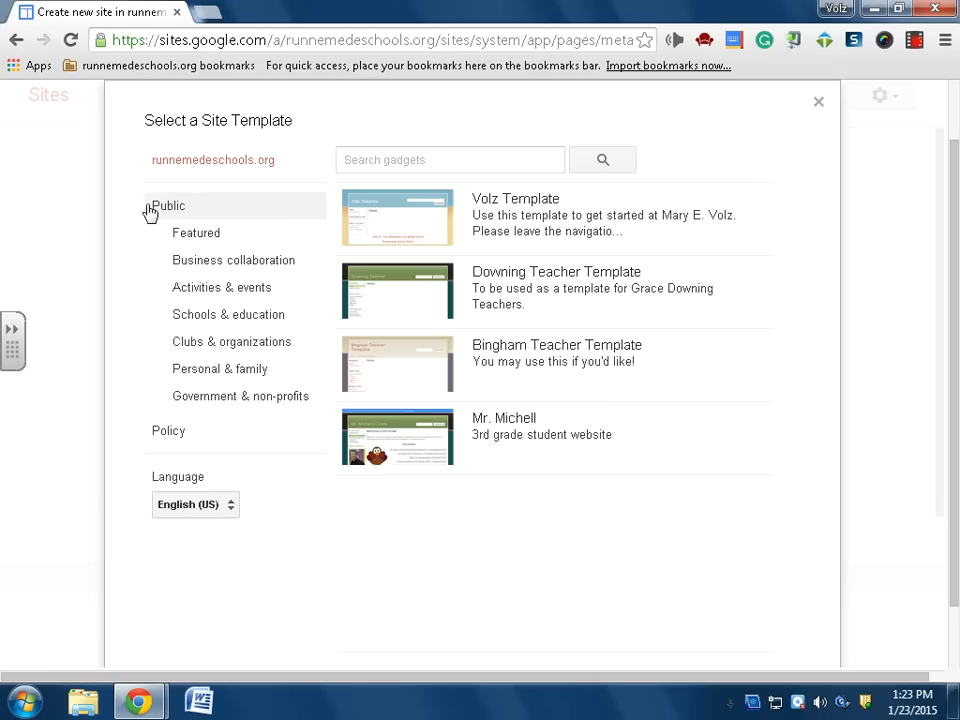
pyautogui.click(168, 204)
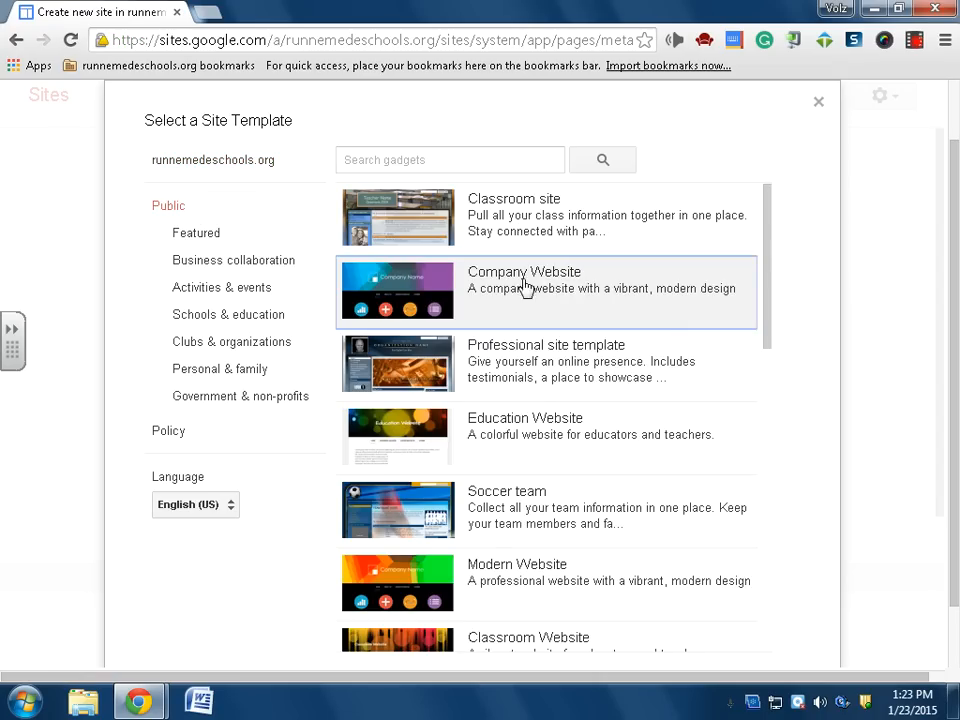
pyautogui.scroll(-3)
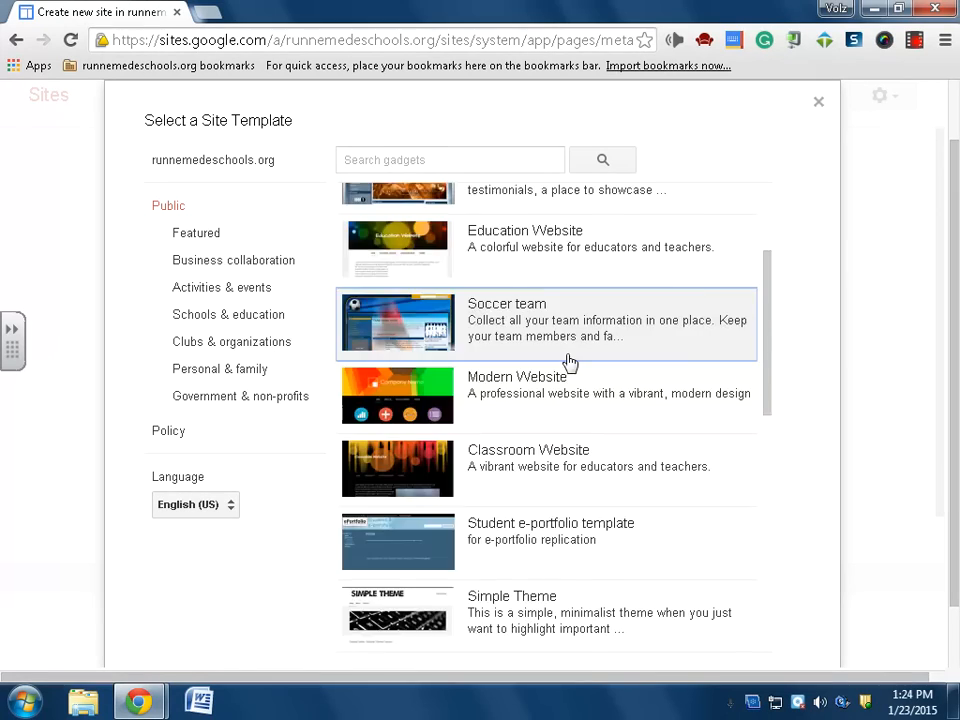
pyautogui.moveTo(562, 376)
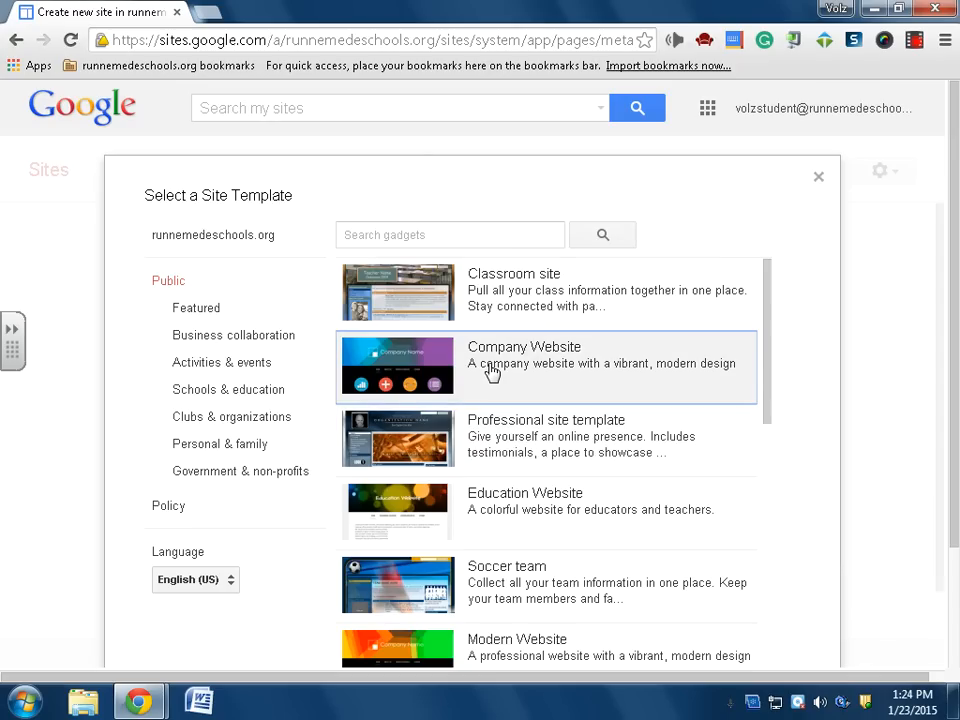
pyautogui.moveTo(524, 514)
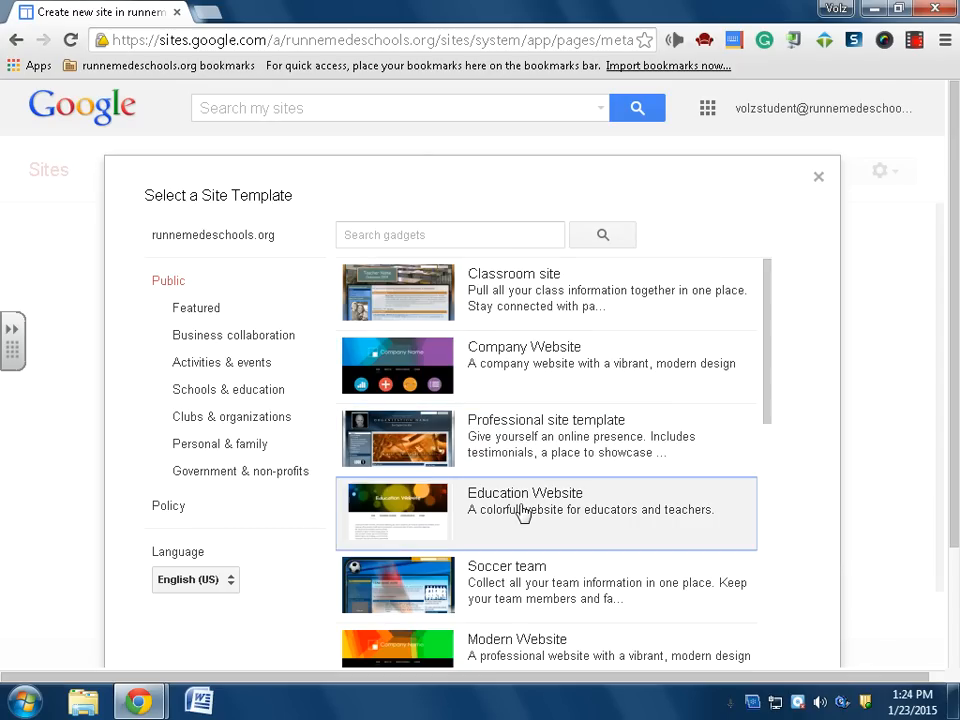
pyautogui.click(544, 512)
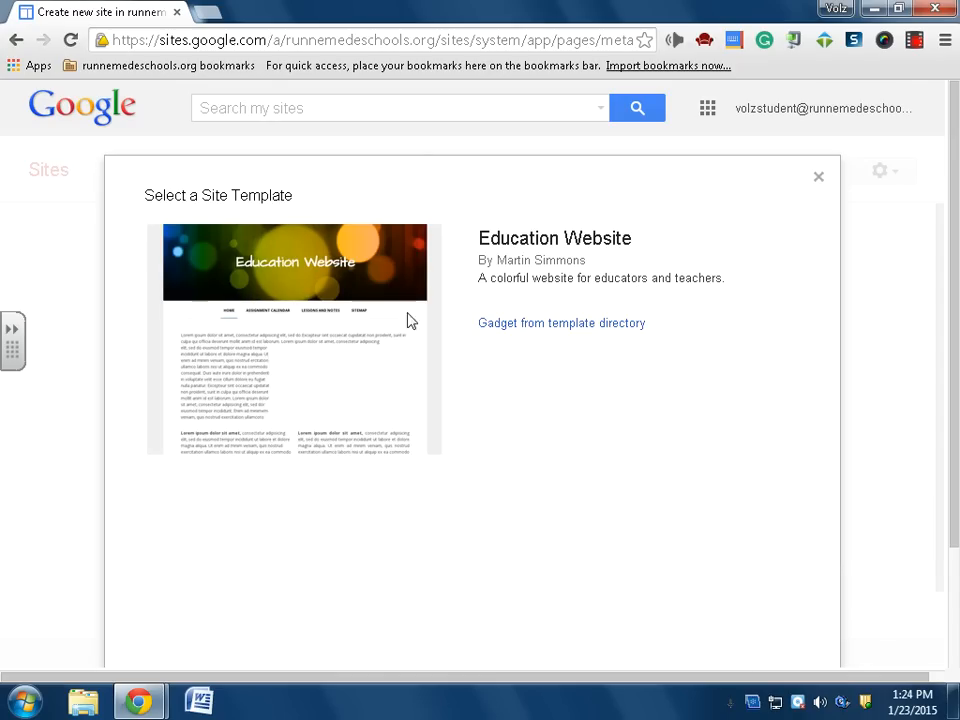
pyautogui.moveTo(556, 332)
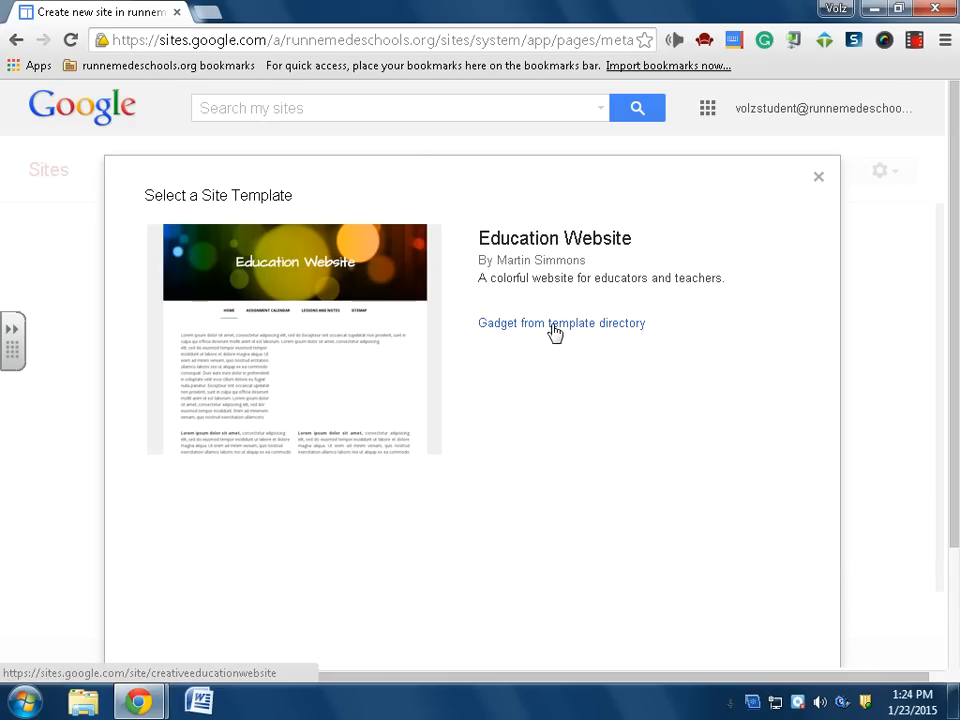
pyautogui.moveTo(502, 456)
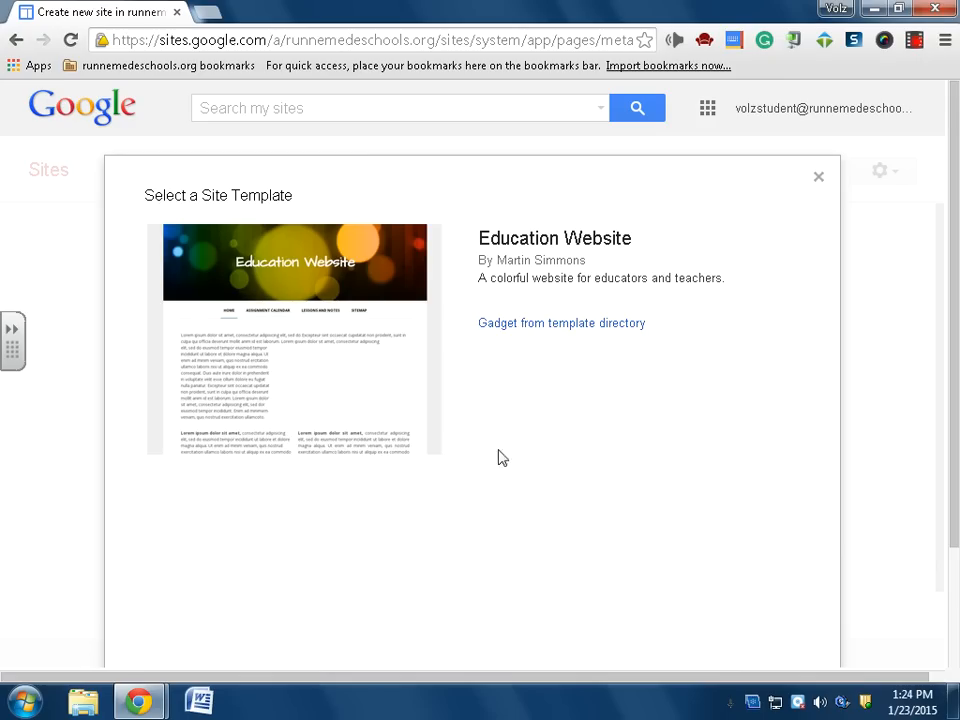
pyautogui.click(818, 176)
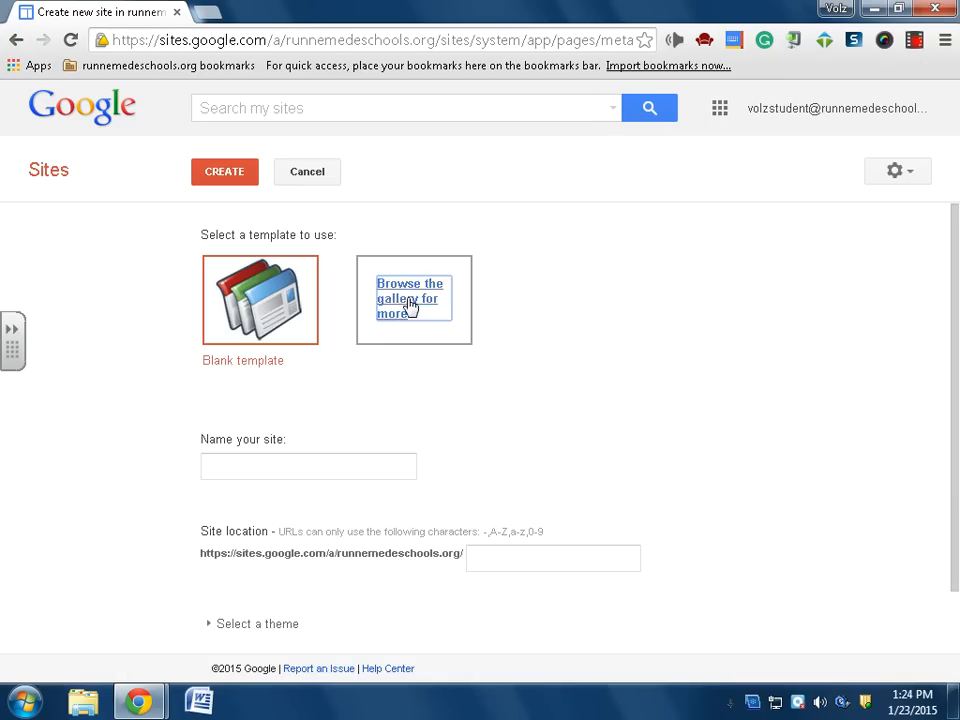
# Step: Preview the Classroom site template from the gallery and look through its sample pages
pyautogui.click(408, 300)
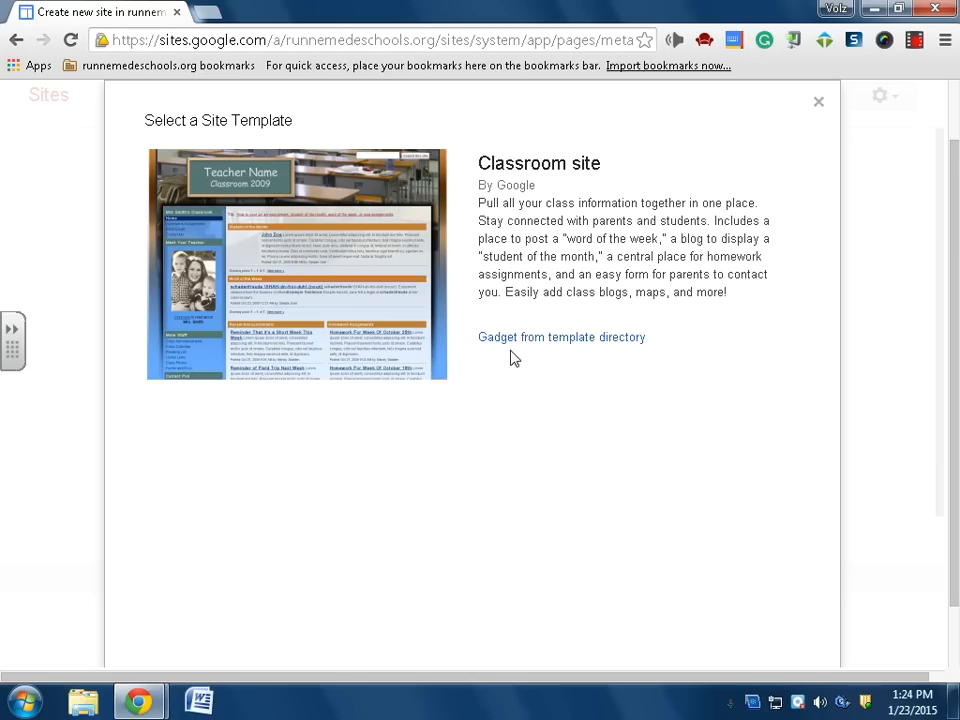
pyautogui.moveTo(512, 344)
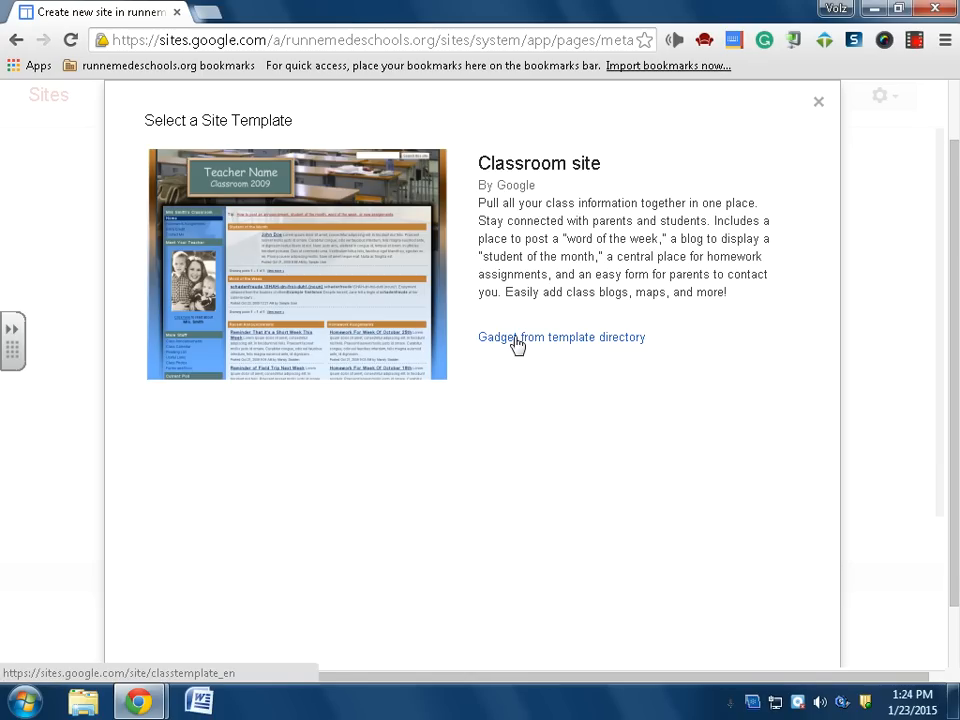
pyautogui.click(562, 336)
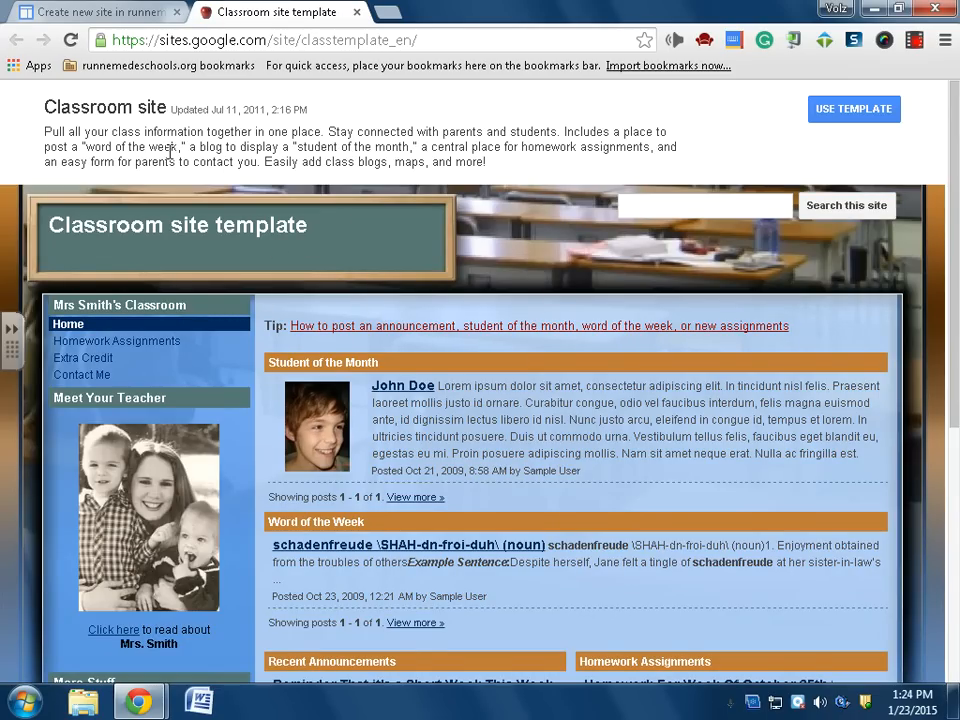
pyautogui.scroll(-3)
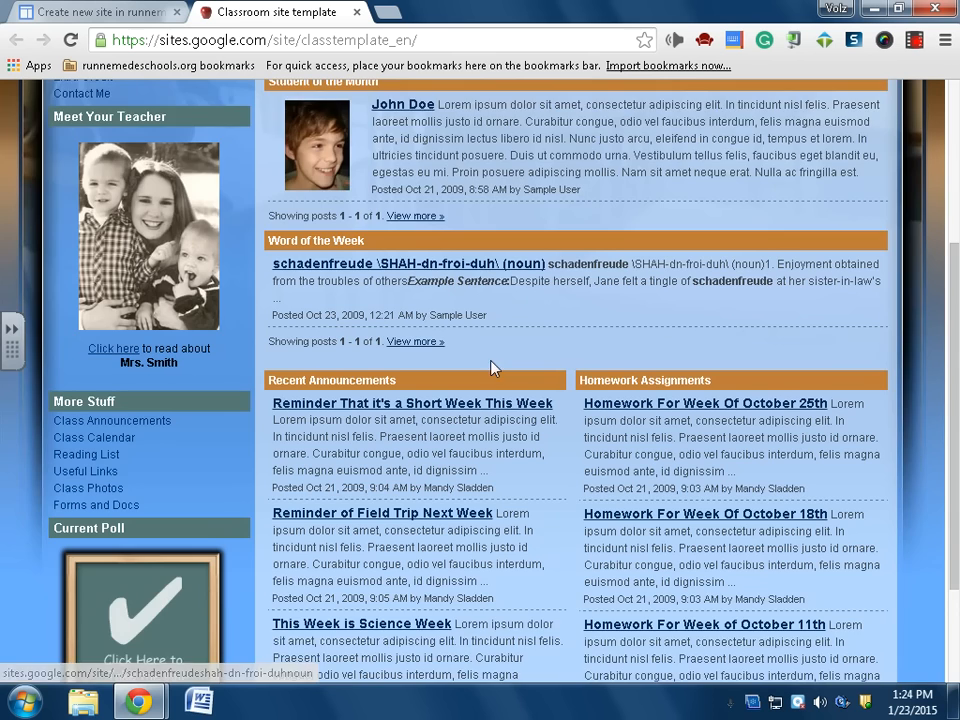
pyautogui.scroll(-3)
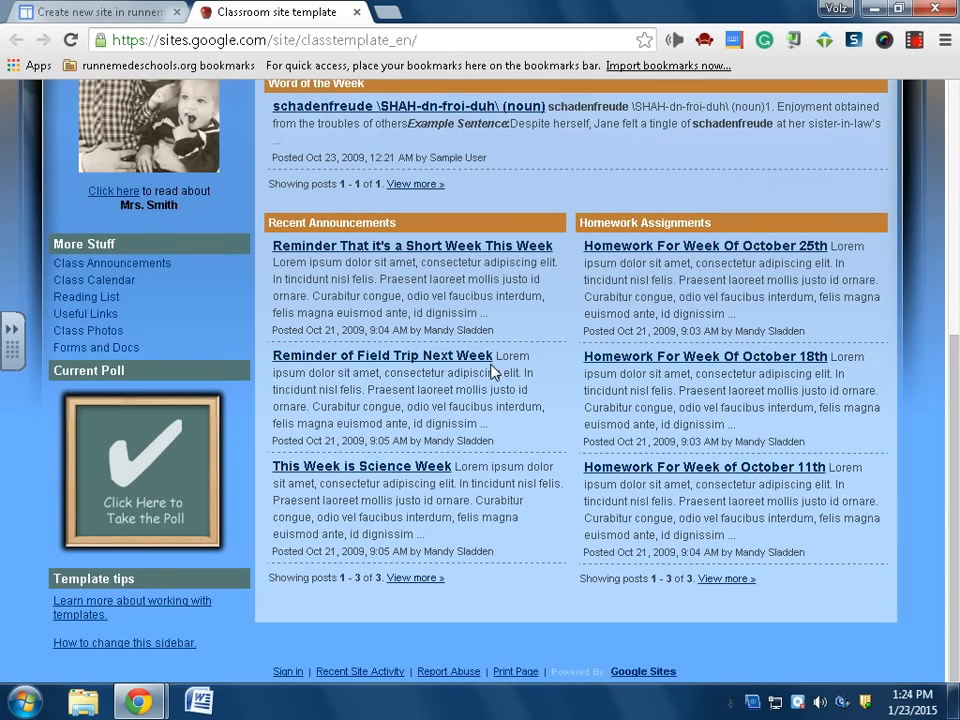
pyautogui.scroll(3)
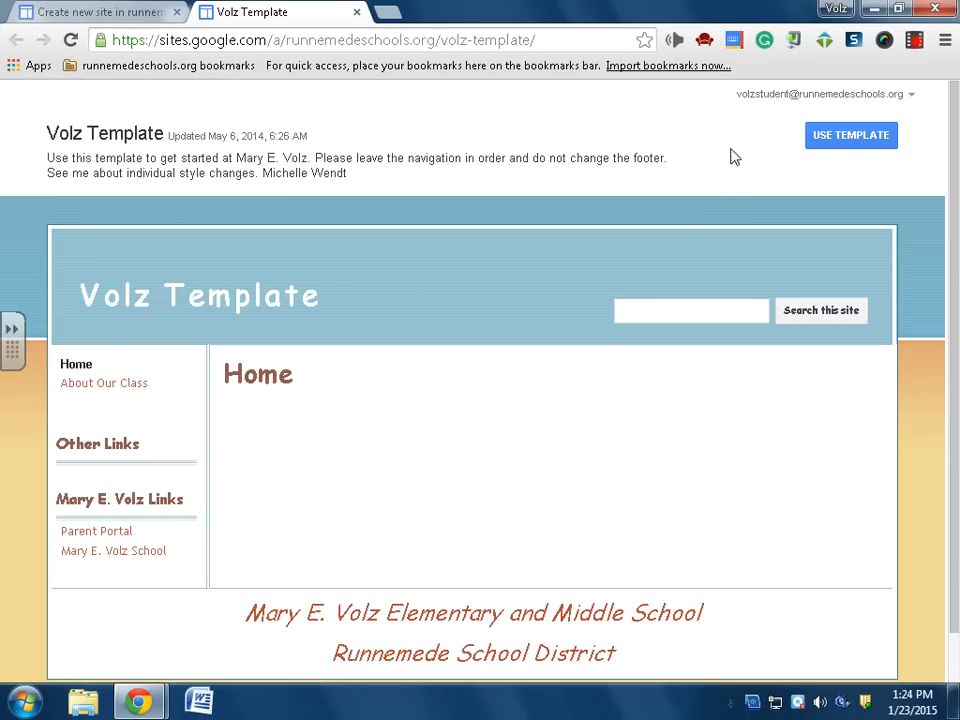
pyautogui.moveTo(840, 144)
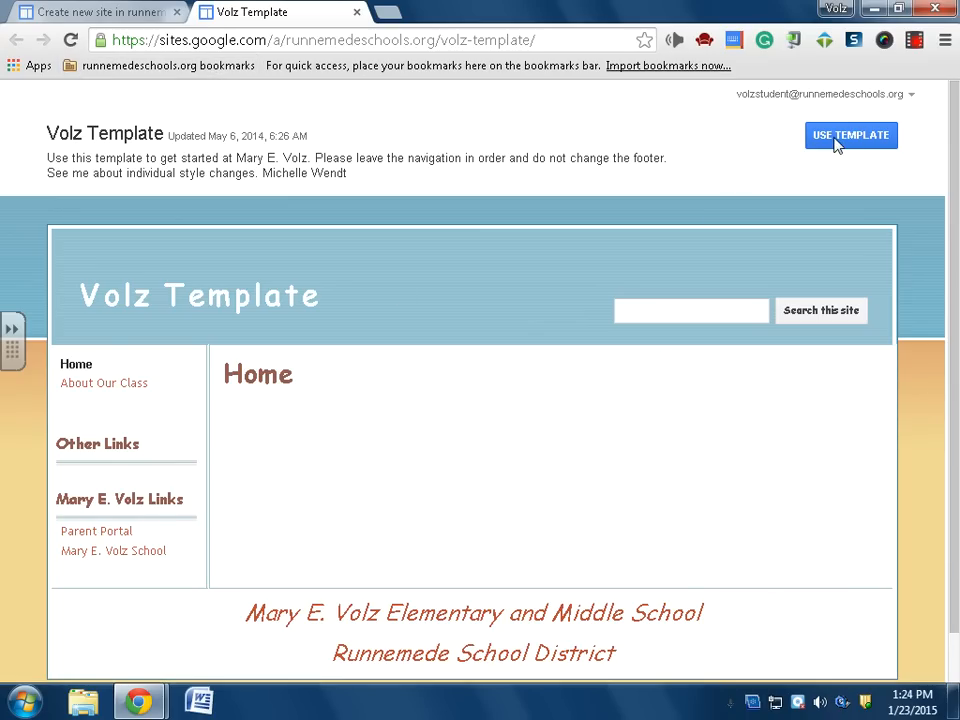
# Step: Choose Use Template on the Volz Template to start a new site from it
pyautogui.click(850, 136)
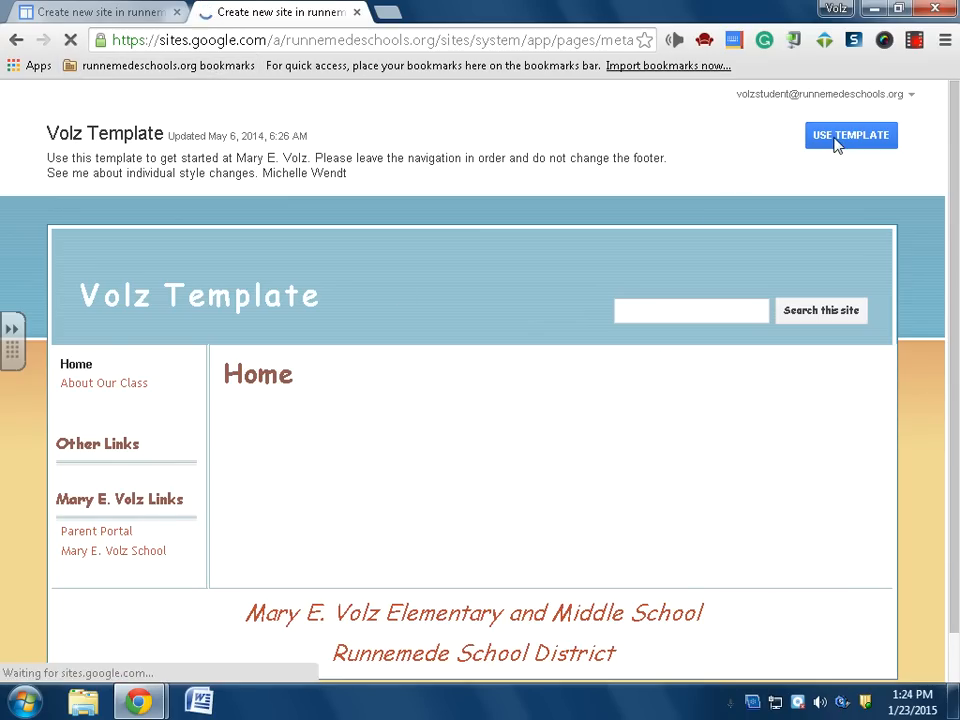
pyautogui.click(852, 136)
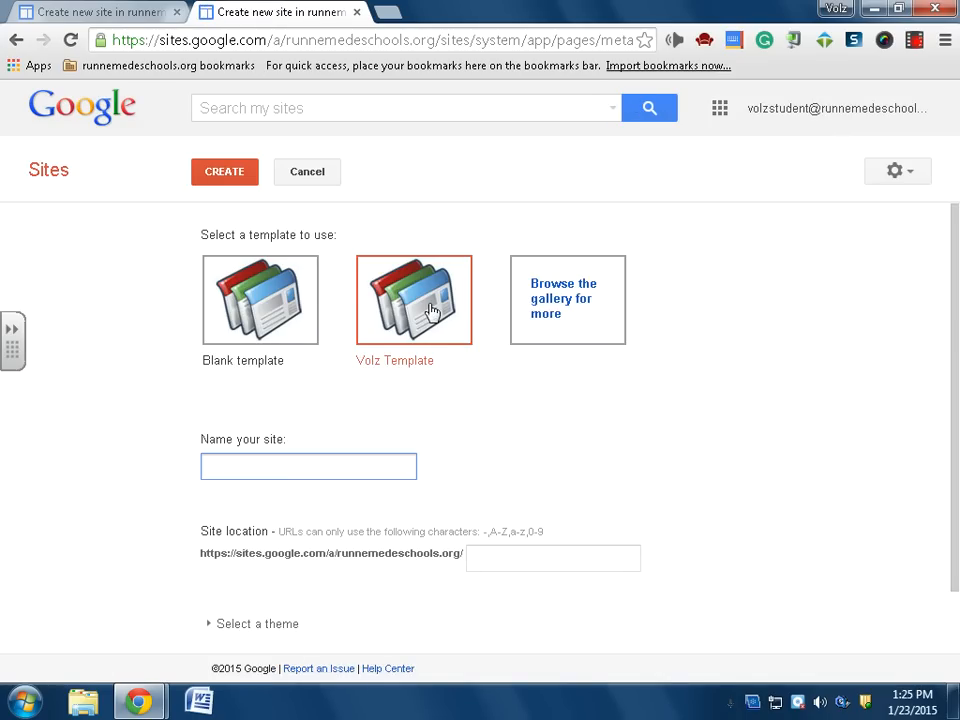
# Step: Name the site 'Volz Student Template Demo' and reveal the additional site options
pyautogui.click(308, 466)
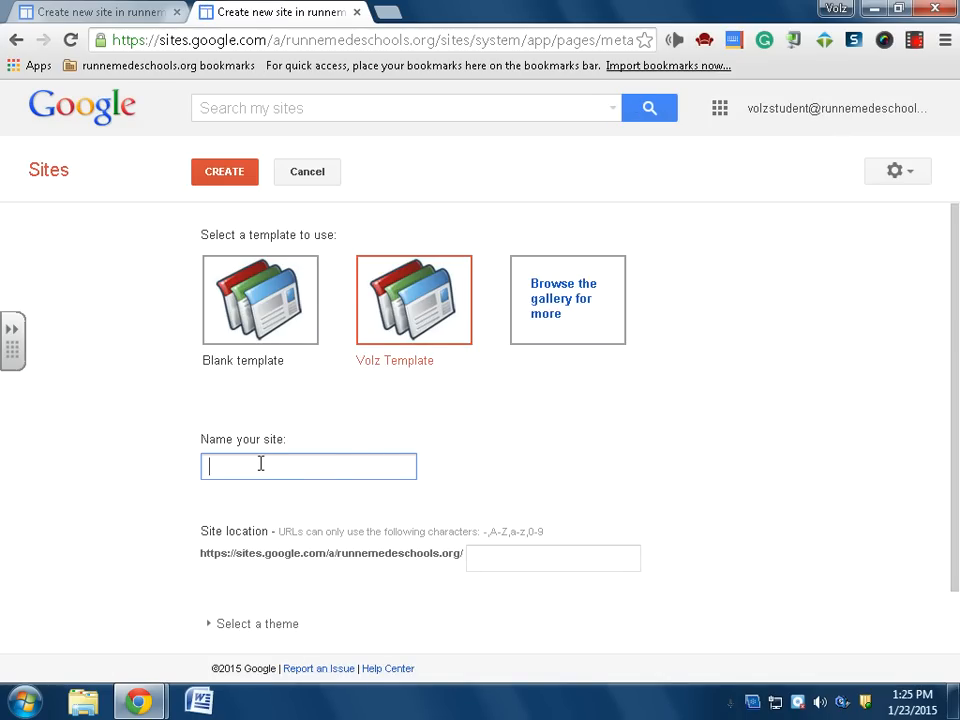
pyautogui.write('Volz Student')
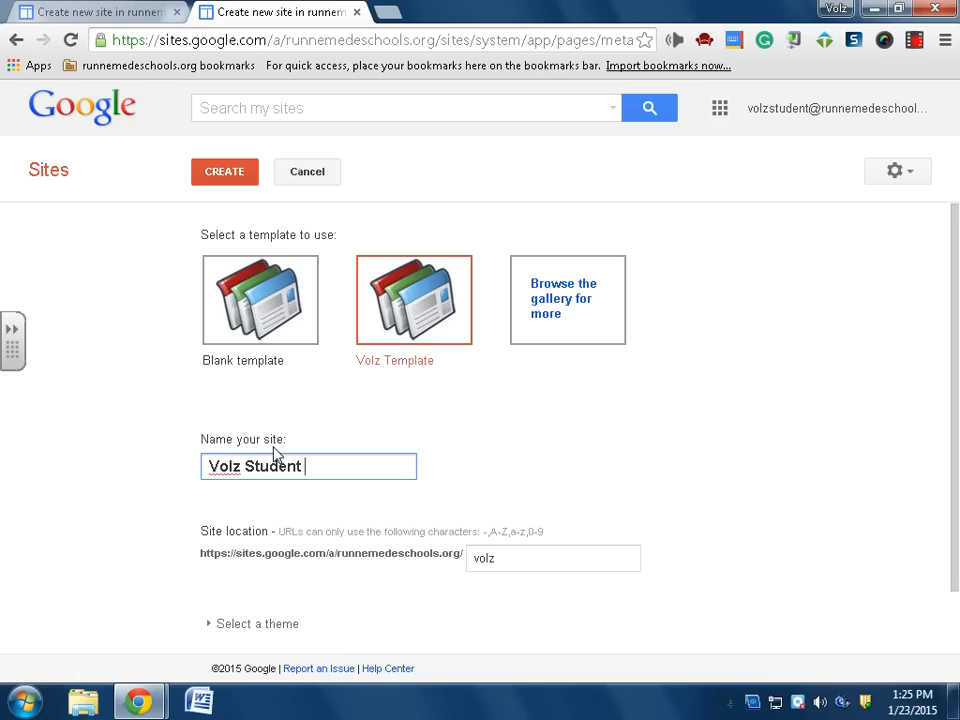
pyautogui.write('Template Demo')
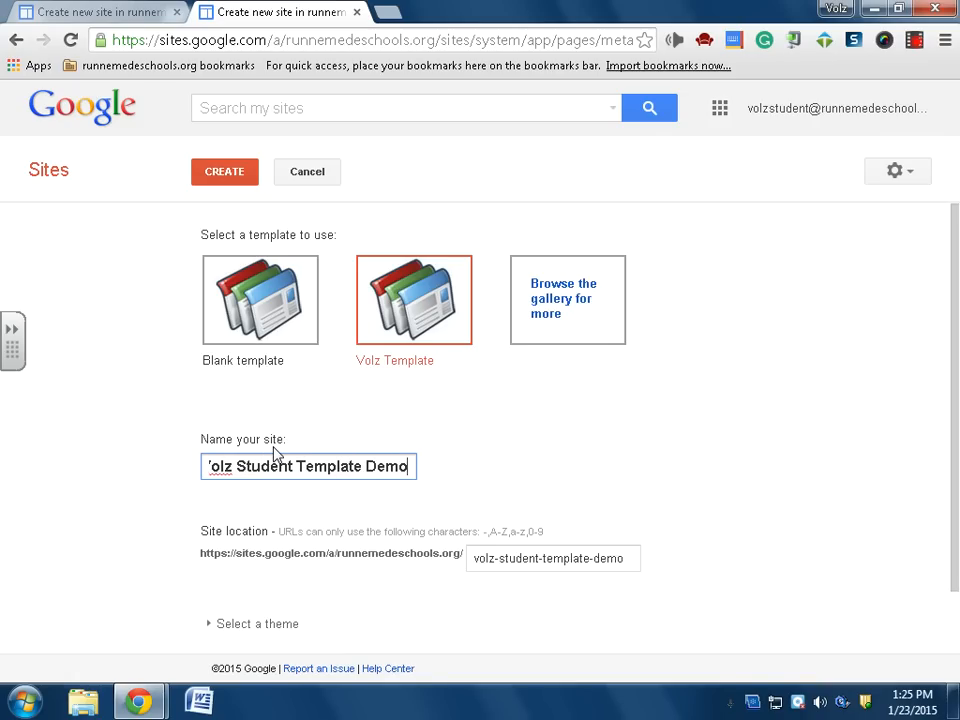
pyautogui.moveTo(334, 452)
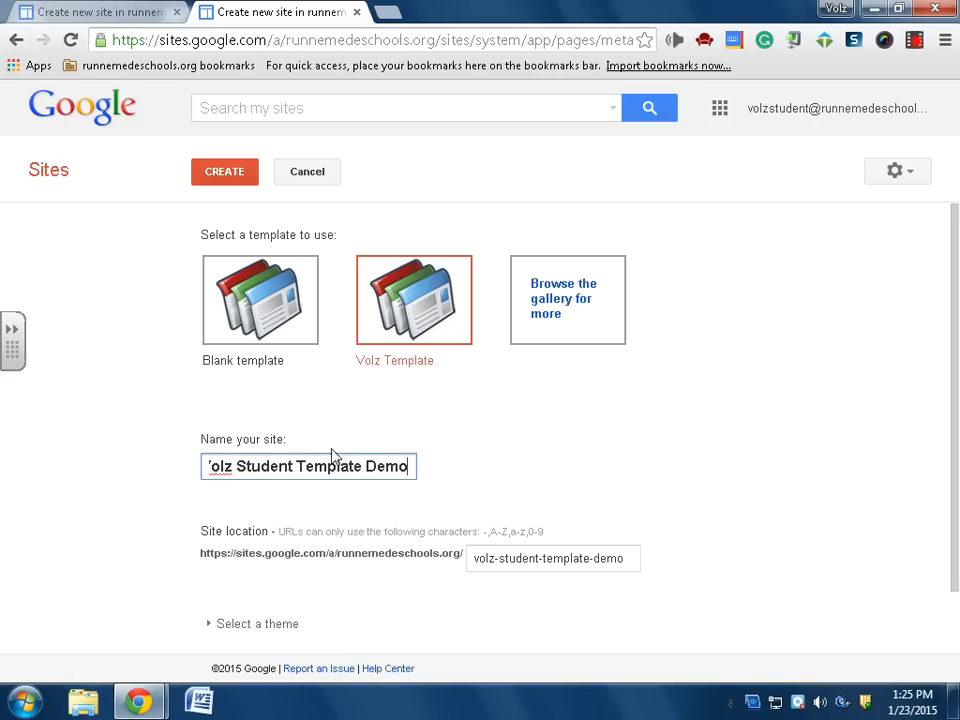
pyautogui.scroll(-3)
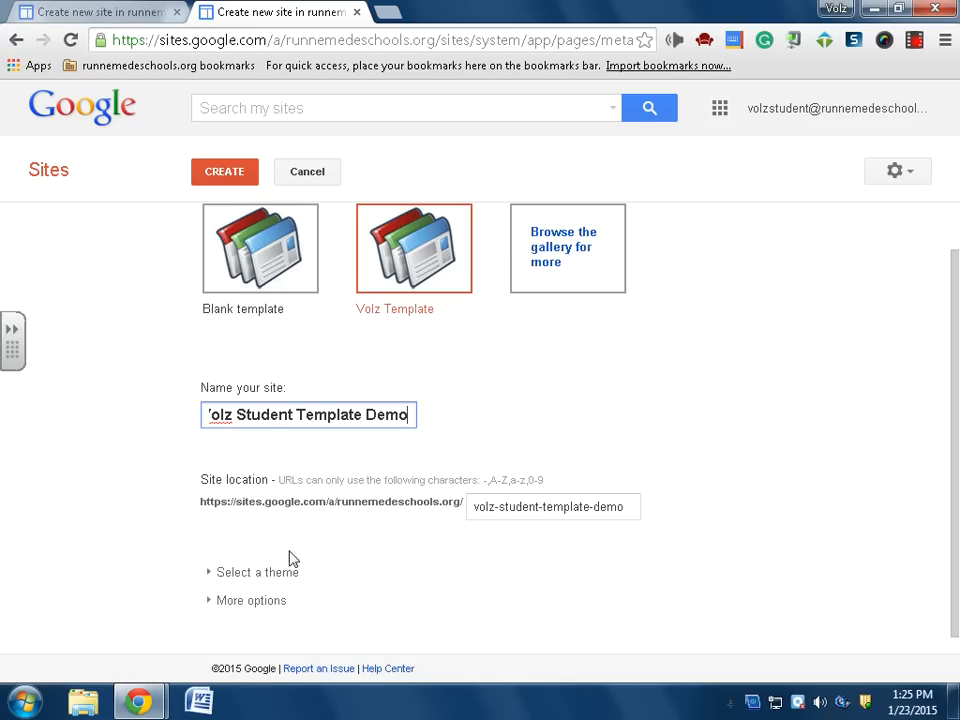
pyautogui.click(252, 600)
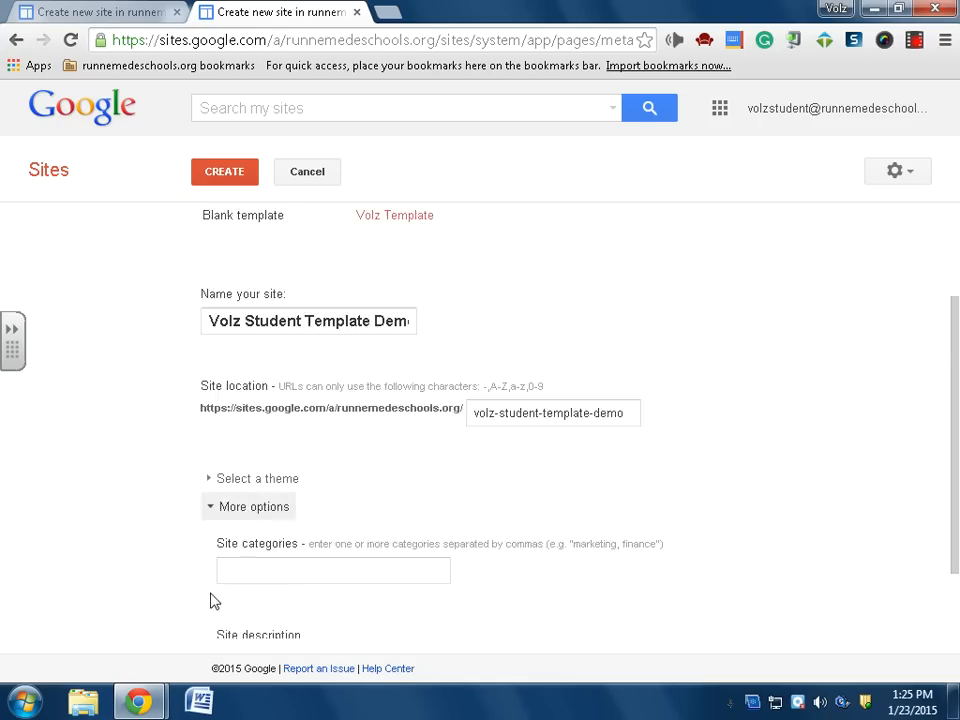
pyautogui.scroll(-3)
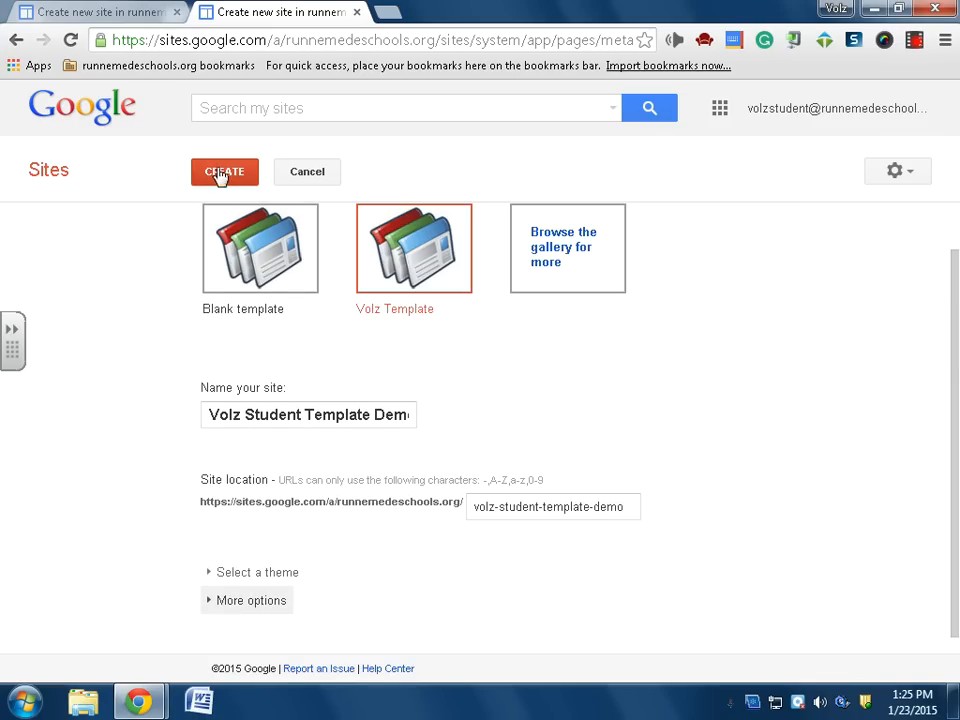
pyautogui.moveTo(244, 288)
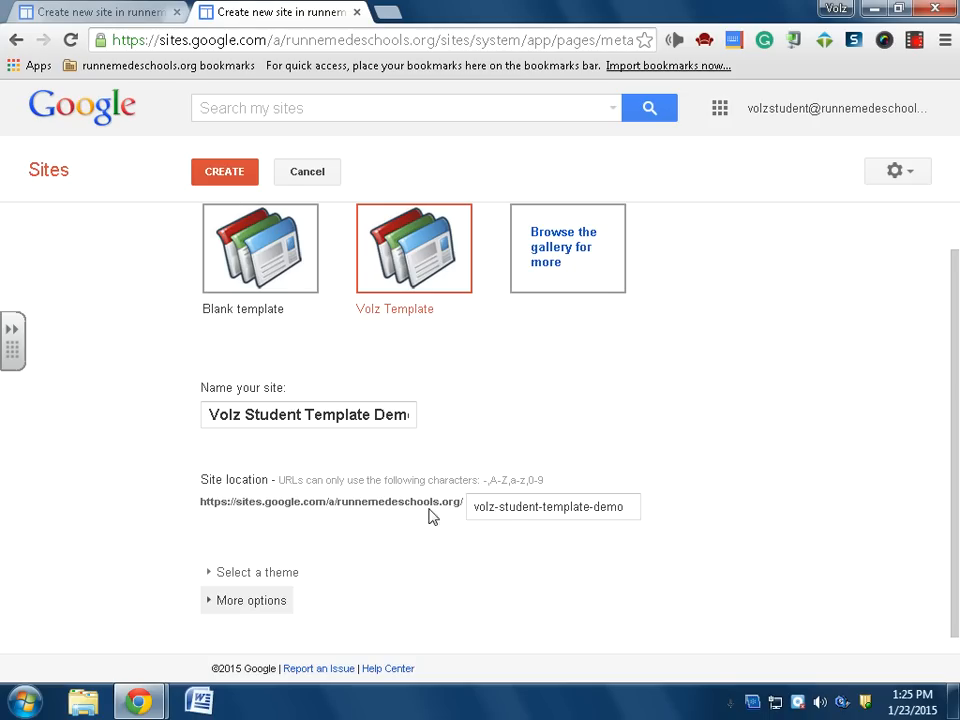
pyautogui.moveTo(212, 184)
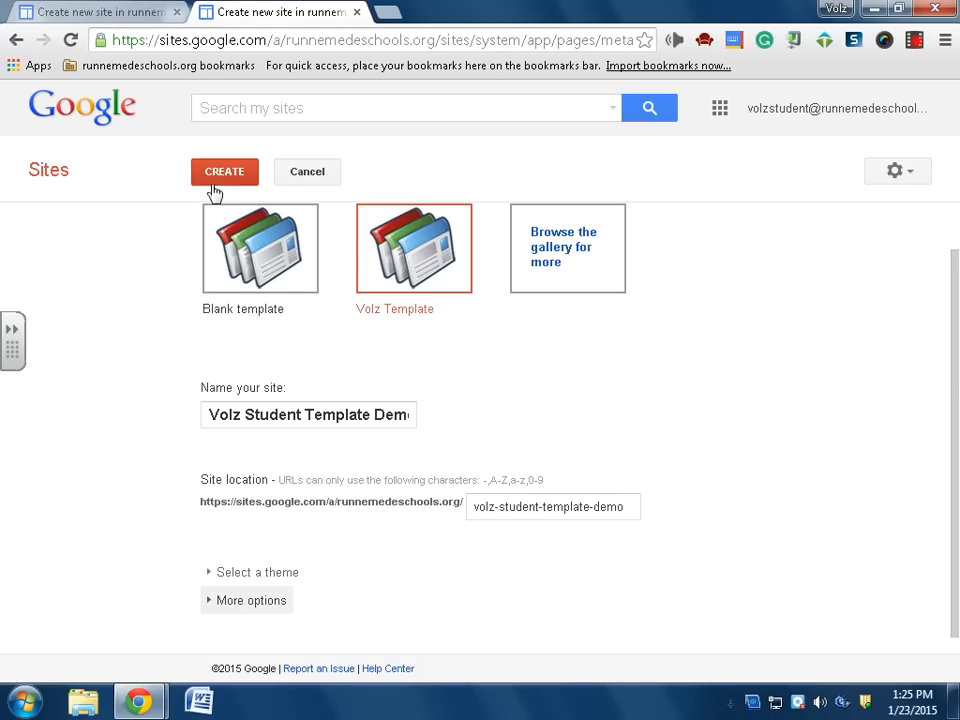
# Step: Create the site so its home page appears
pyautogui.click(224, 172)
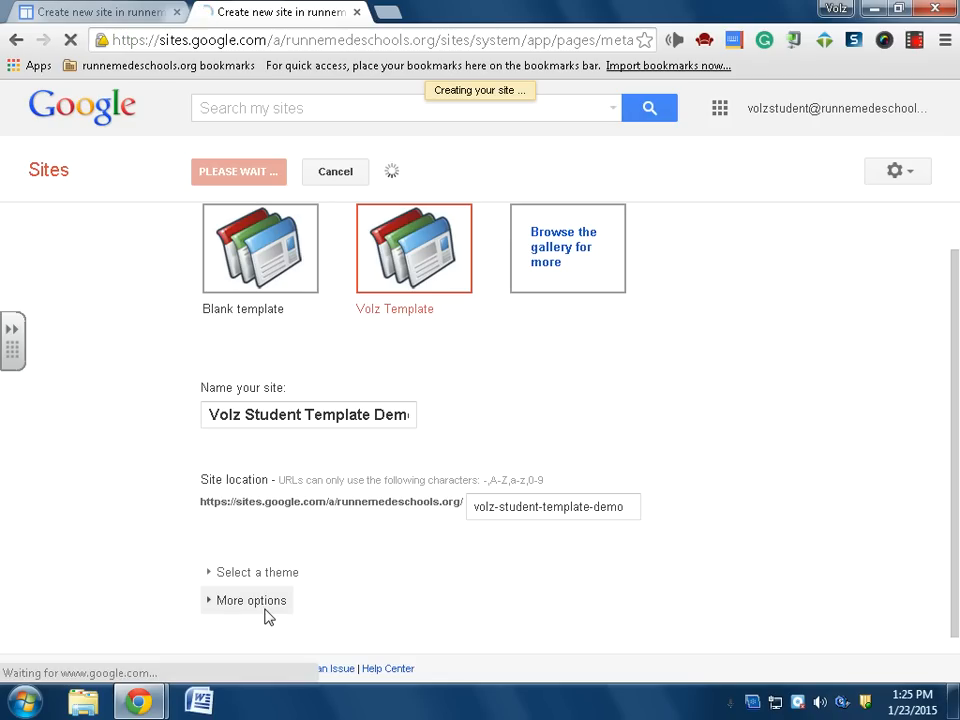
pyautogui.click(238, 172)
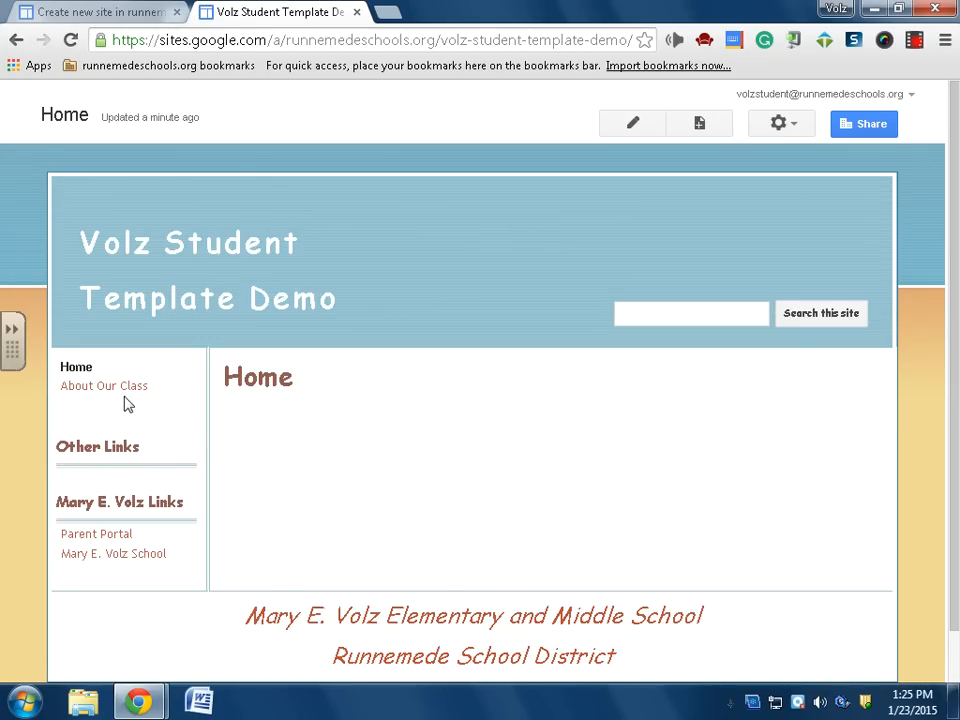
pyautogui.moveTo(464, 466)
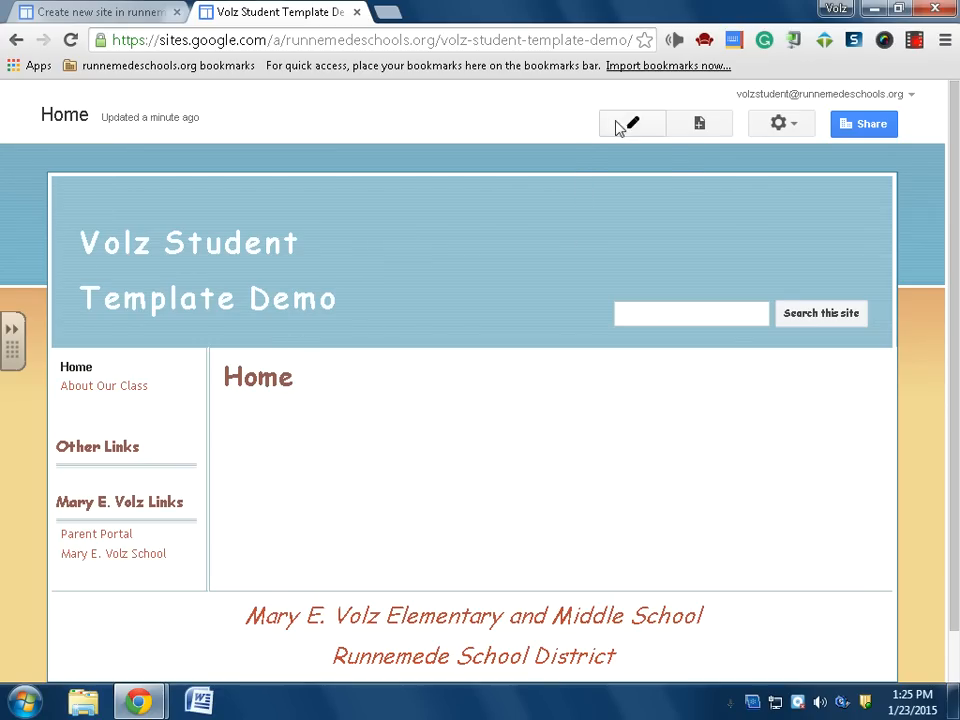
# Step: Rename the home page title to 'Site Home', save it, and reopen it for editing
pyautogui.click(634, 124)
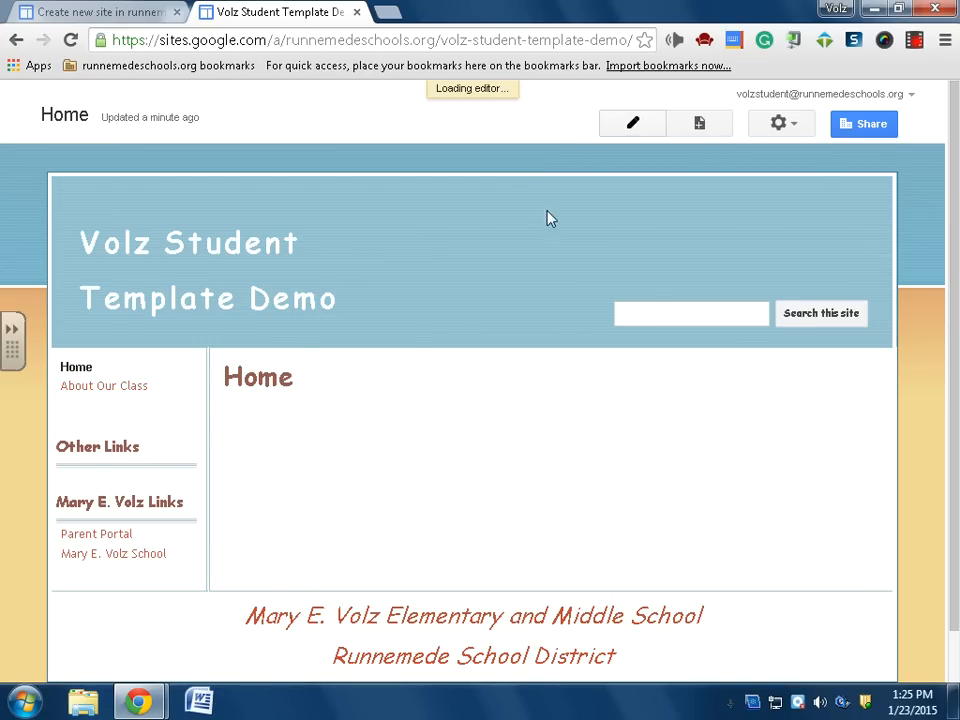
pyautogui.click(630, 124)
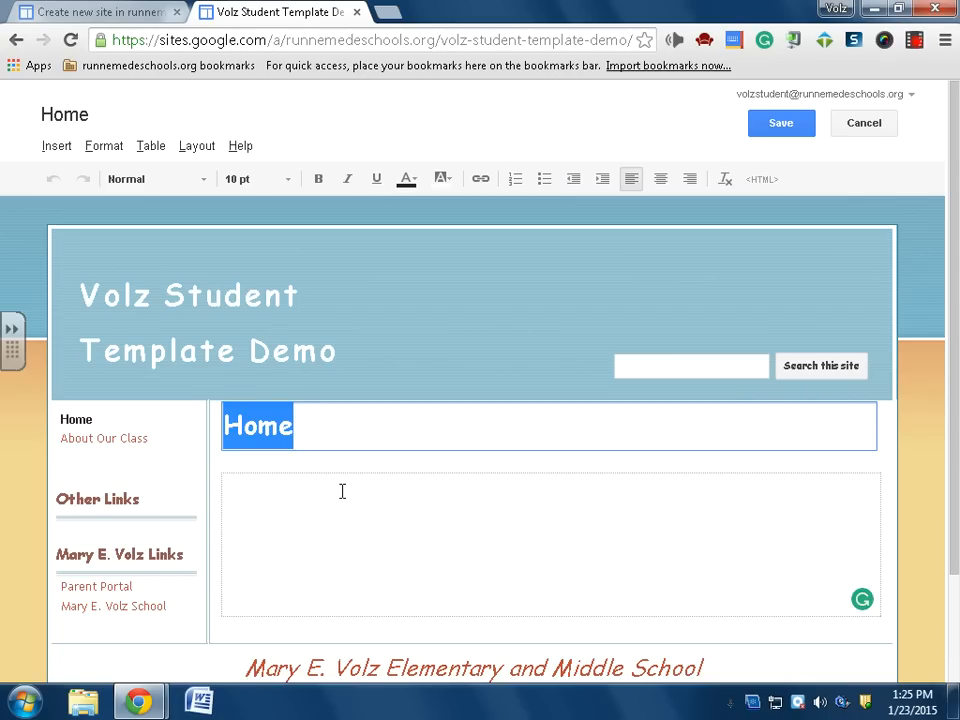
pyautogui.write('Site Home')
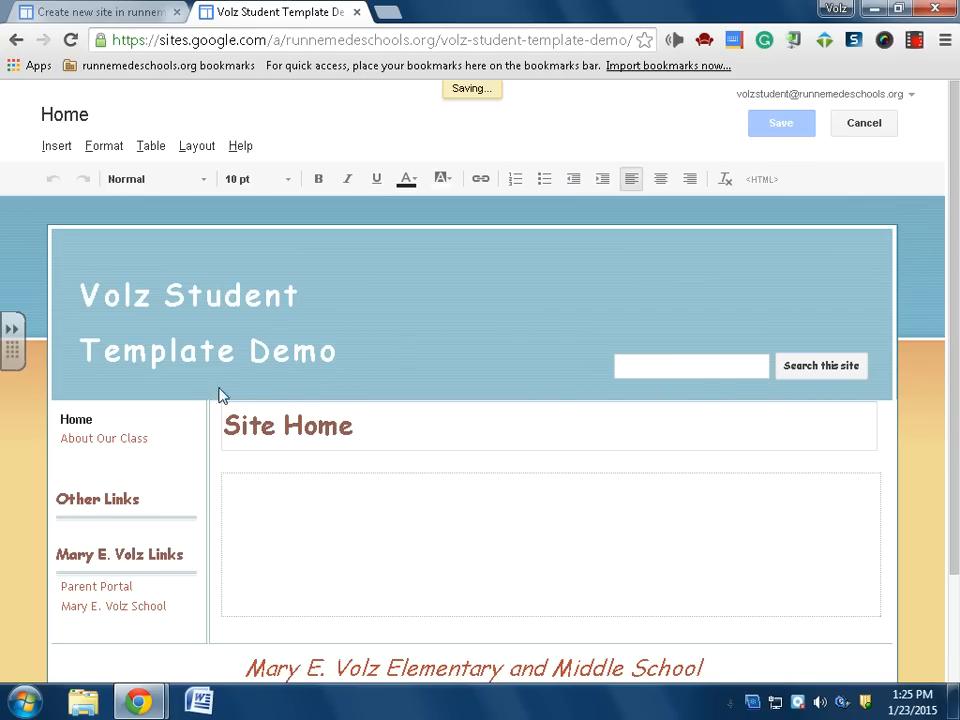
pyautogui.click(780, 124)
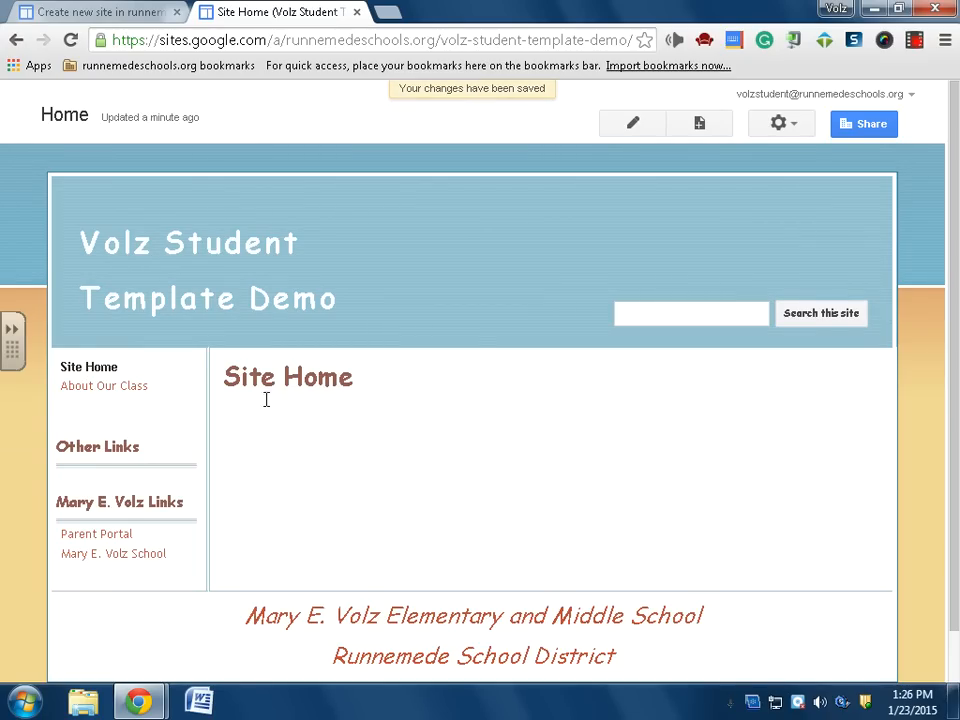
pyautogui.click(630, 124)
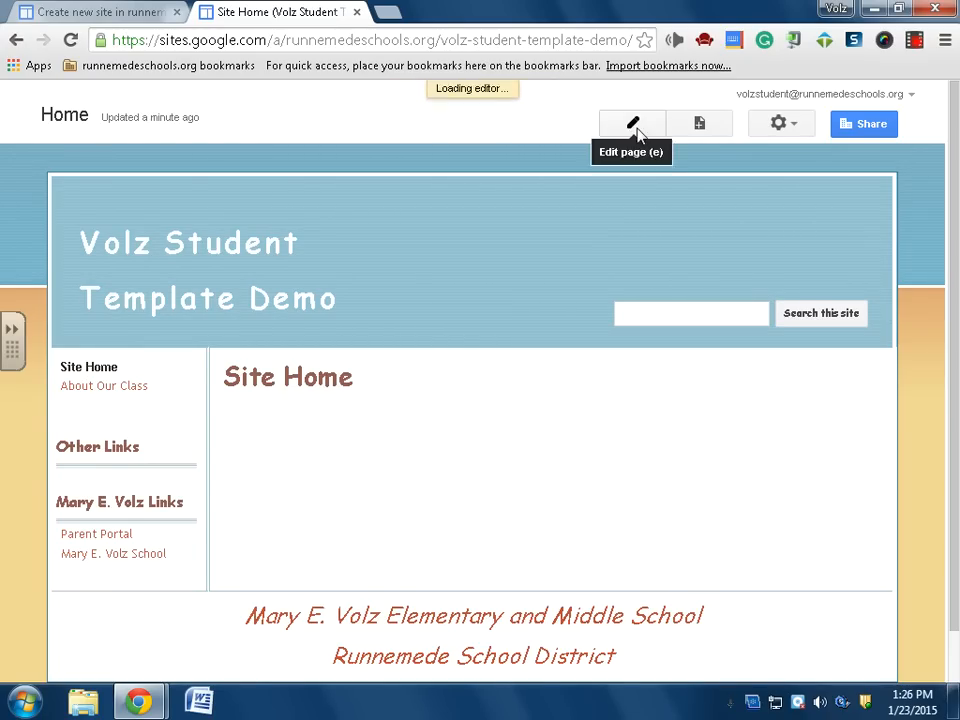
# Step: Write the body text 'This is the body of the website! Type anything add pictures.'
pyautogui.click(632, 124)
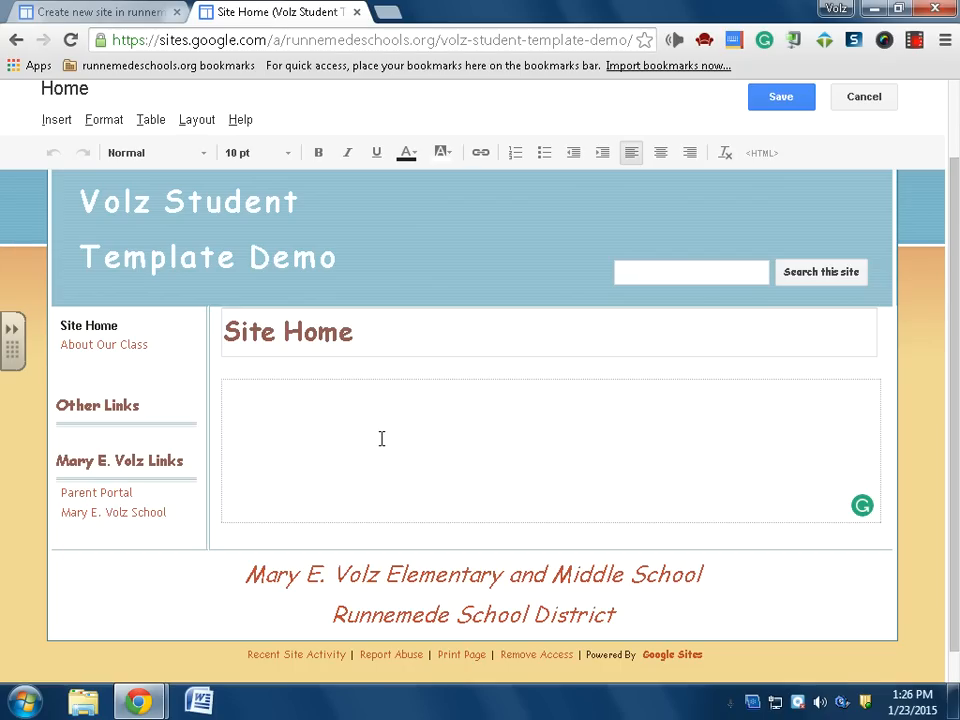
pyautogui.write('This is th')
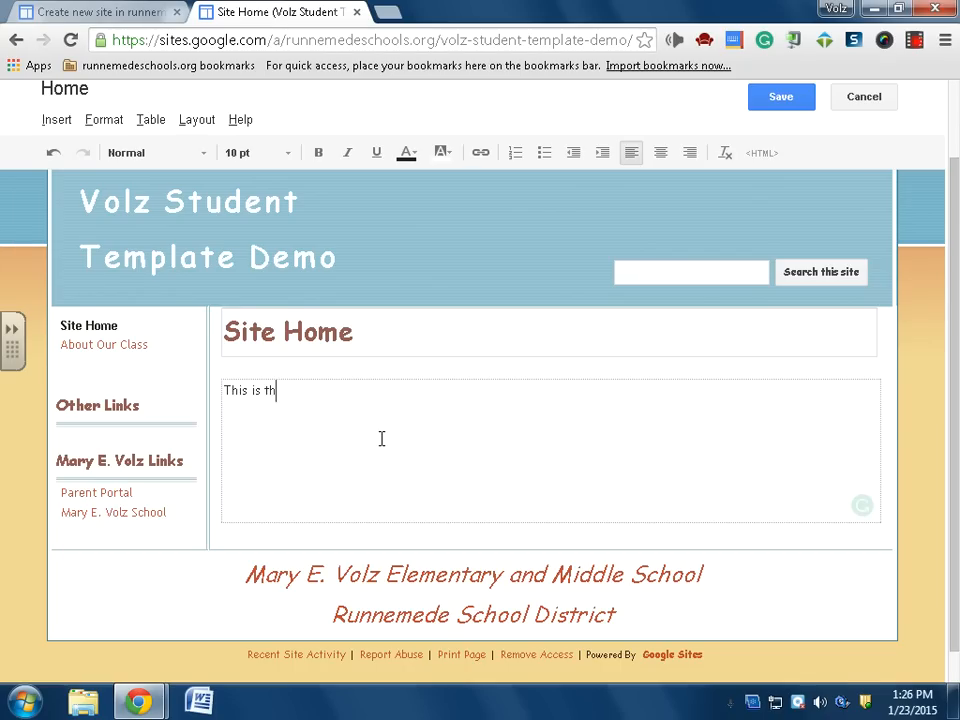
pyautogui.write('e body of the web')
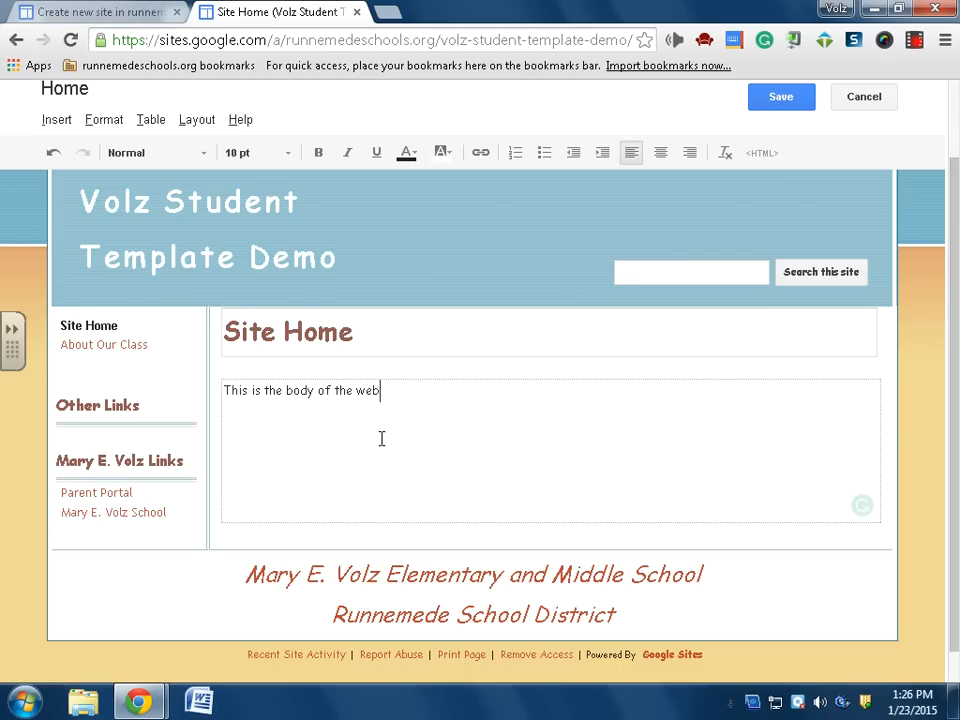
pyautogui.write('site!')
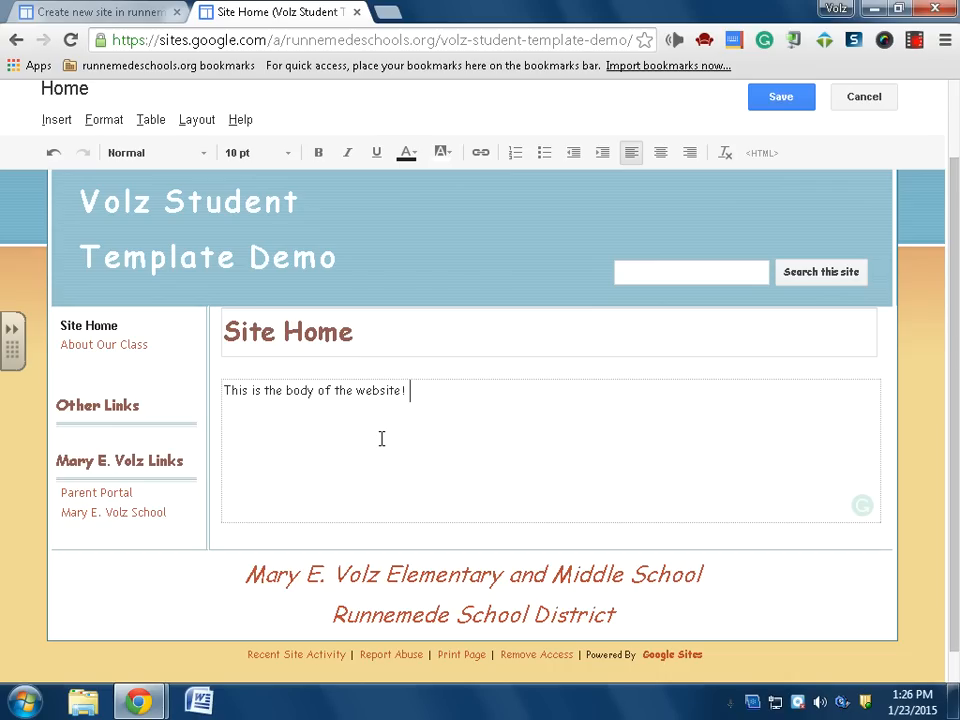
pyautogui.write('Type anything')
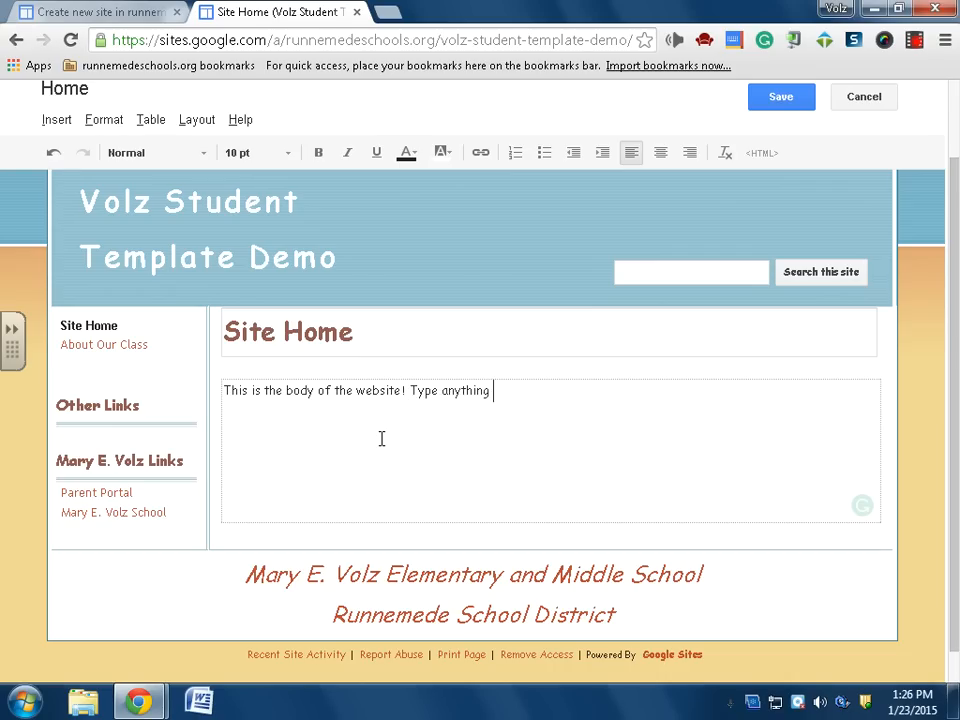
pyautogui.write('add picutres')
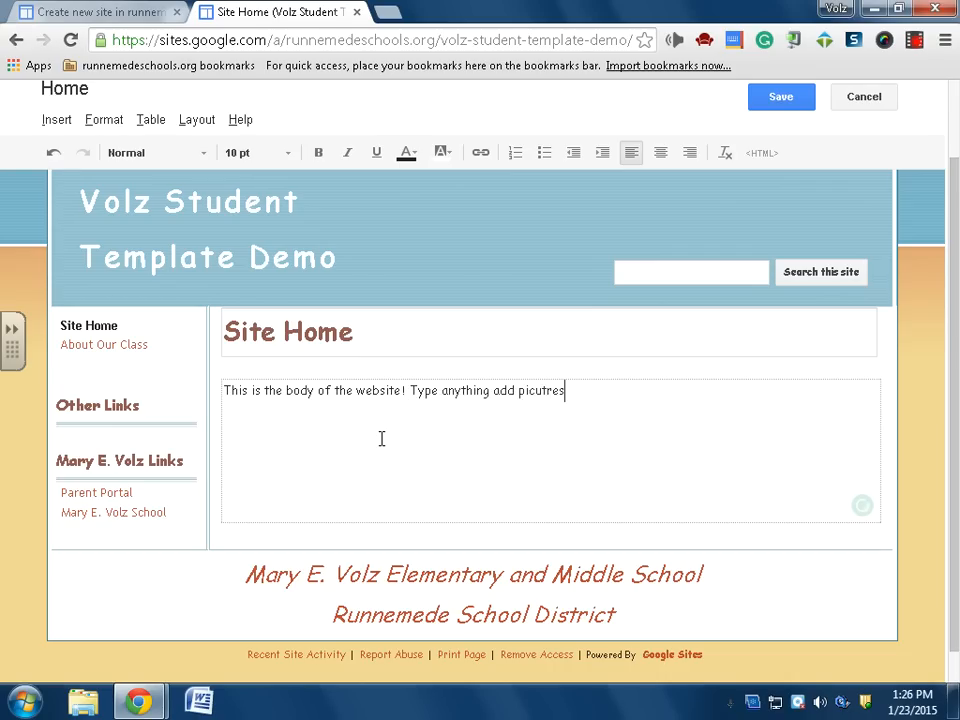
pyautogui.press('BackSpace')
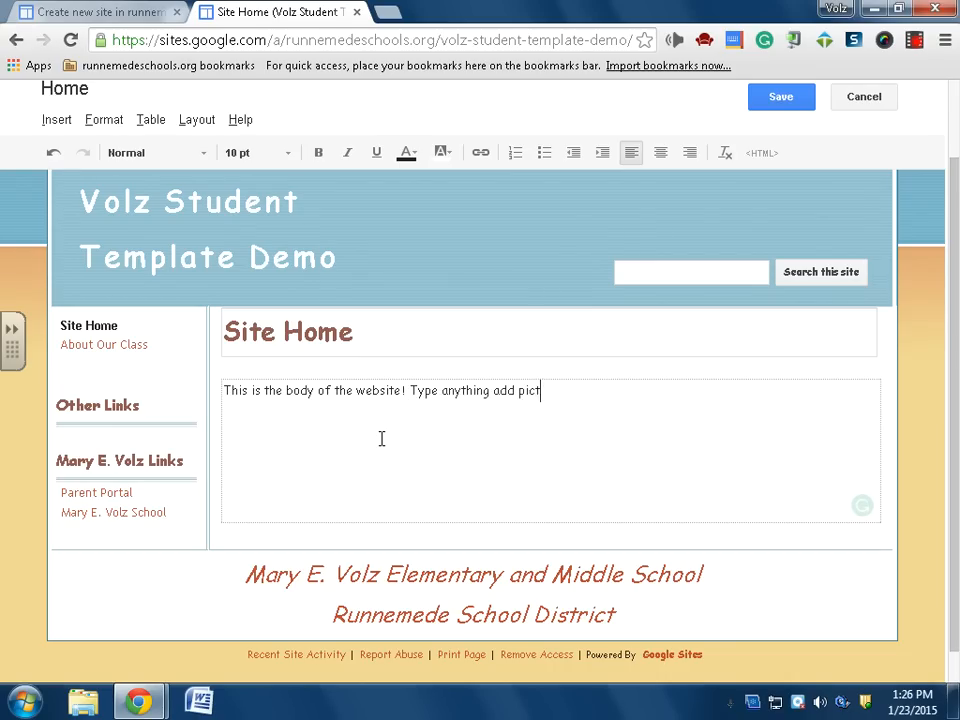
pyautogui.write('ures.')
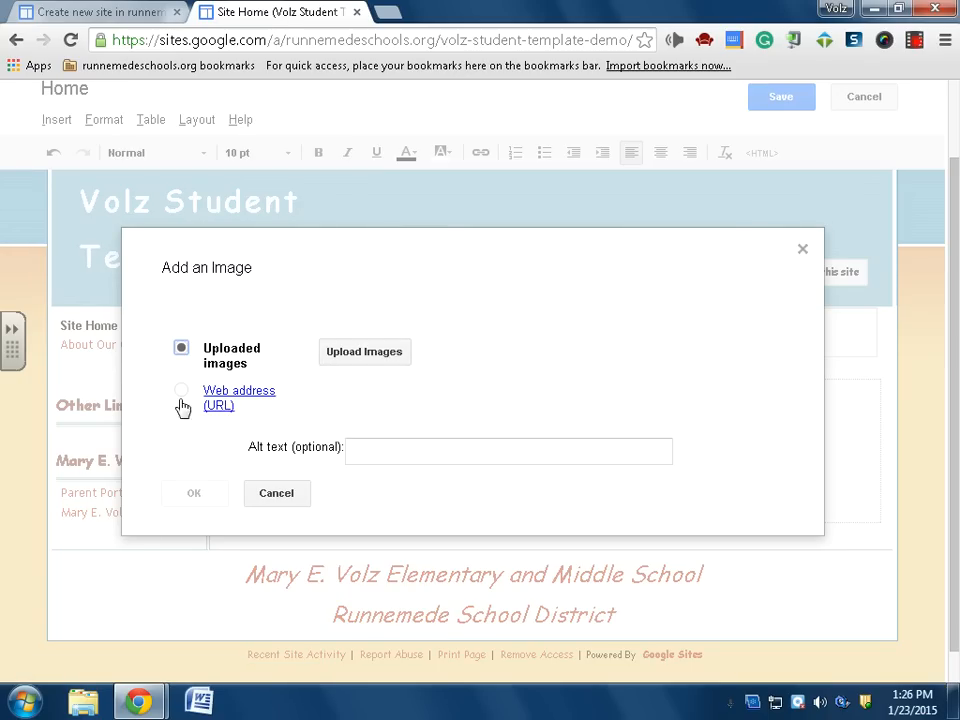
# Step: Begin inserting an image from a web address (URL)
pyautogui.click(180, 390)
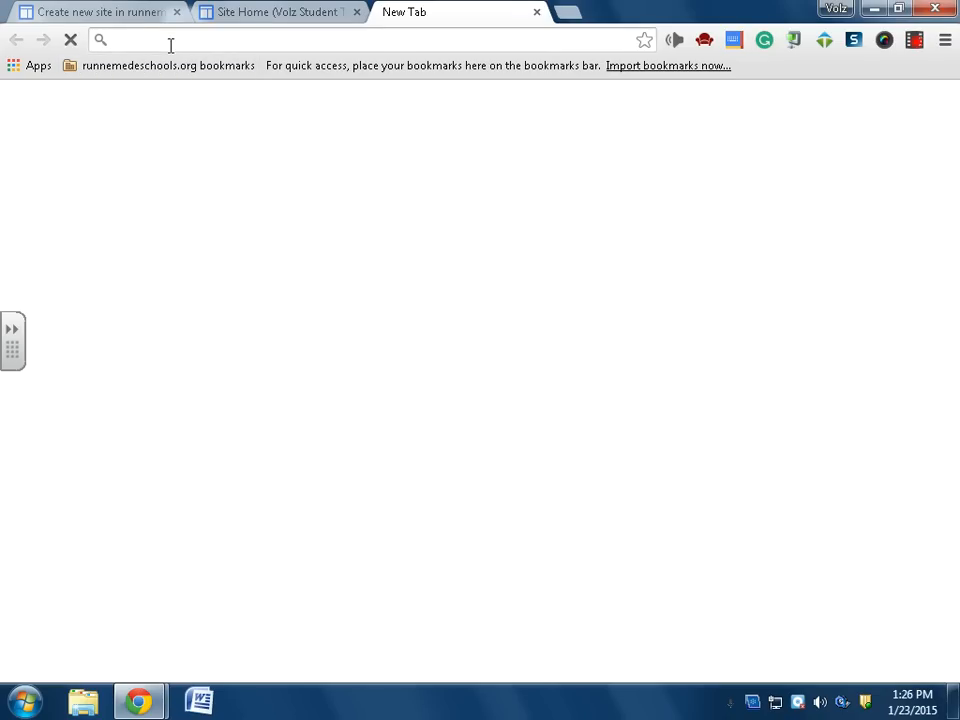
# Step: Find a Dell Chromebook 11 photo on Google Images, view it full-size and copy its image URL
pyautogui.write('chromebook+dell+11&oq=chromebook+dell+118')
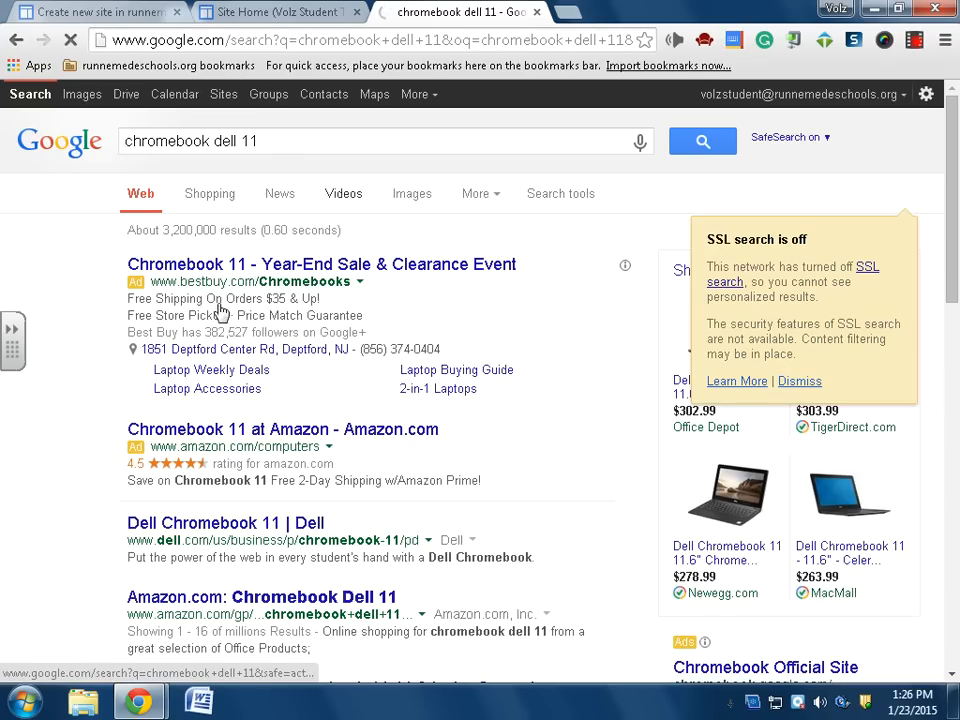
pyautogui.click(412, 192)
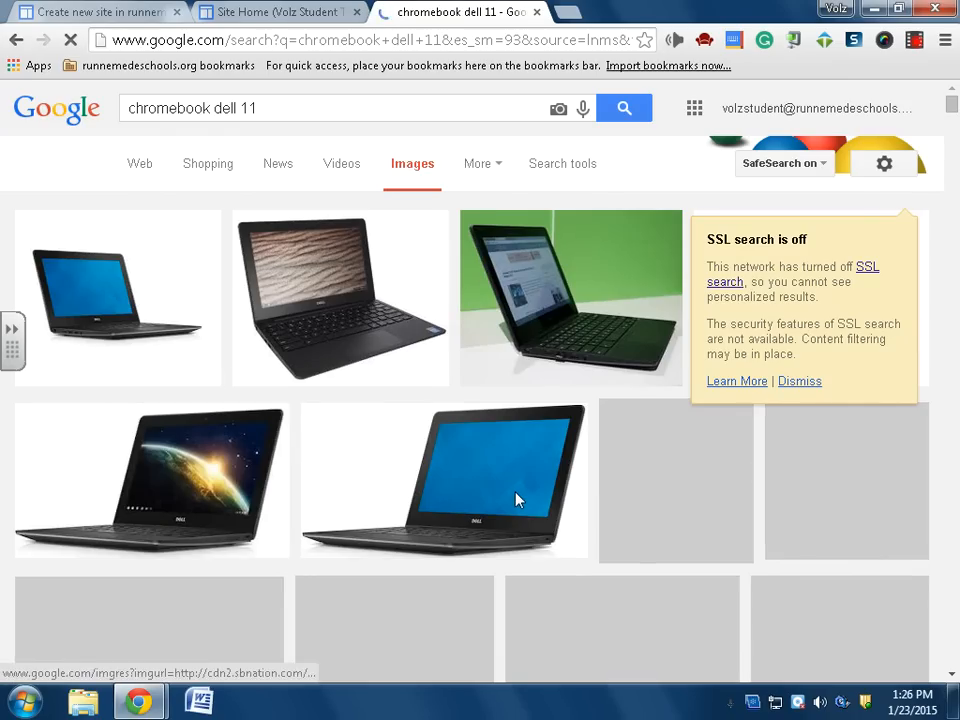
pyautogui.click(516, 498)
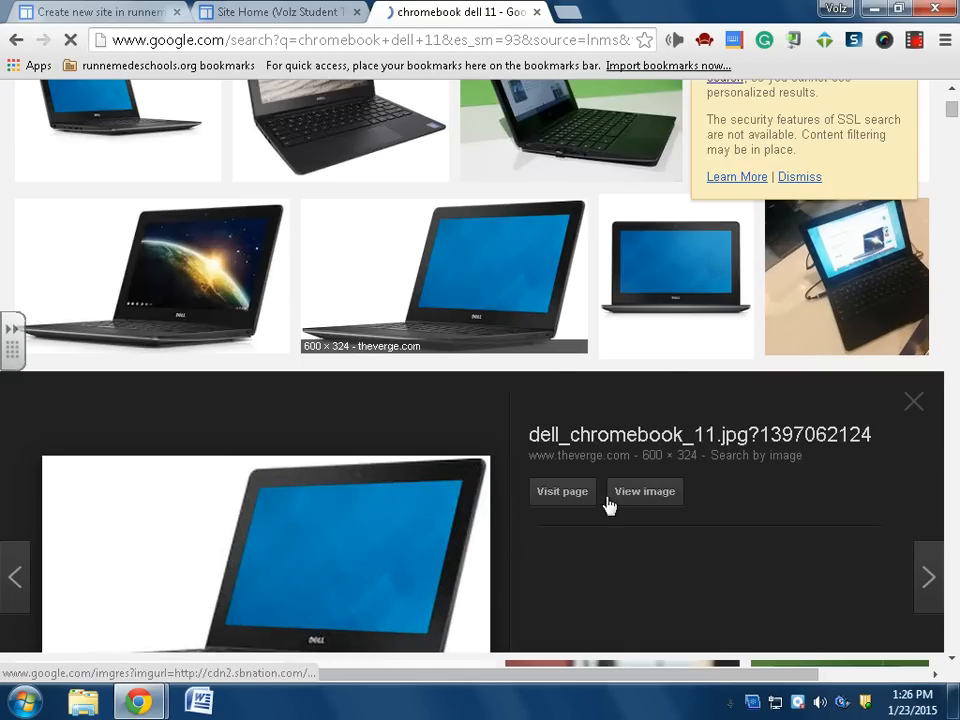
pyautogui.click(644, 492)
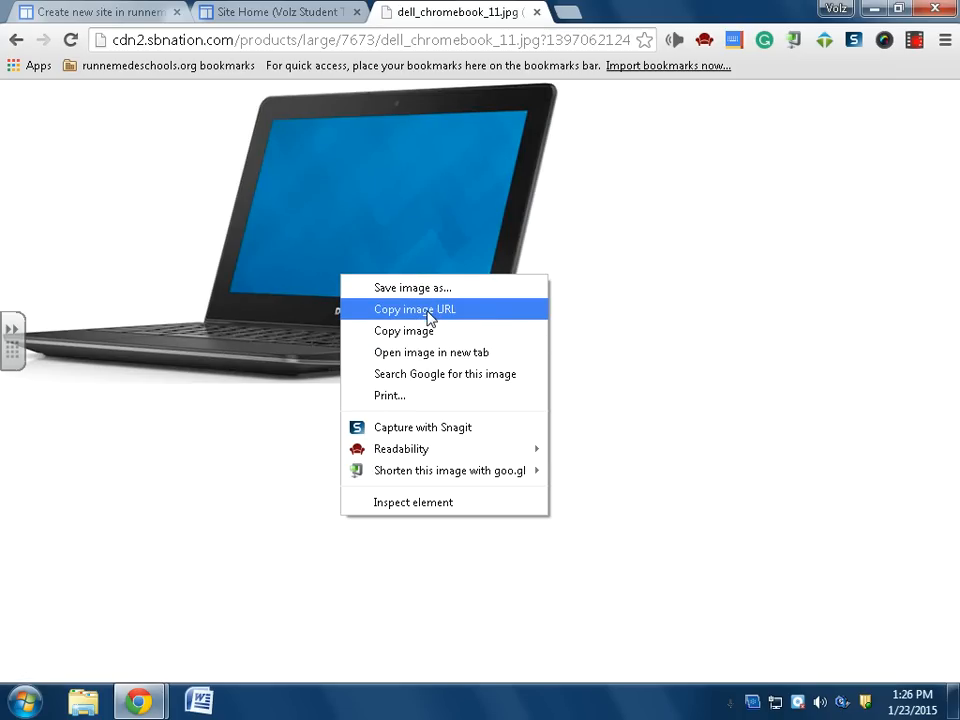
pyautogui.click(414, 308)
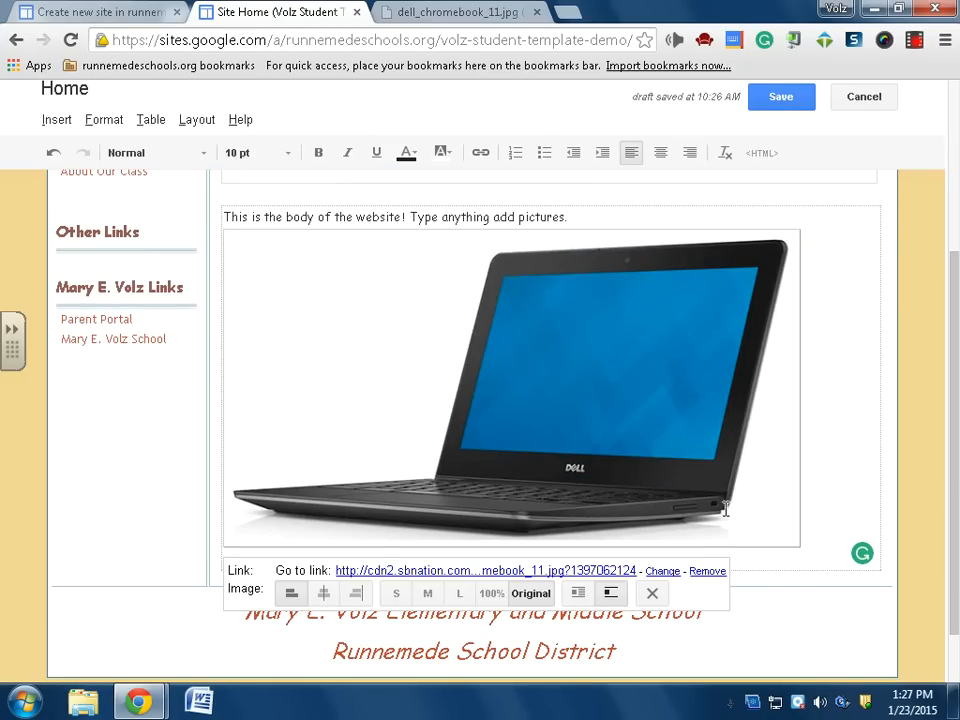
# Step: Save Site Home with the Chromebook photo inserted below the body text
pyautogui.click(780, 96)
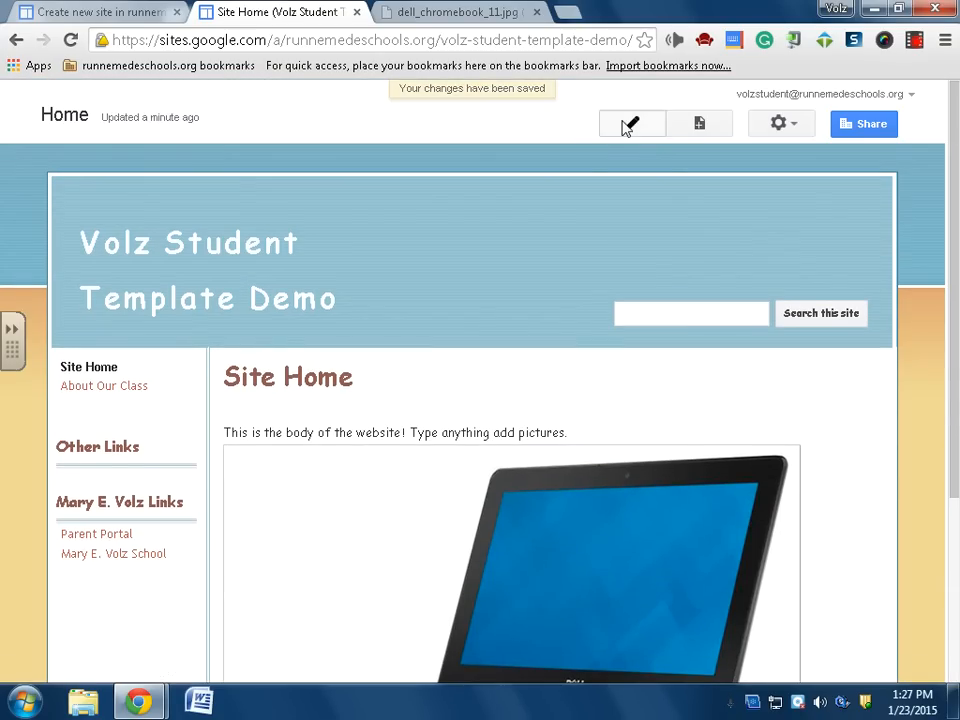
# Step: Make the laptop photo S size and right-aligned beside the text, then save the page
pyautogui.click(632, 124)
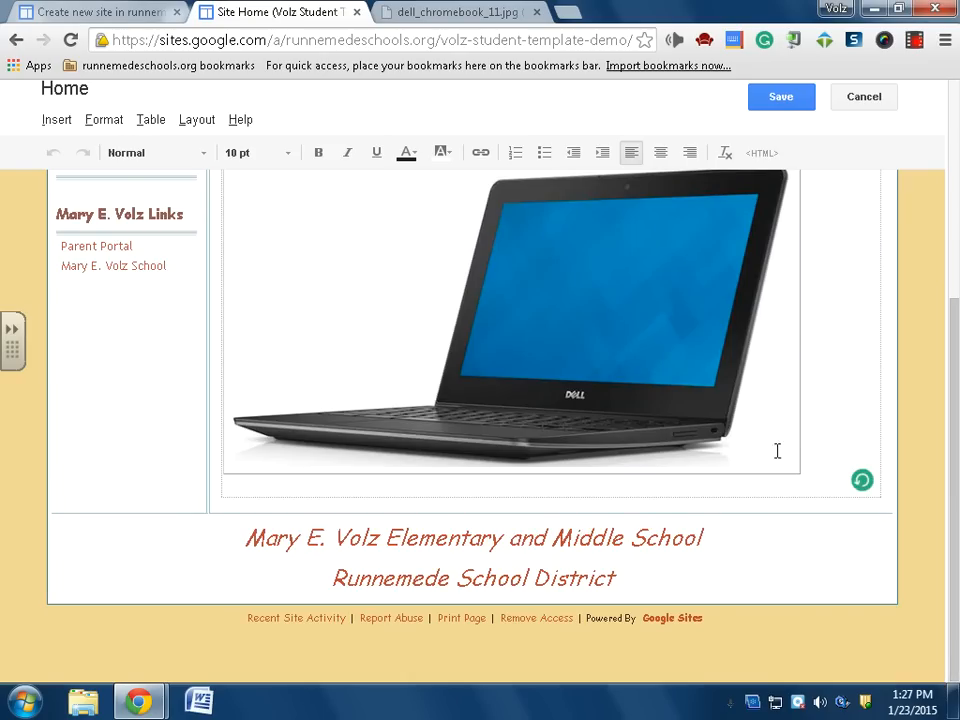
pyautogui.click(510, 320)
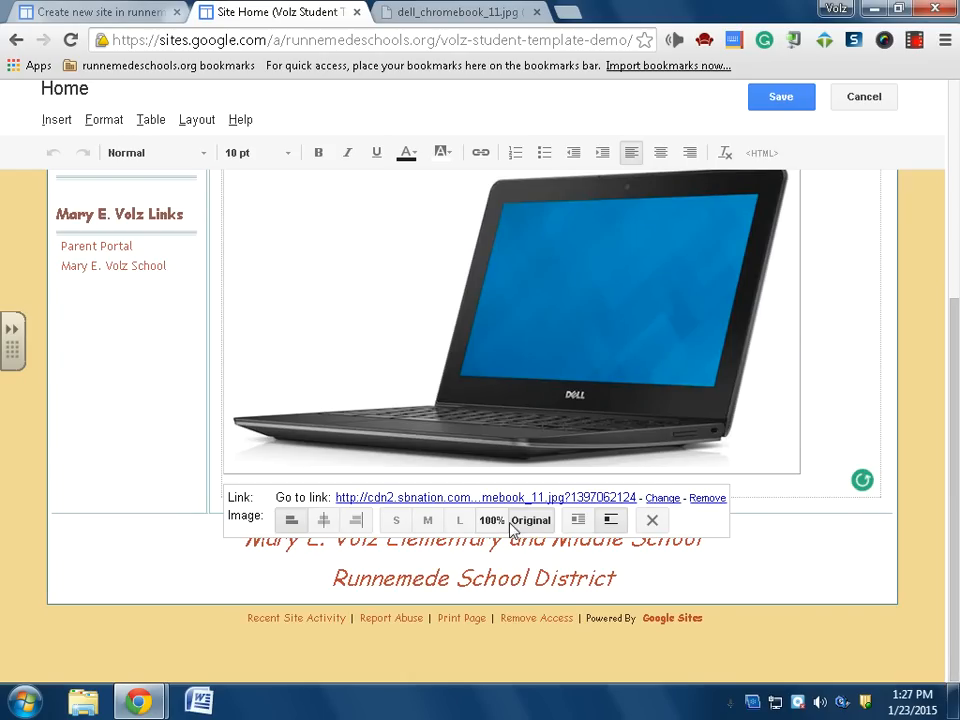
pyautogui.click(396, 520)
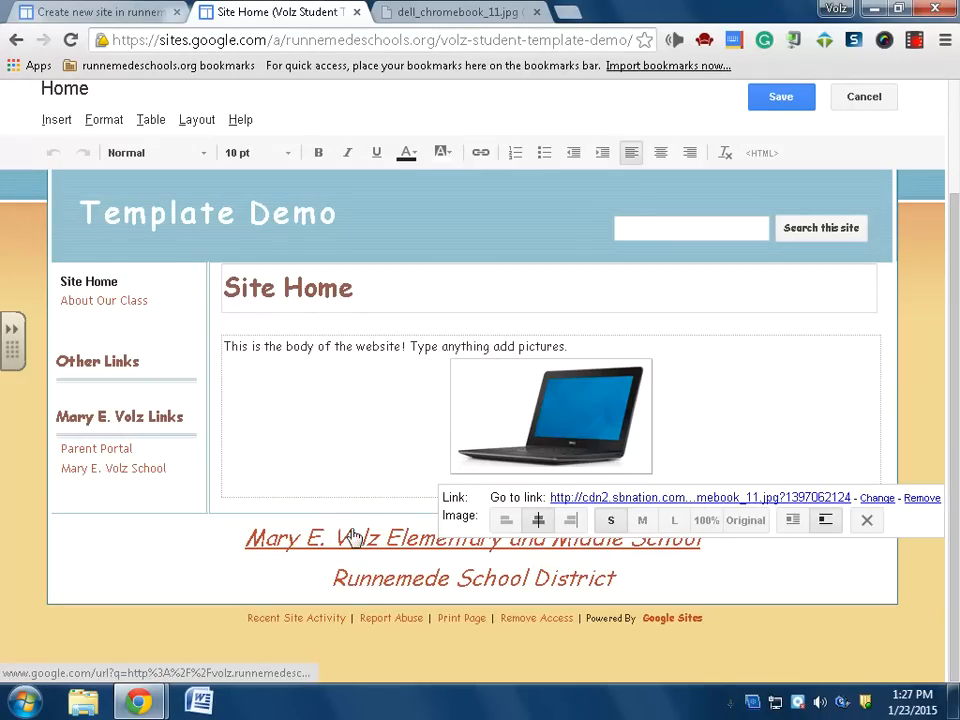
pyautogui.click(792, 520)
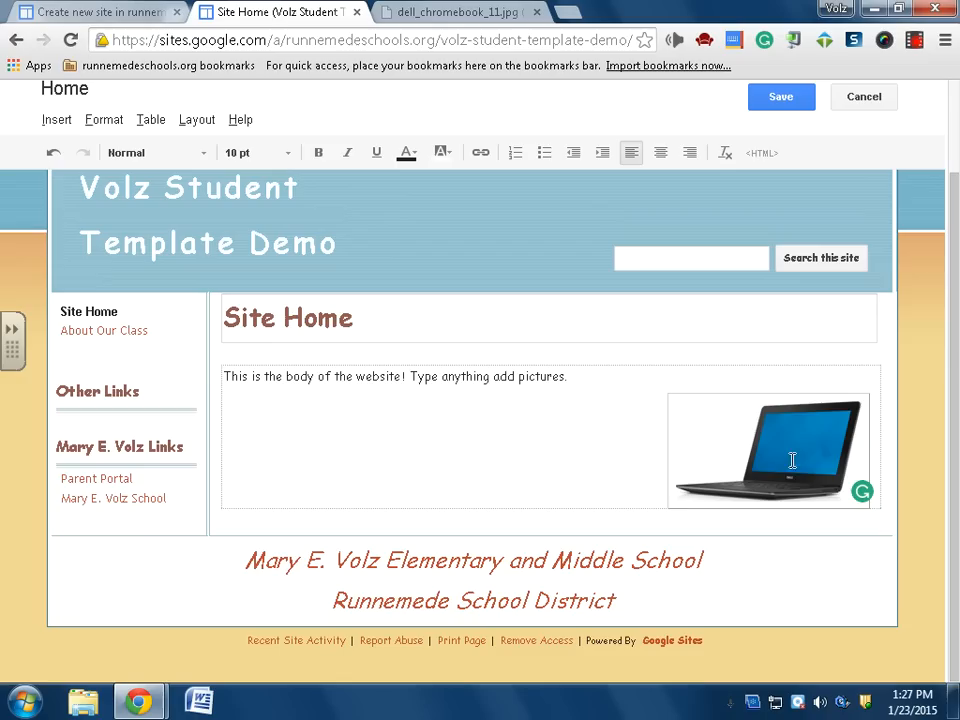
pyautogui.moveTo(488, 464)
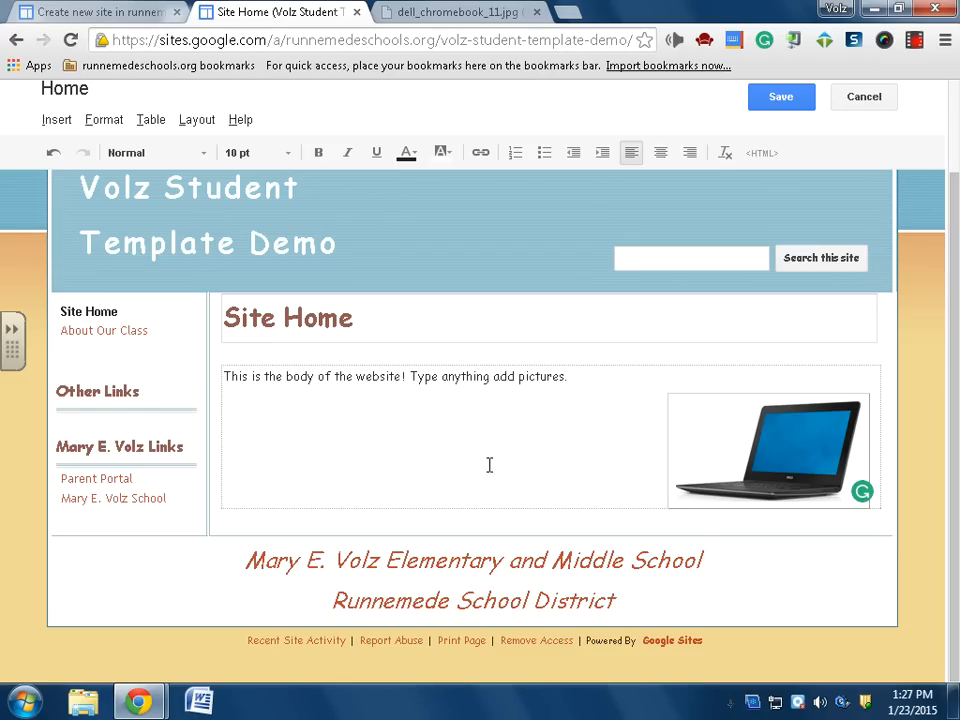
pyautogui.moveTo(698, 182)
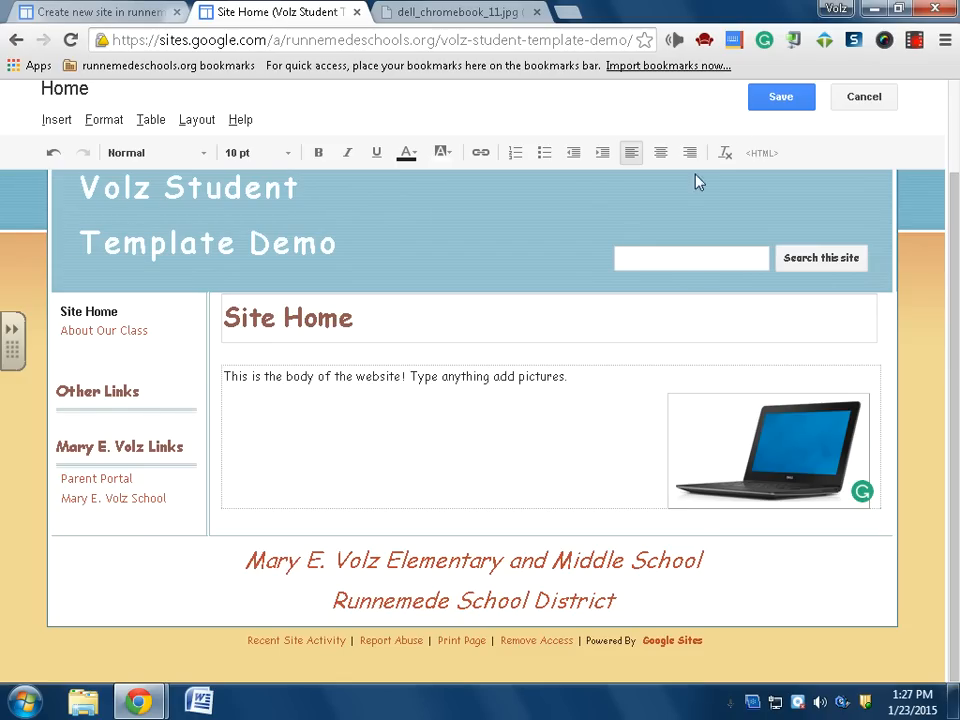
pyautogui.click(780, 96)
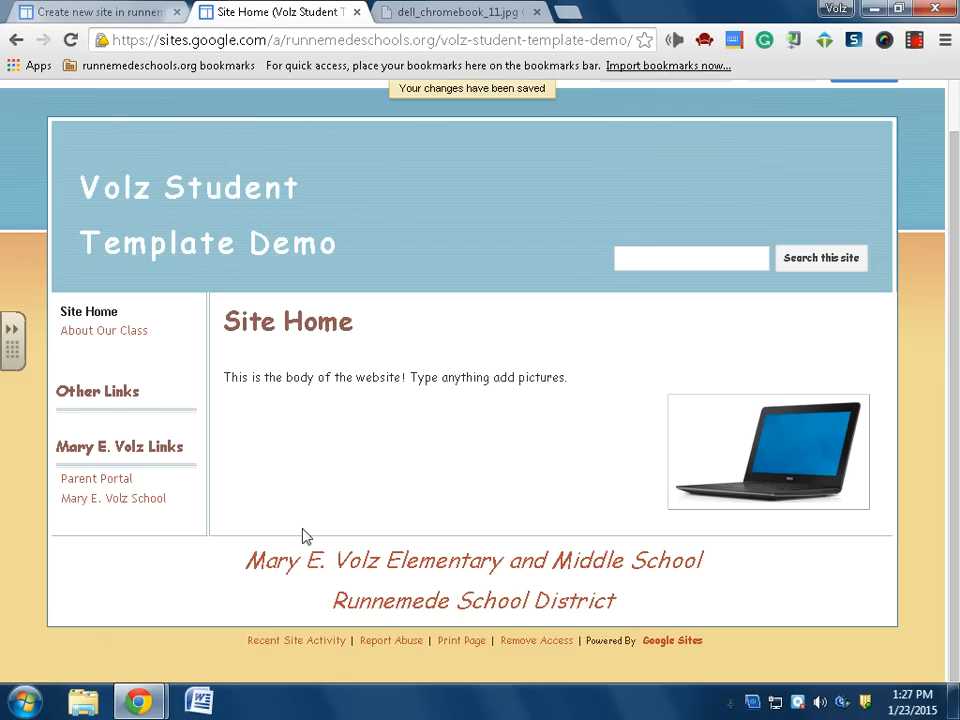
pyautogui.moveTo(680, 400)
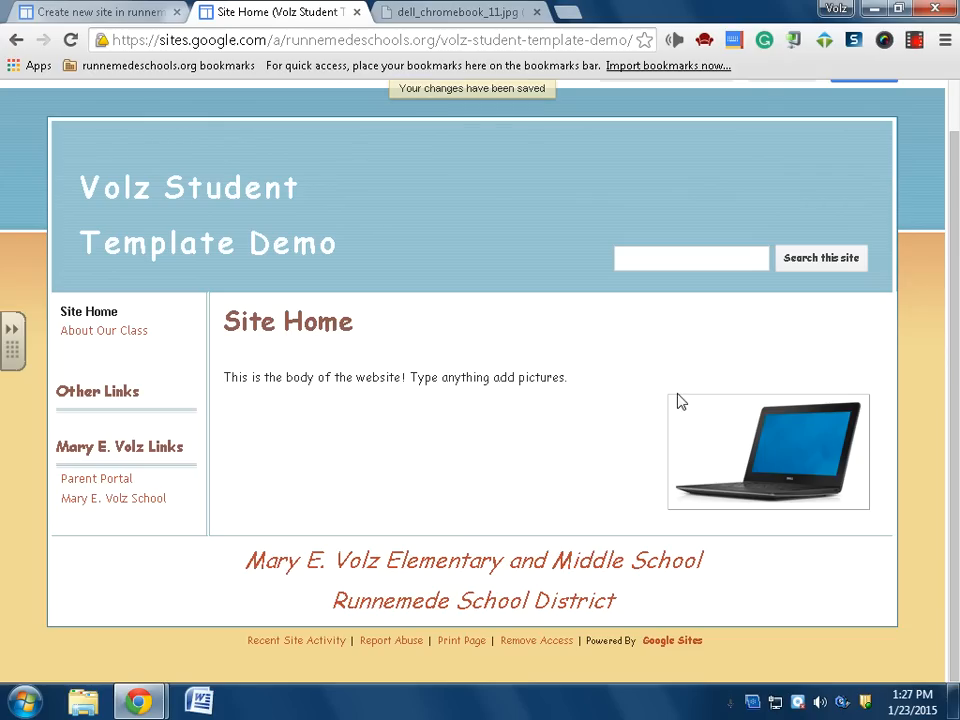
pyautogui.moveTo(856, 450)
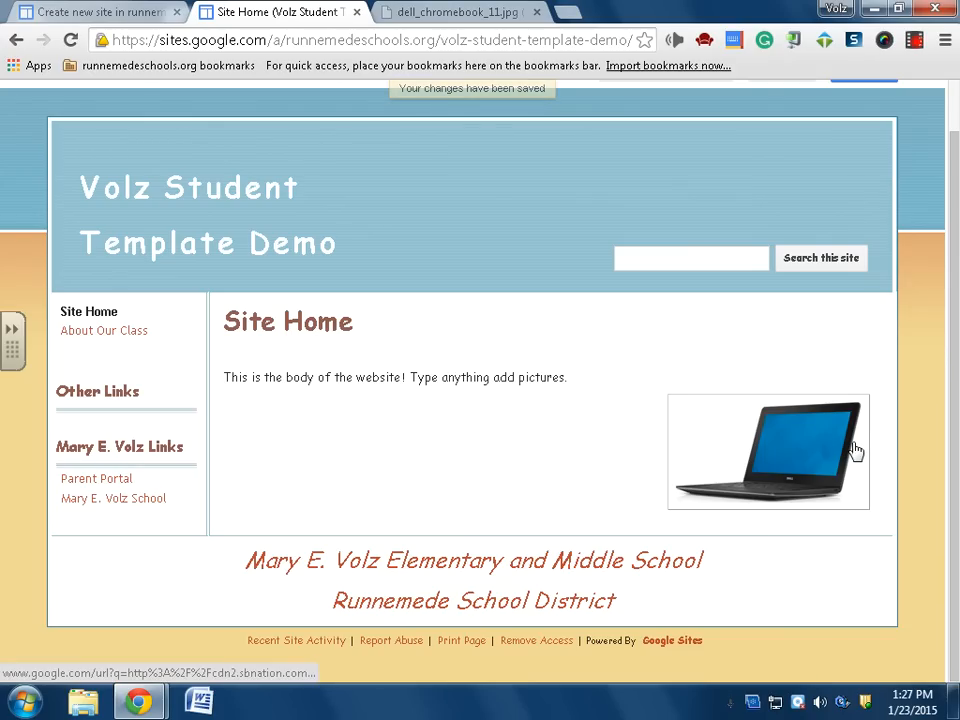
pyautogui.moveTo(104, 520)
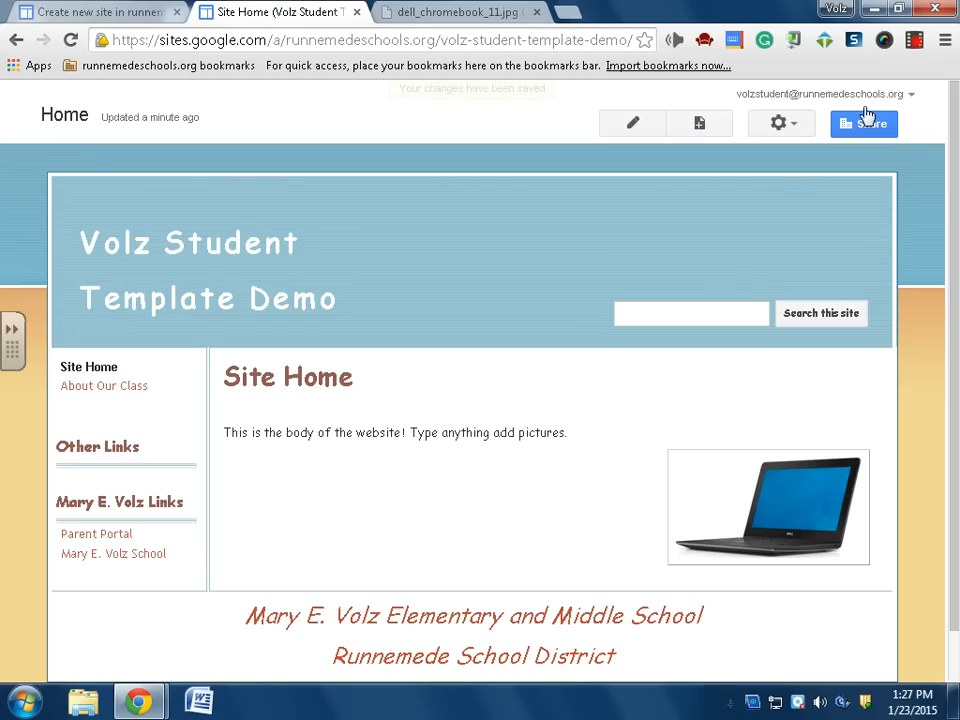
# Step: Enter Edit site layout from the More actions gear menu
pyautogui.click(780, 124)
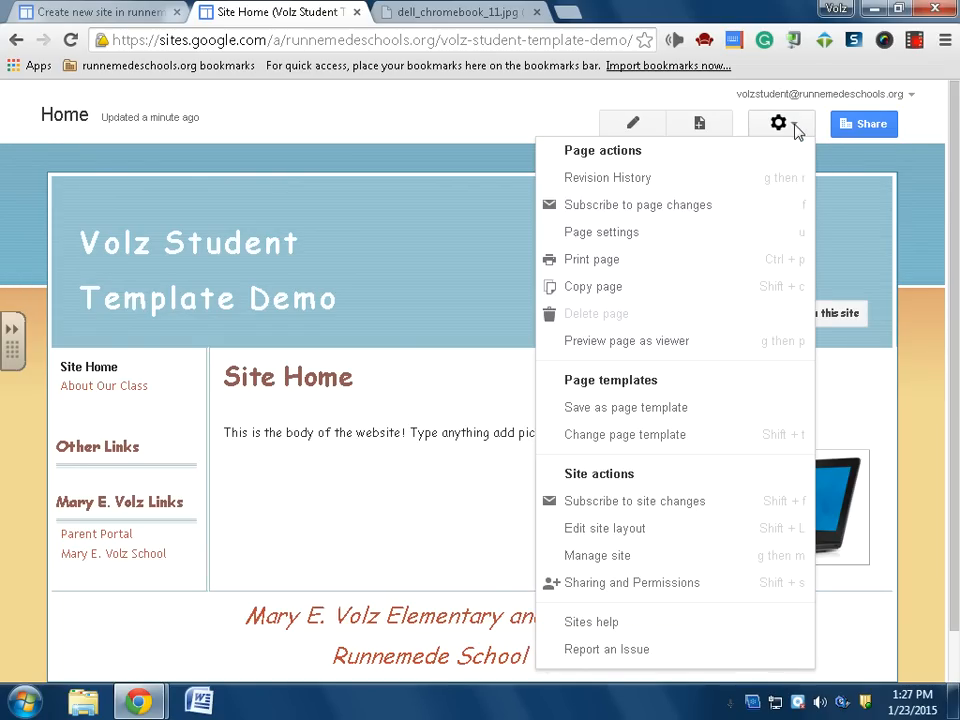
pyautogui.moveTo(708, 556)
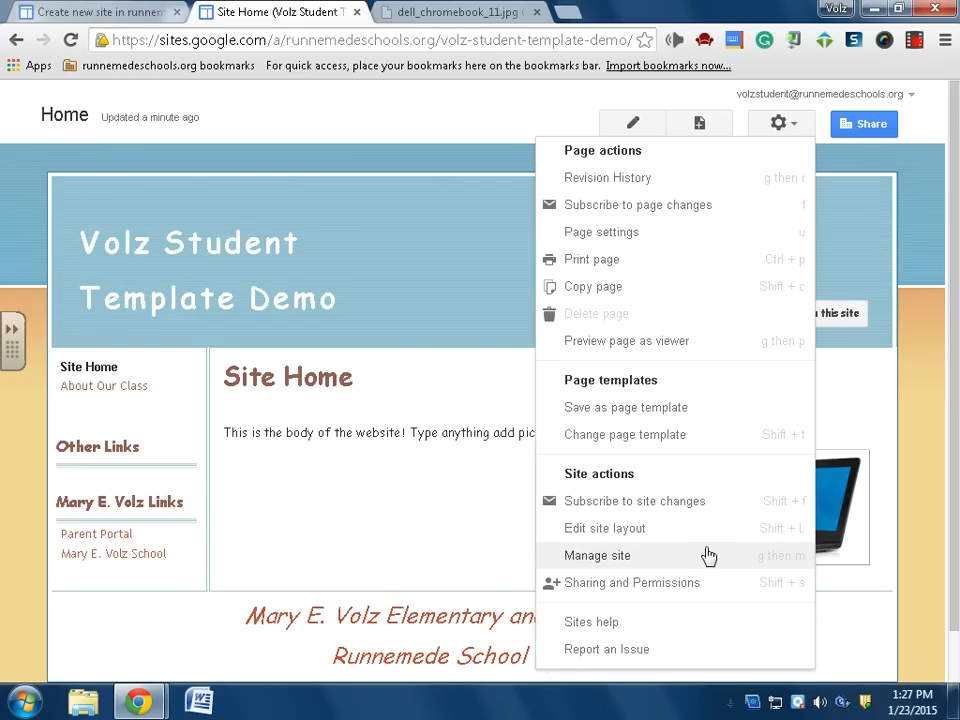
pyautogui.moveTo(630, 510)
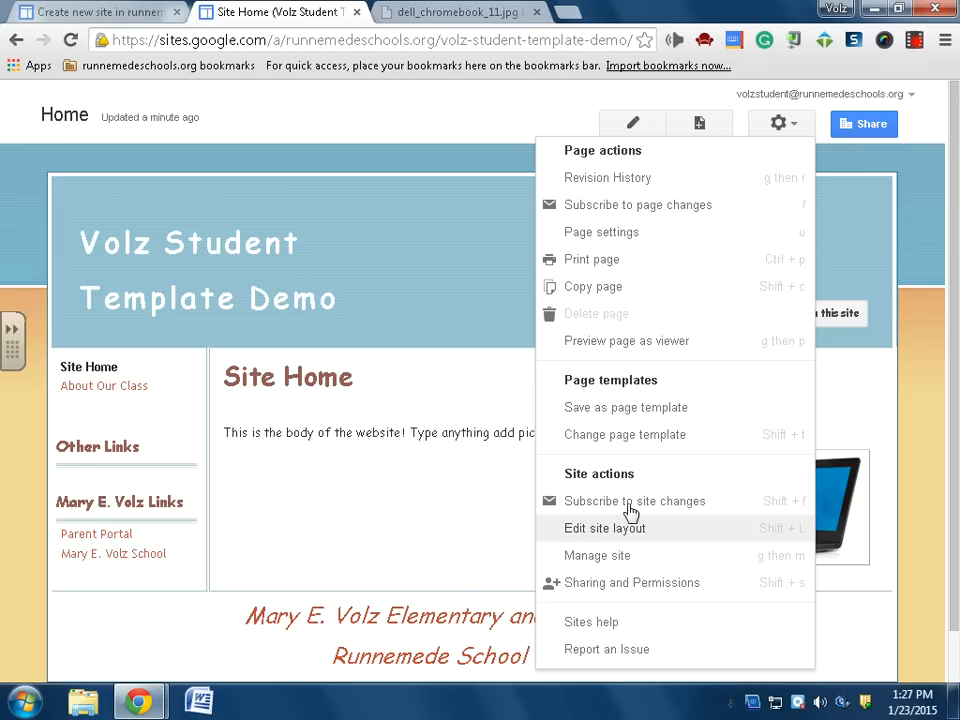
pyautogui.moveTo(628, 544)
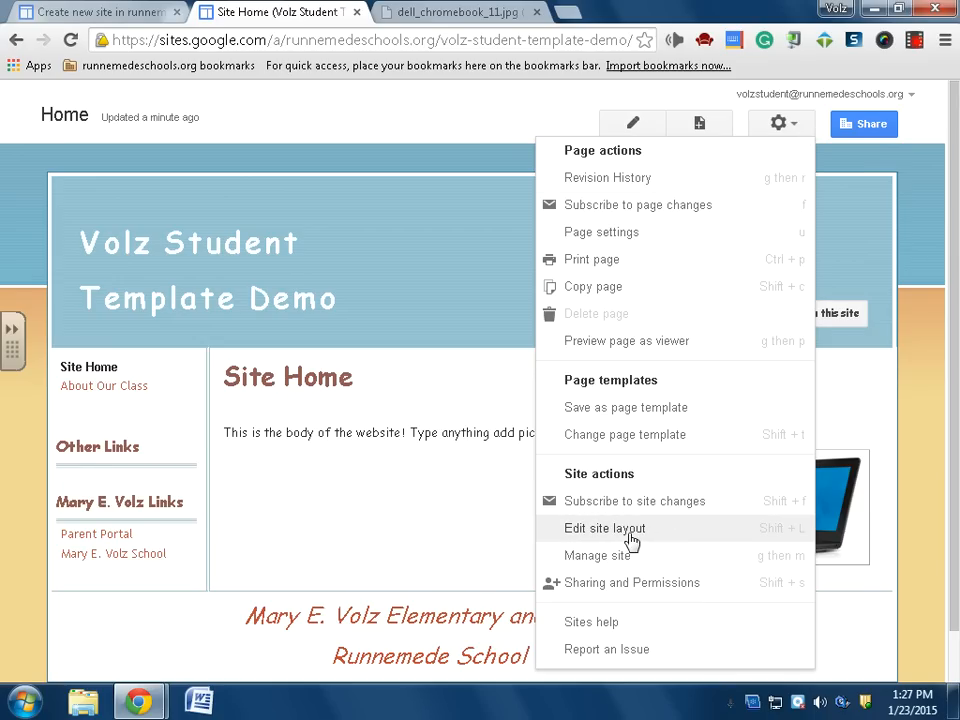
pyautogui.click(604, 528)
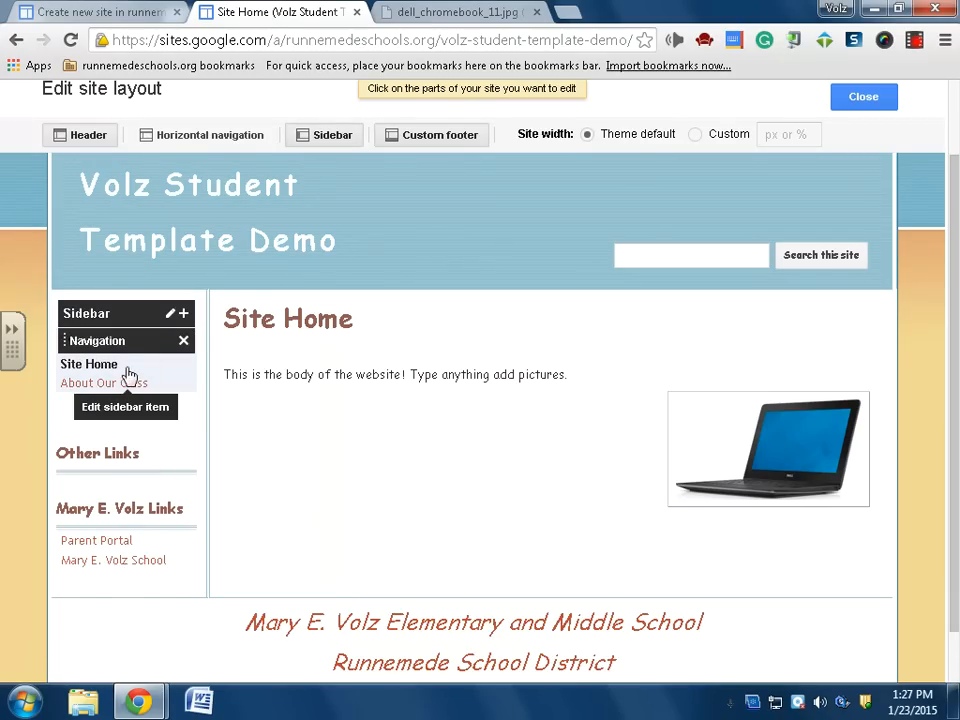
# Step: Select the sidebar's Other Links navigation section in the layout editor
pyautogui.click(96, 340)
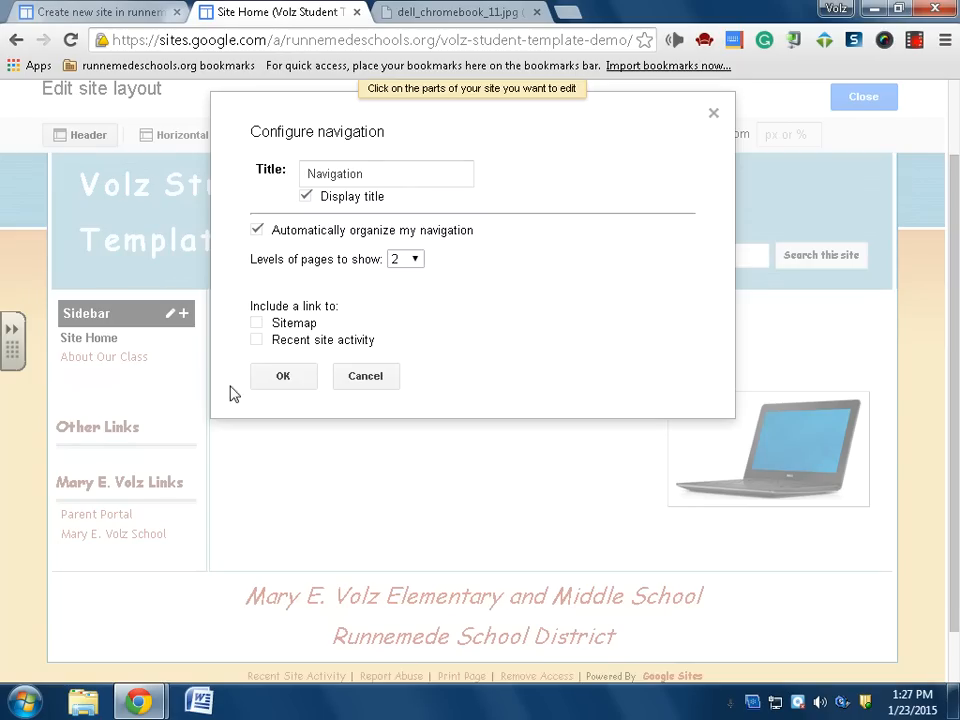
pyautogui.moveTo(250, 260)
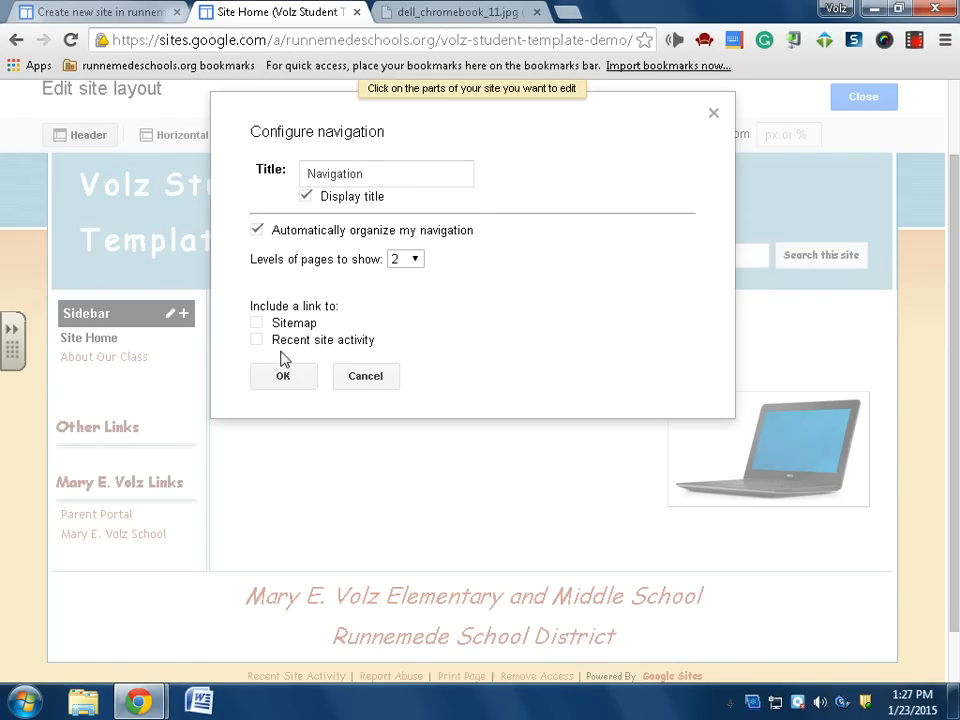
pyautogui.click(284, 376)
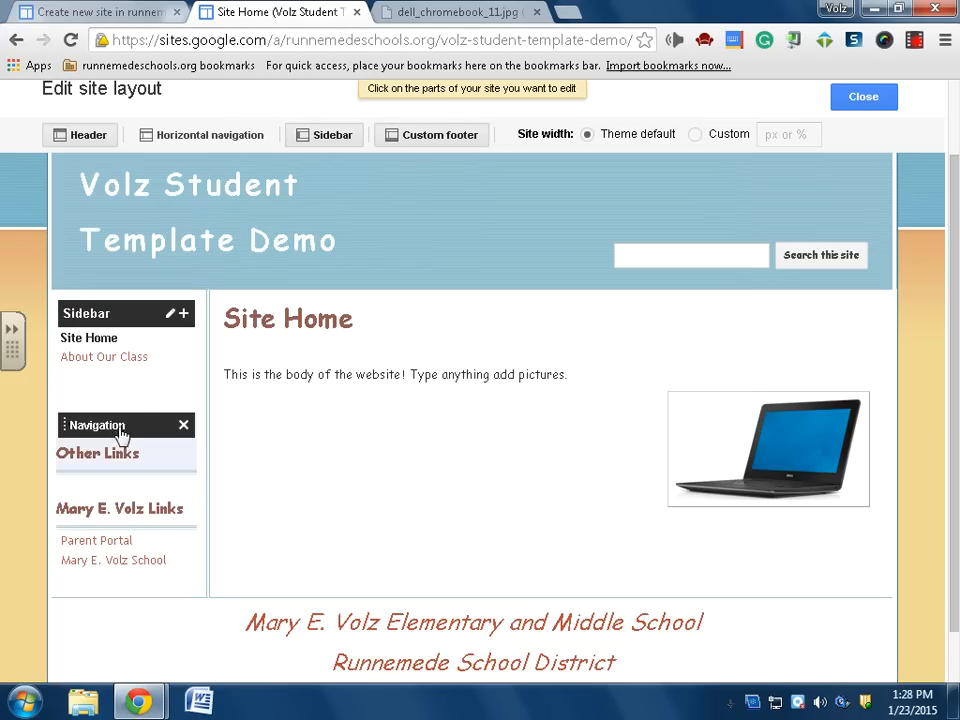
# Step: Add a Code.org link to code.org in Other Links, set to open in a new window
pyautogui.click(96, 424)
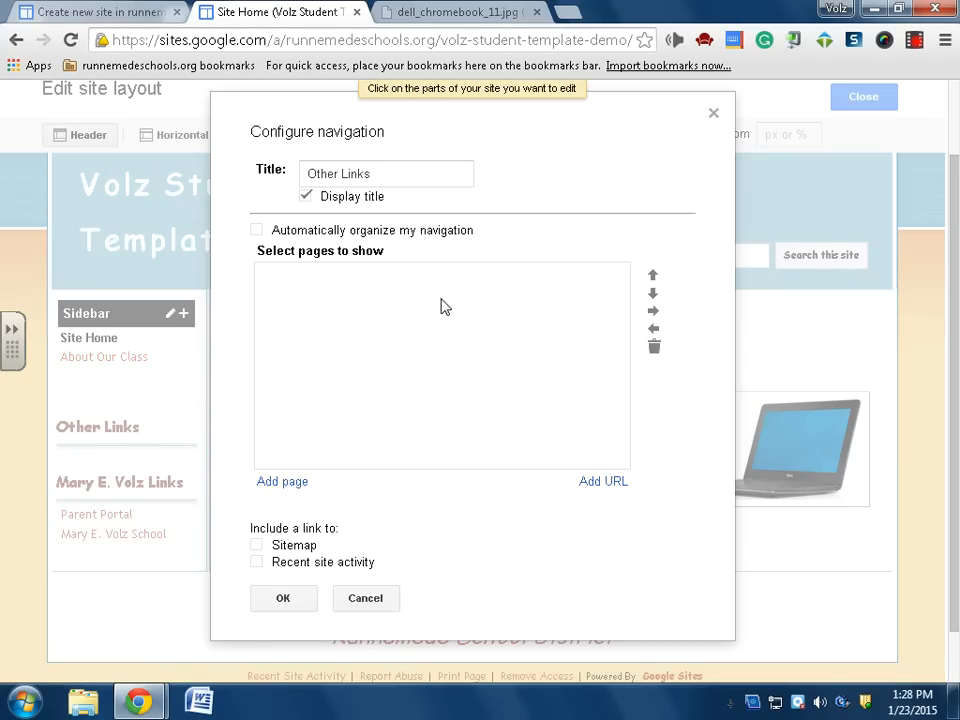
pyautogui.moveTo(604, 480)
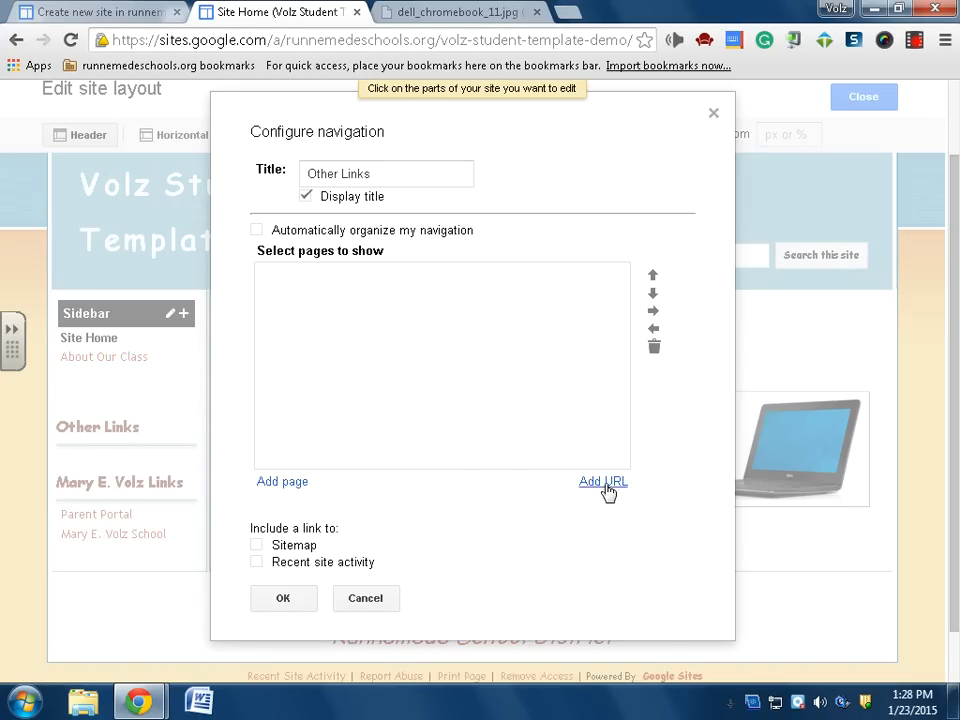
pyautogui.click(602, 480)
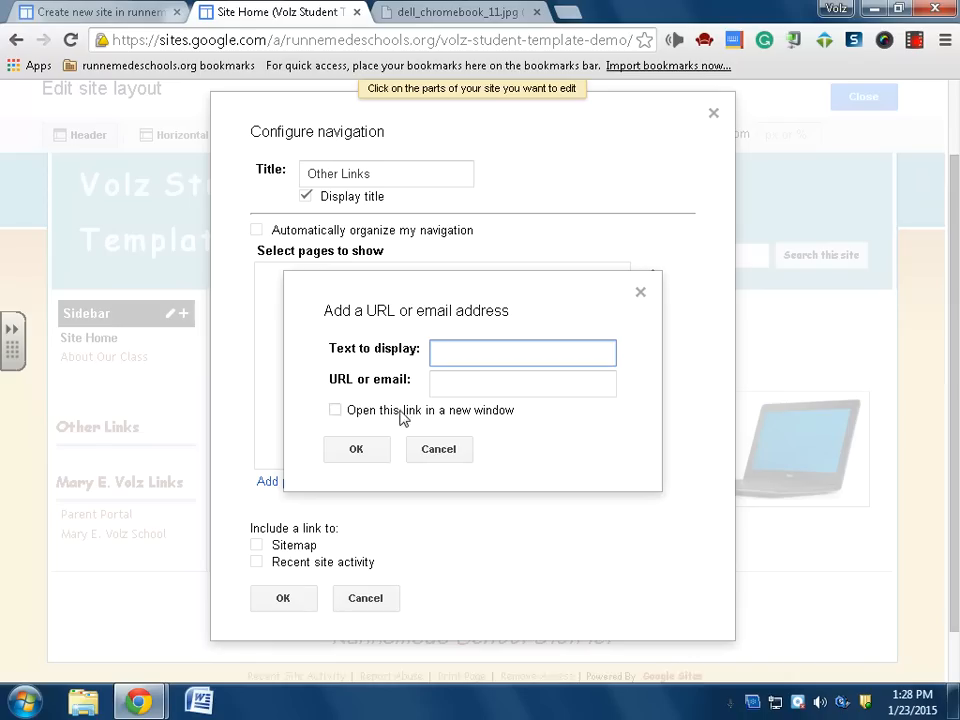
pyautogui.write('Code.org')
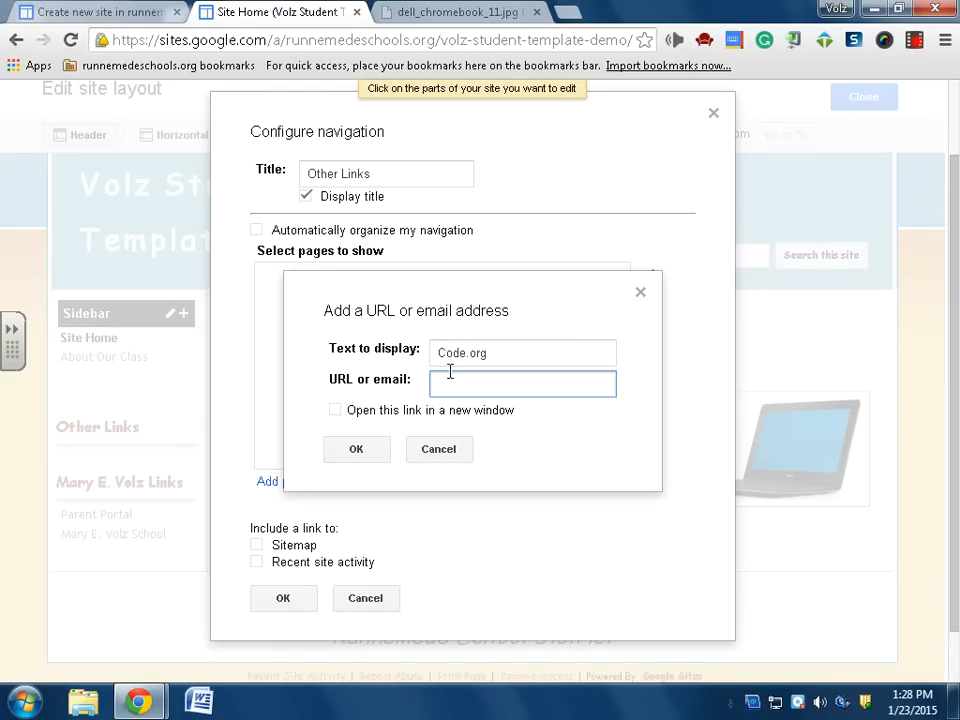
pyautogui.write('c')
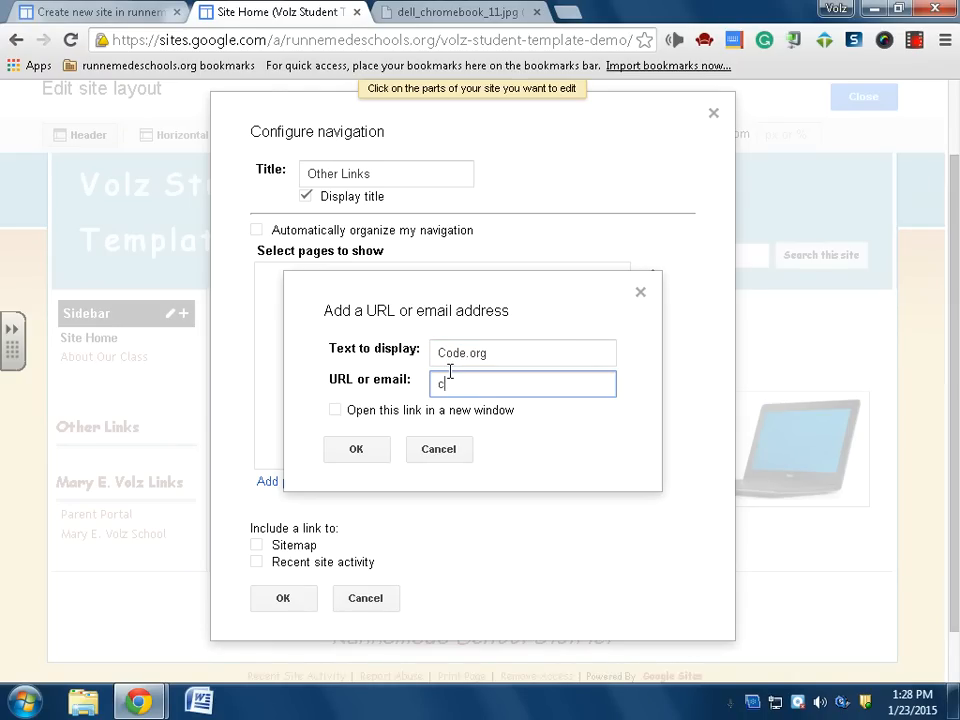
pyautogui.write('ode.org')
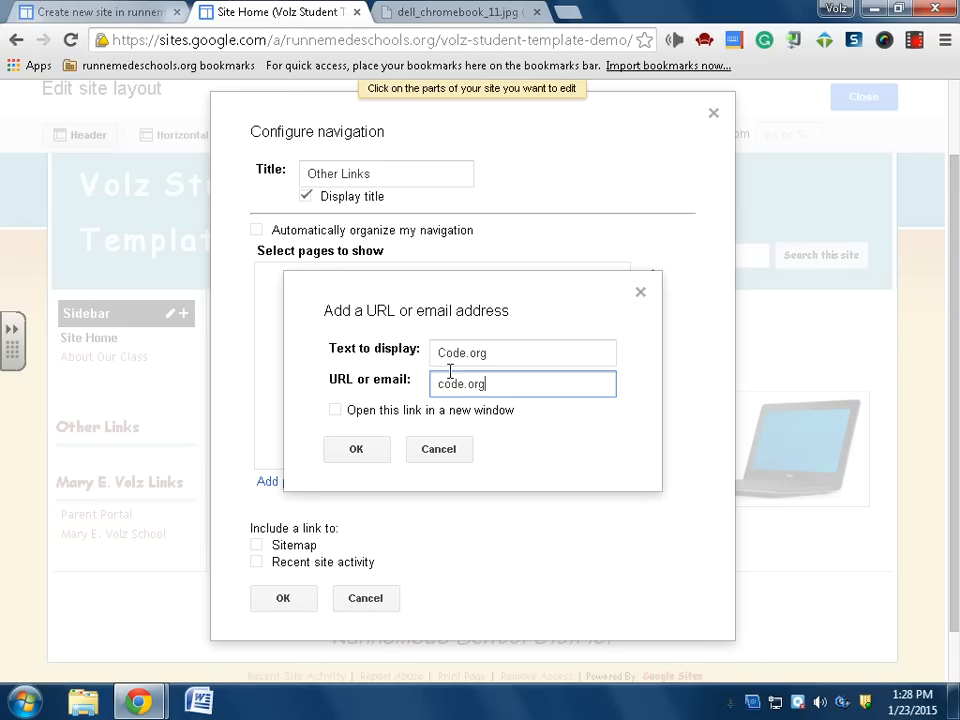
pyautogui.click(336, 410)
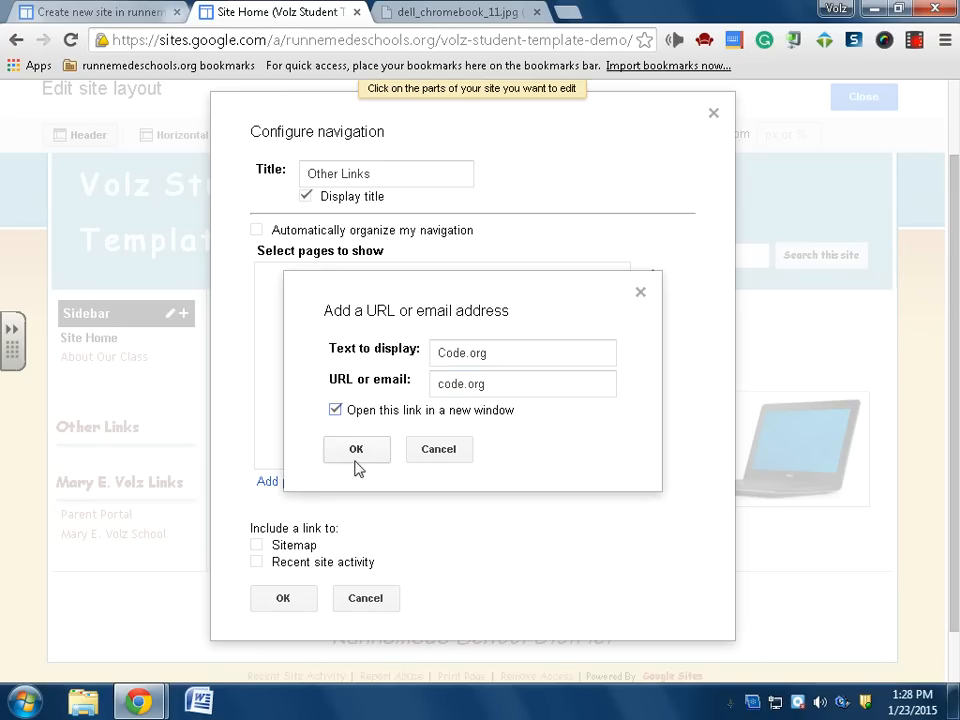
pyautogui.click(356, 448)
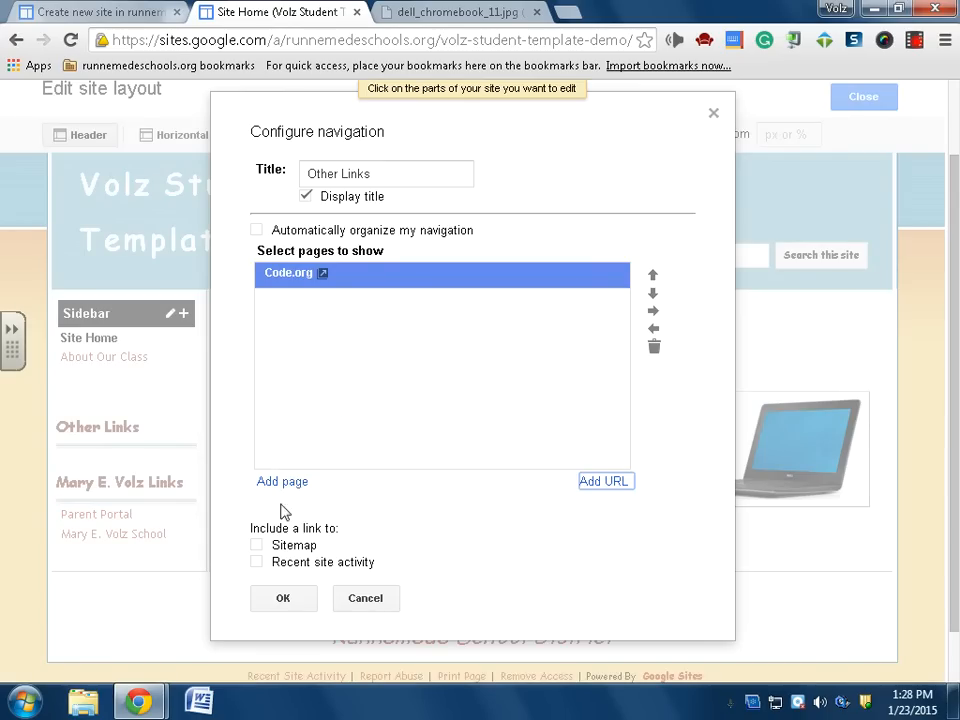
# Step: Confirm the Other Links navigation settings so the layout saves
pyautogui.click(284, 598)
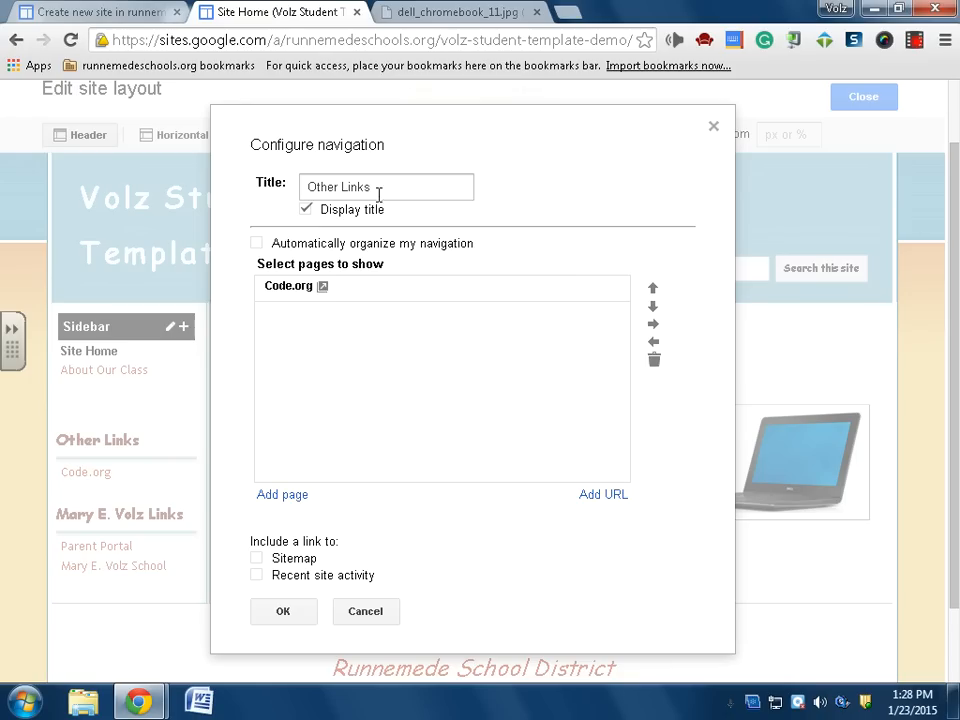
pyautogui.moveTo(350, 640)
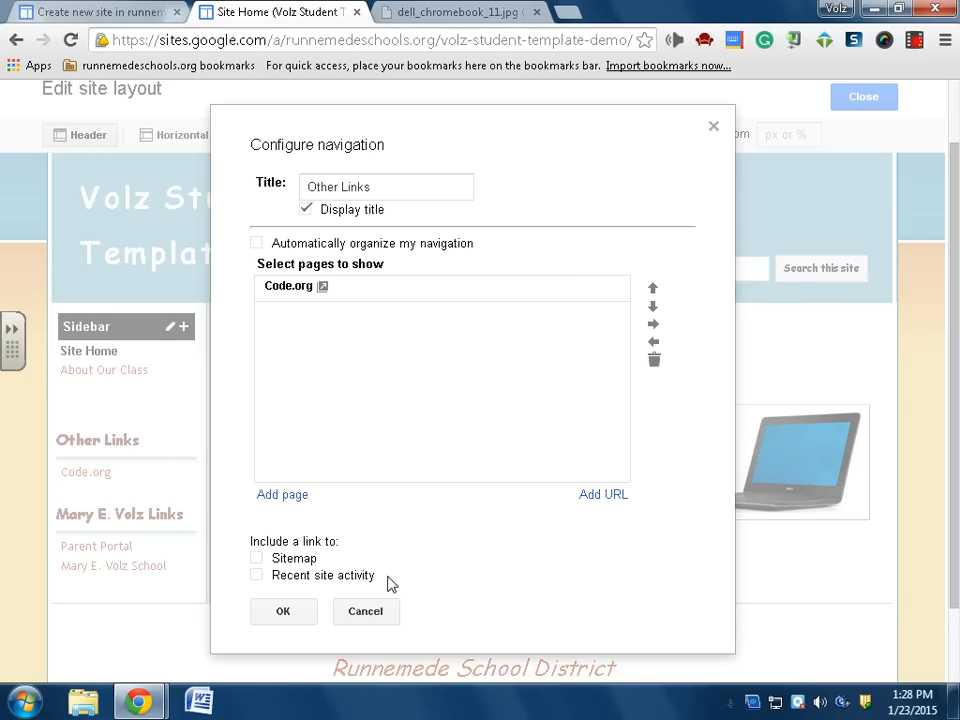
pyautogui.moveTo(318, 612)
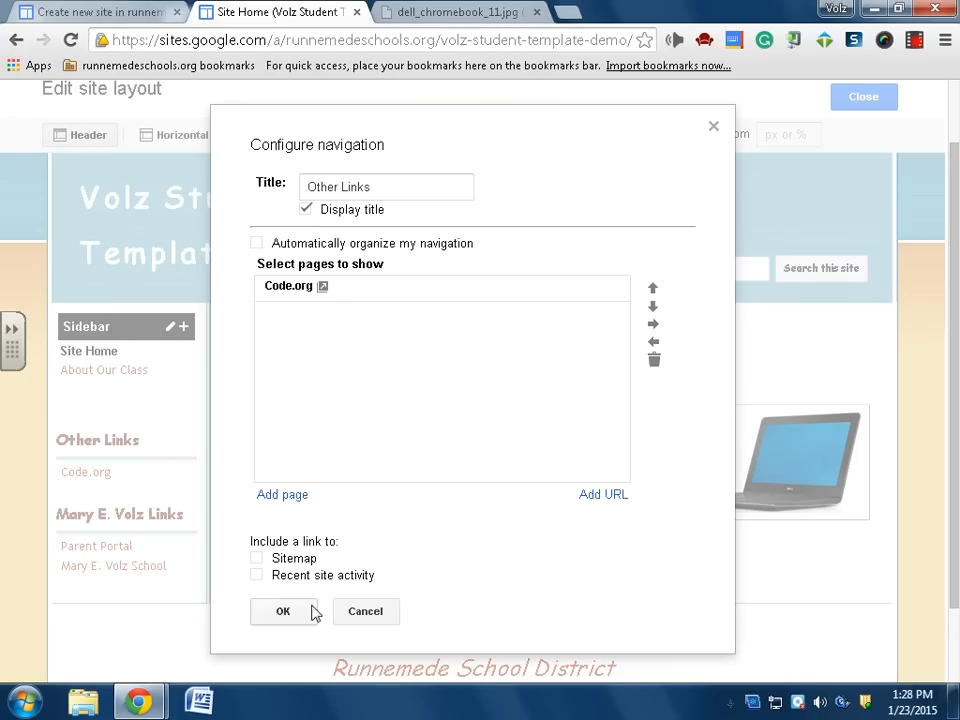
pyautogui.click(284, 612)
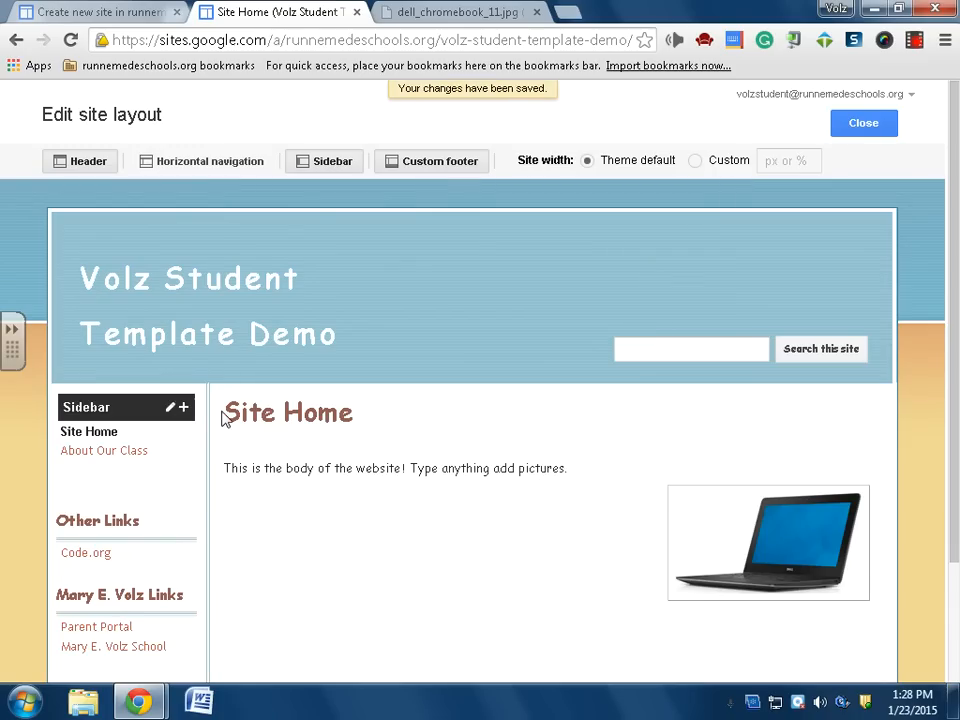
# Step: Scroll down the layout editor toward the horizontal navigation bar
pyautogui.scroll(-3)
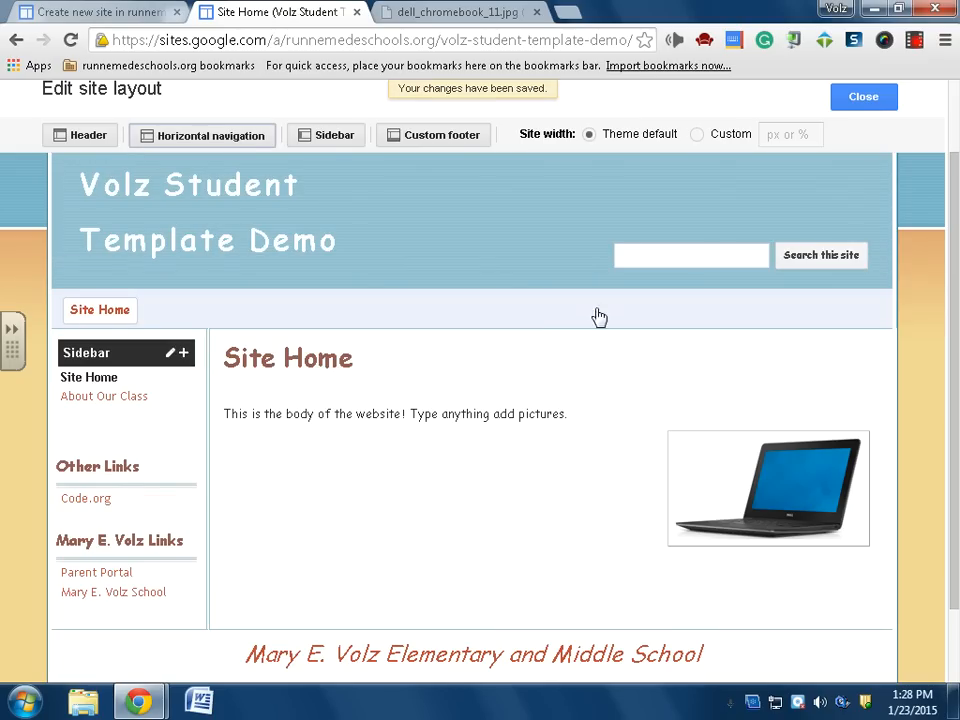
pyautogui.moveTo(100, 310)
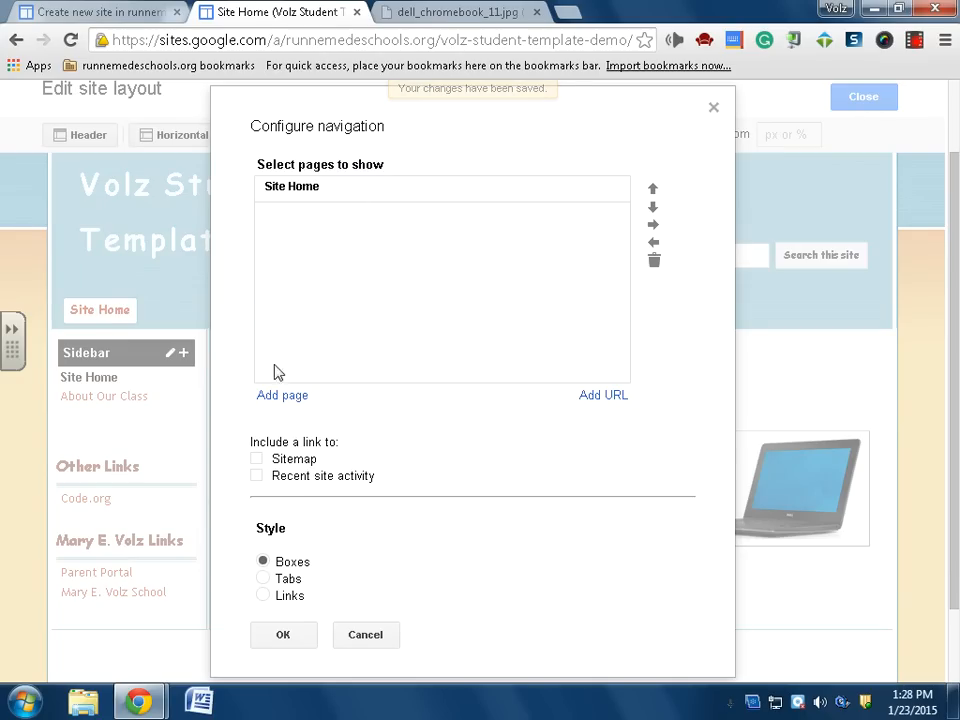
# Step: Add a Code.org link pointing to code.org in the horizontal navigation settings
pyautogui.click(604, 396)
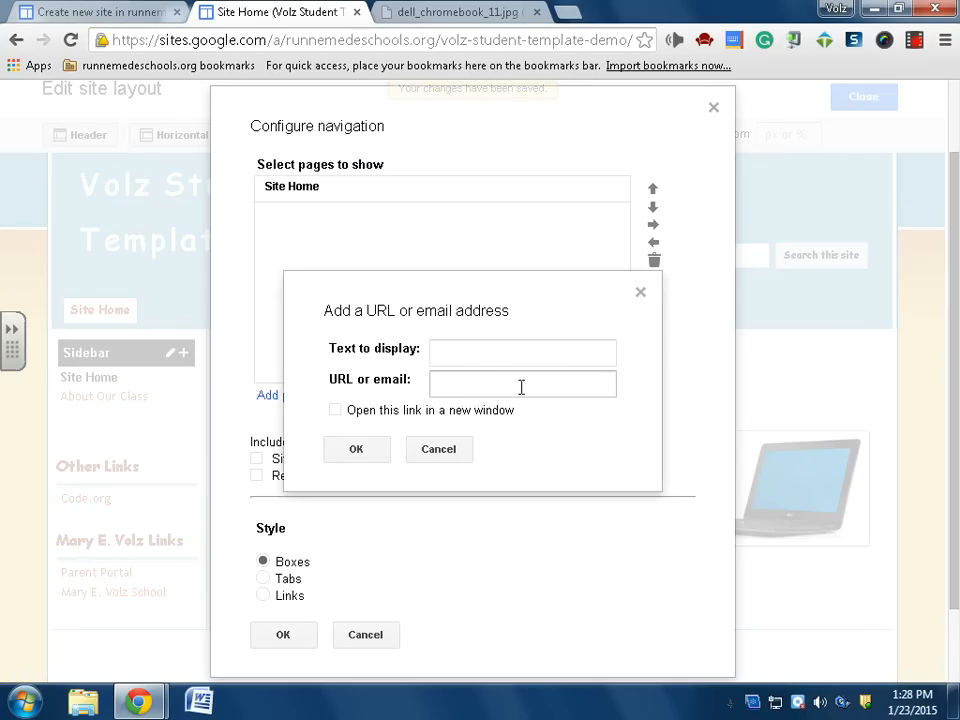
pyautogui.click(522, 384)
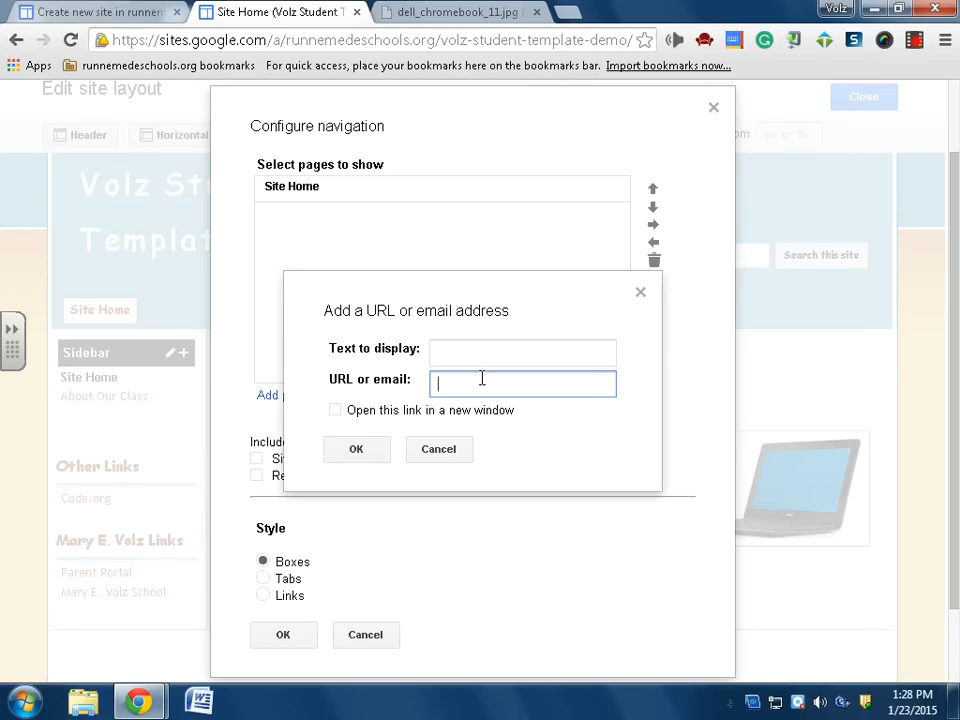
pyautogui.write('code.org')
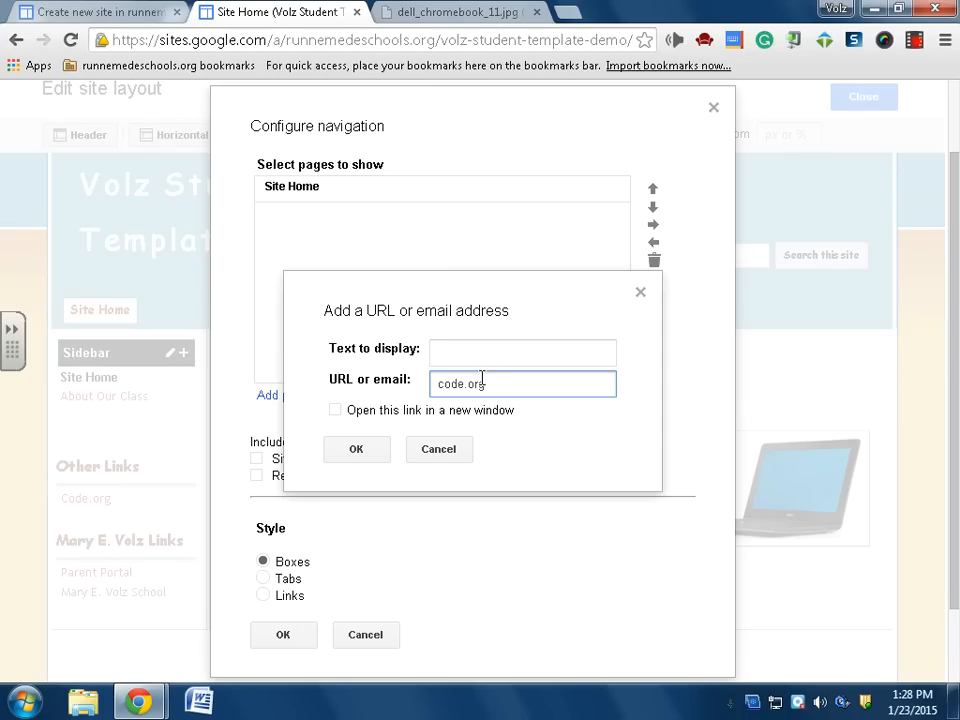
pyautogui.write('c')
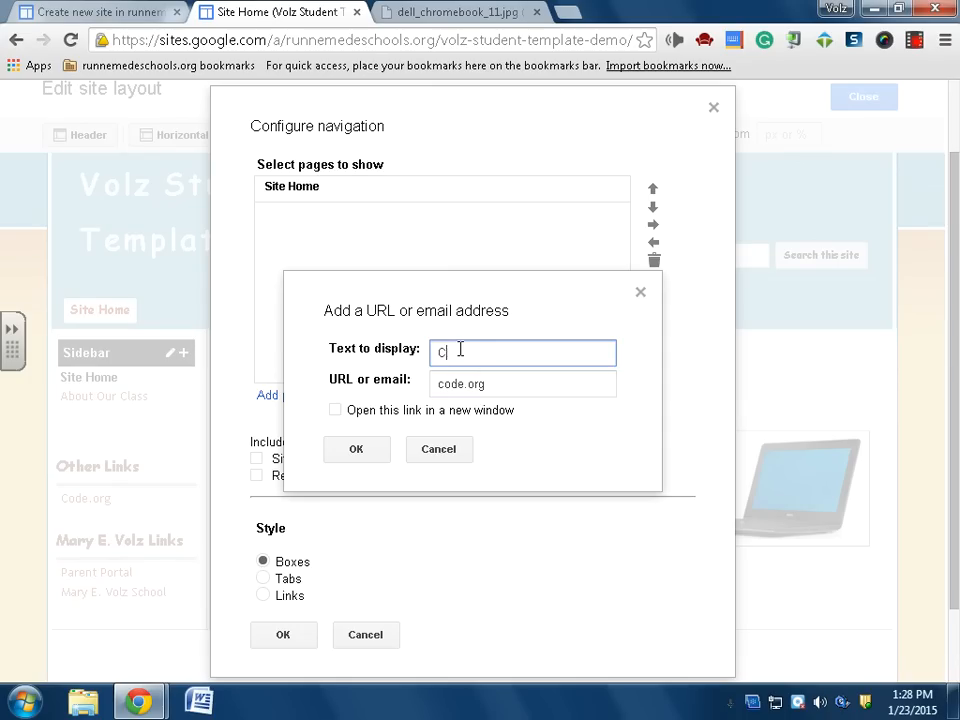
pyautogui.write('ode.o')
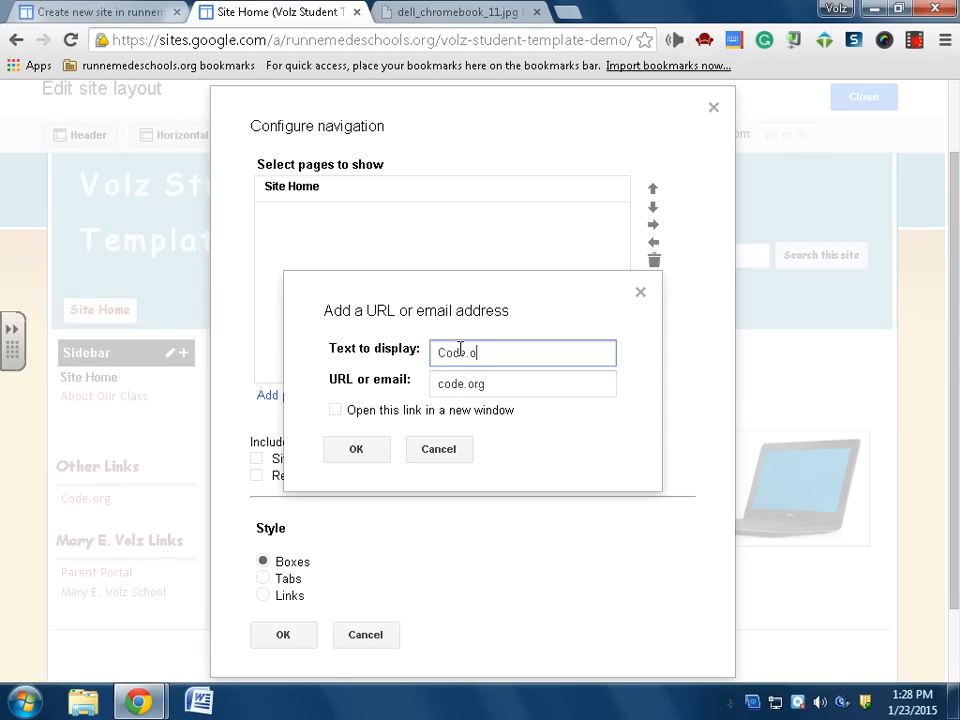
pyautogui.click(356, 448)
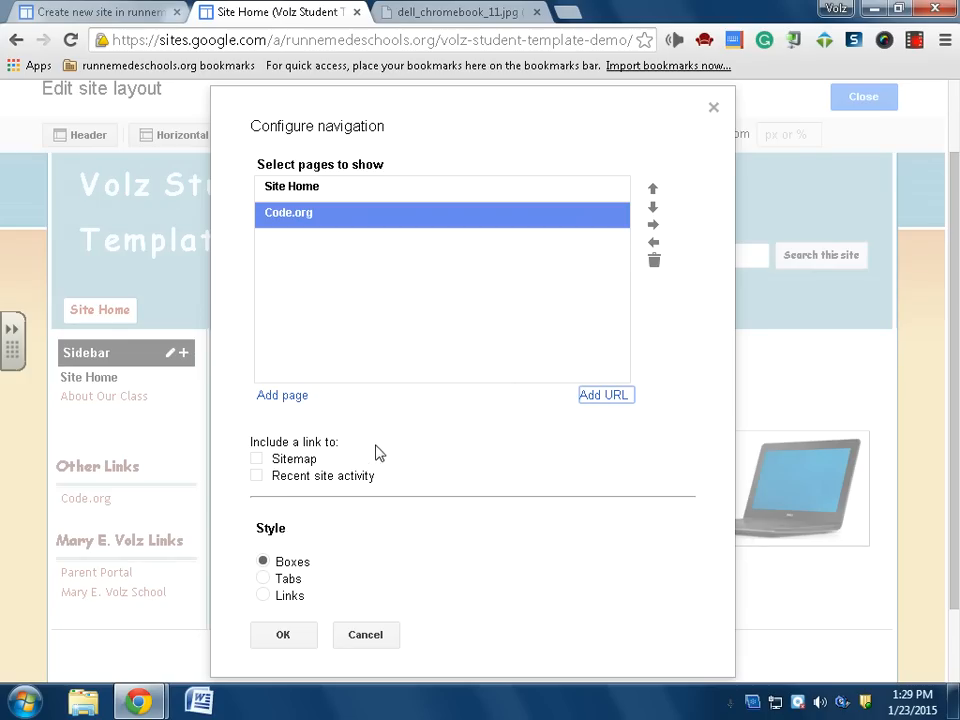
pyautogui.moveTo(388, 204)
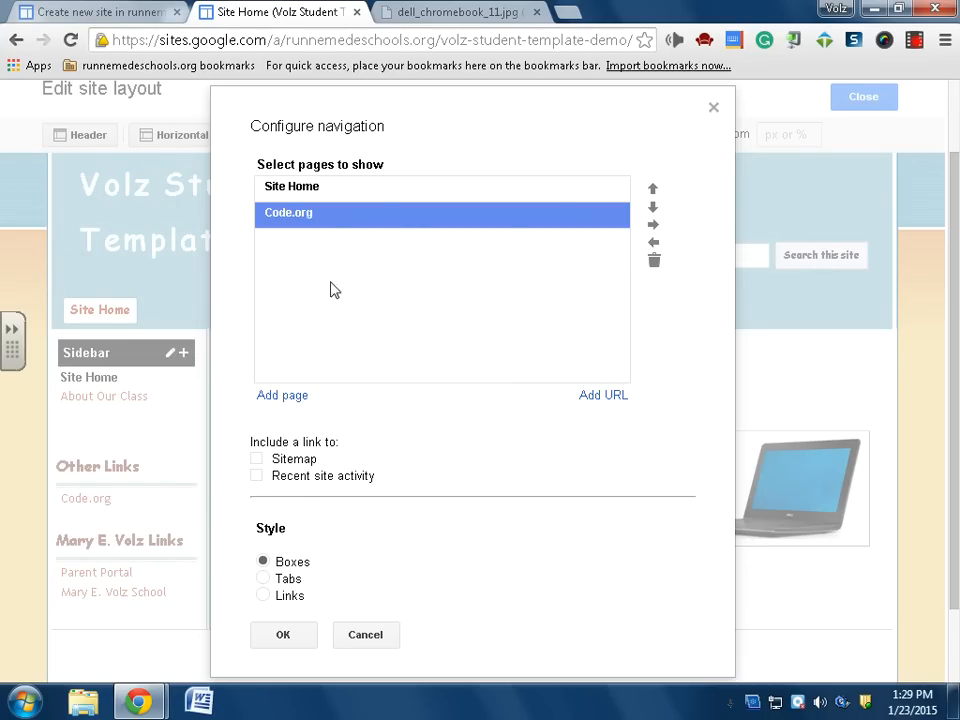
# Step: Delete the Code.org link again and confirm, leaving only Site Home in the bar
pyautogui.click(652, 260)
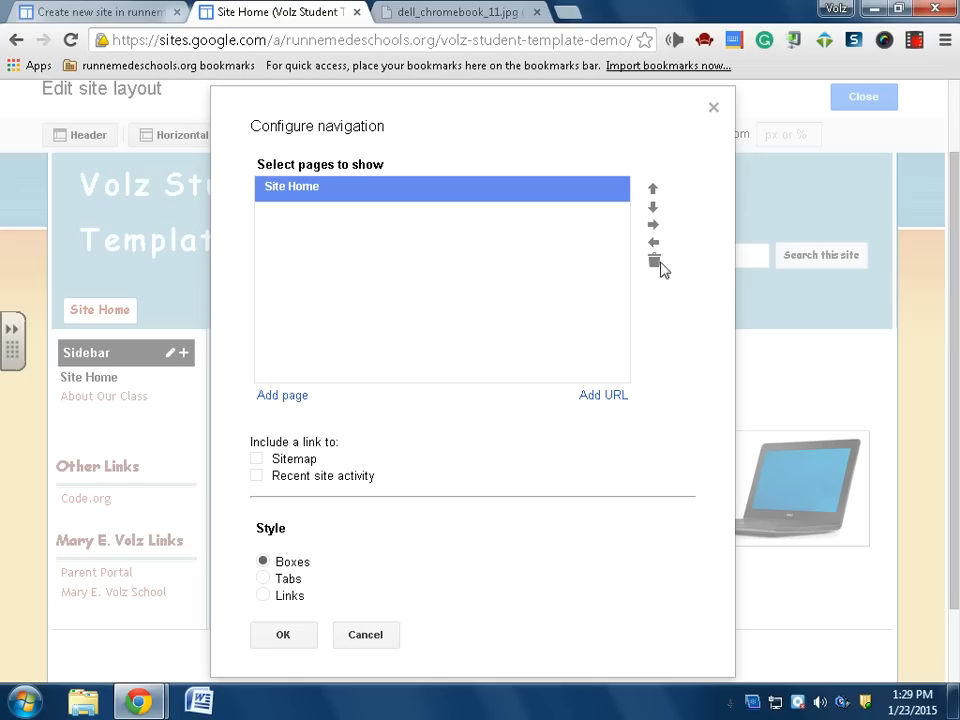
pyautogui.moveTo(336, 636)
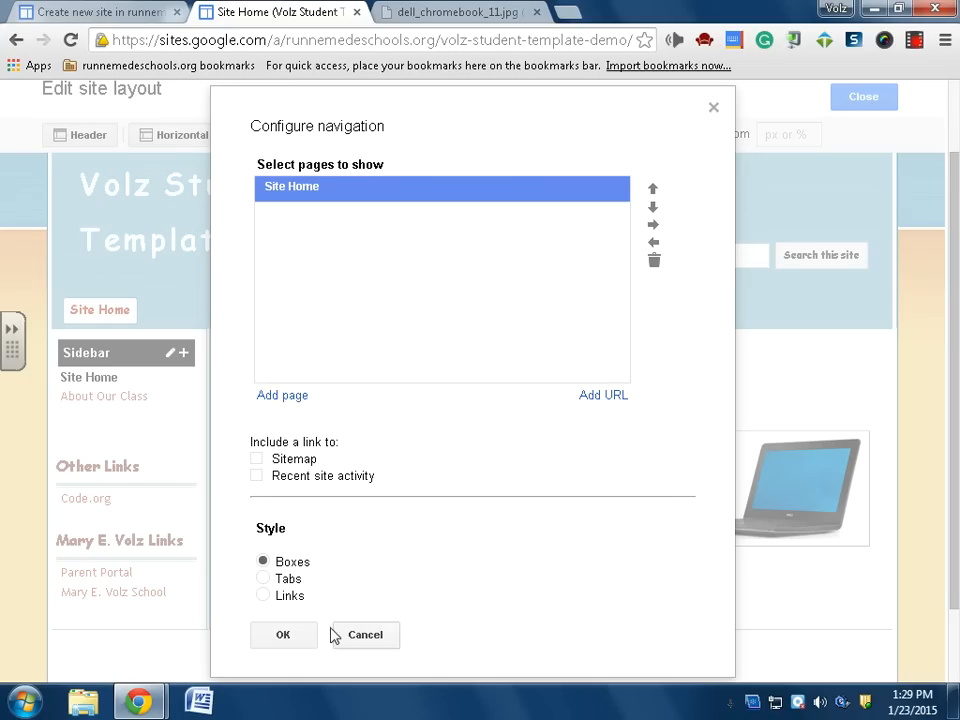
pyautogui.click(284, 636)
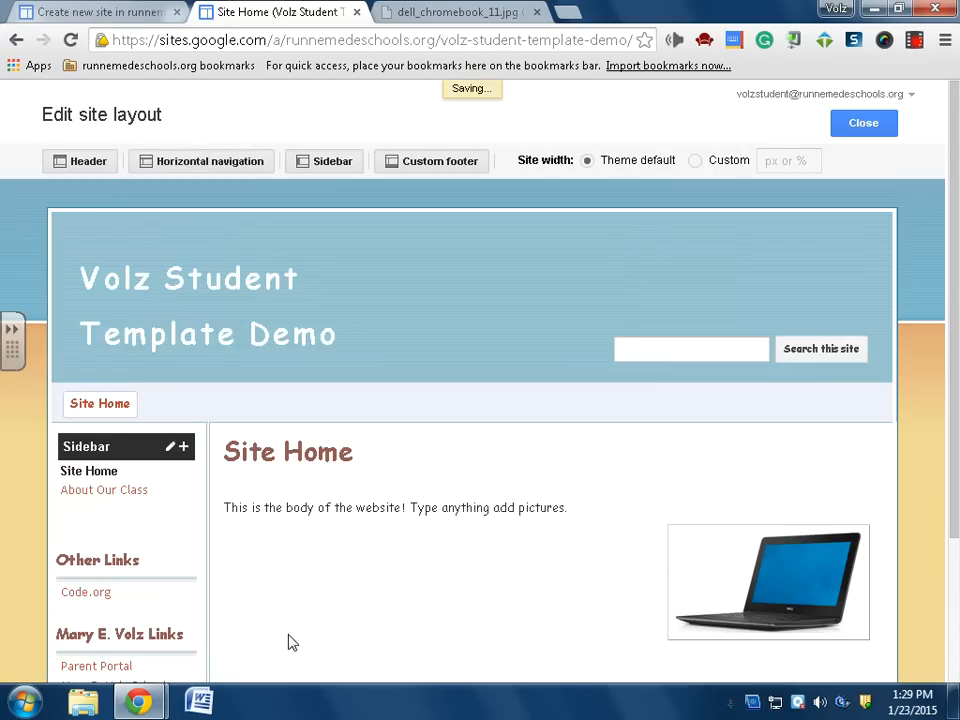